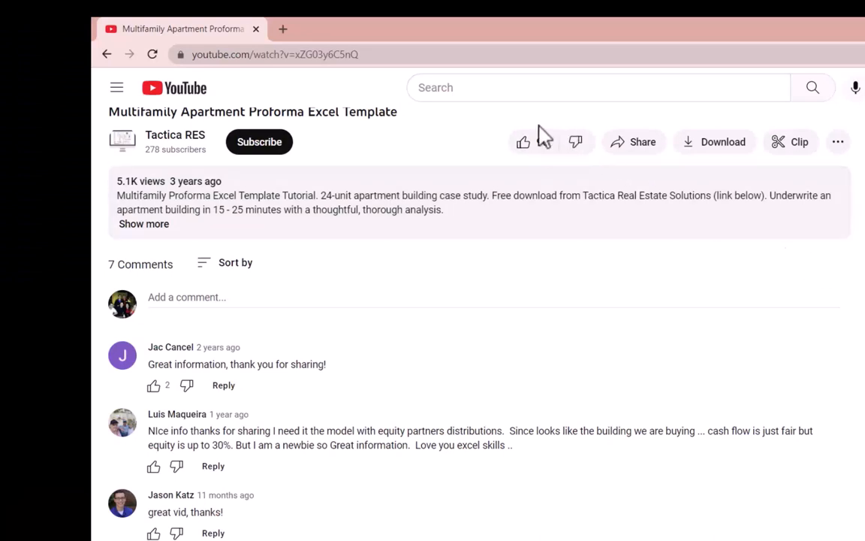
- Like the Multifamily Apartment Proforma video and subscribe to its channel
left_click(523, 142)
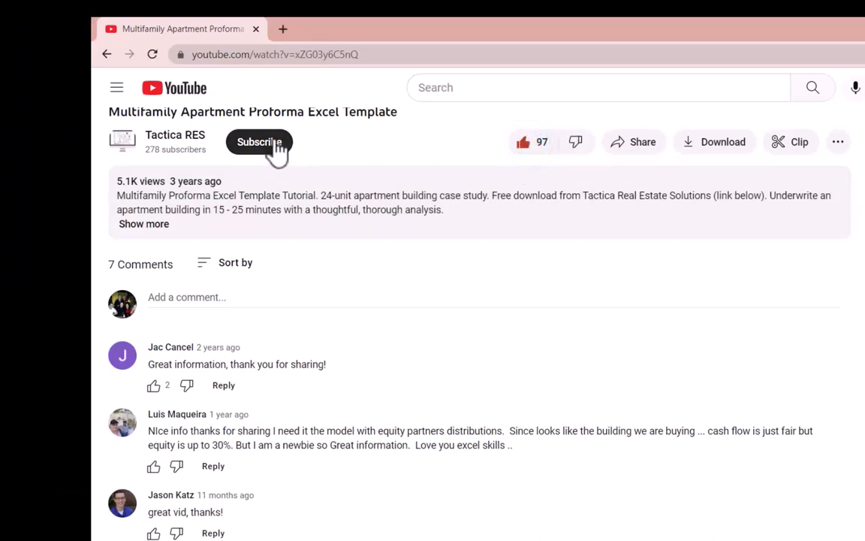
left_click(258, 142)
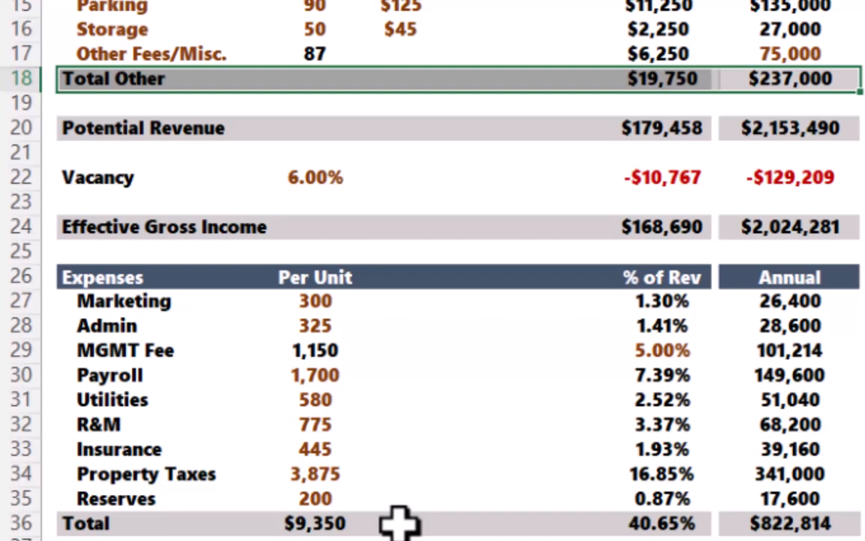
left_click(661, 522)
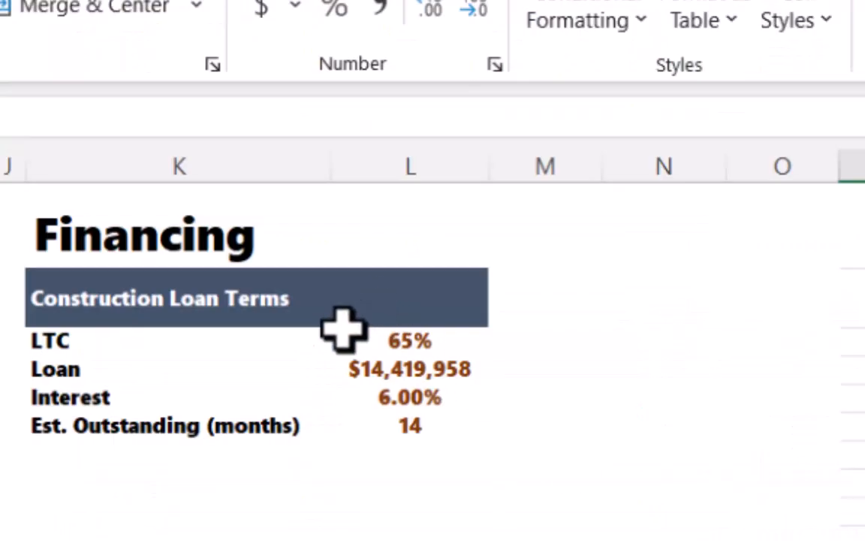
mouse_move(208, 367)
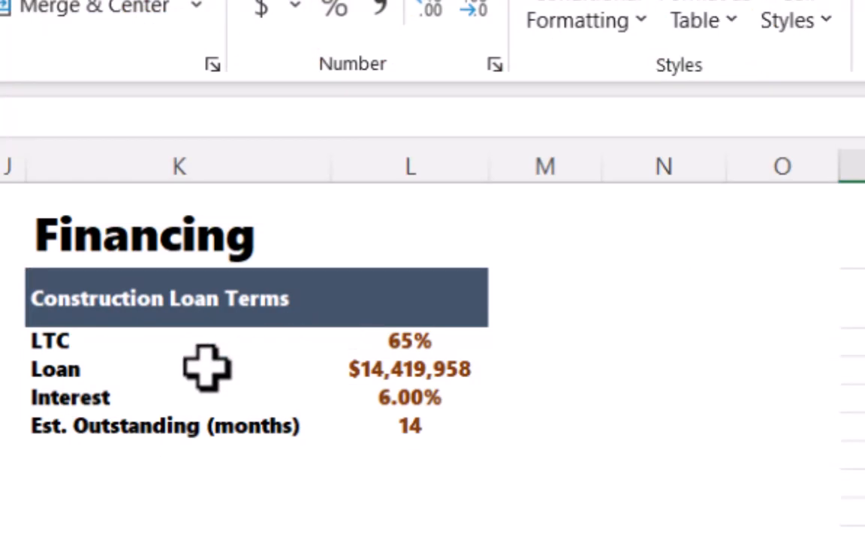
mouse_move(405, 376)
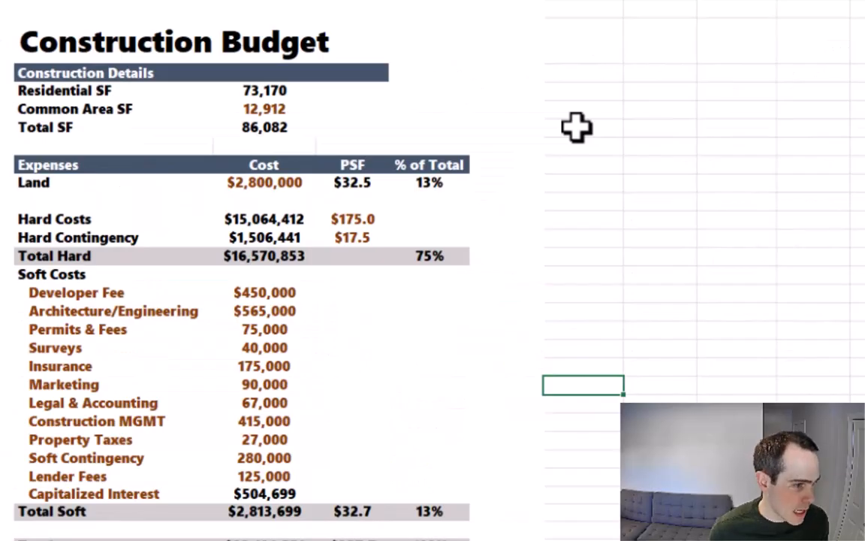
scroll("down", 3)
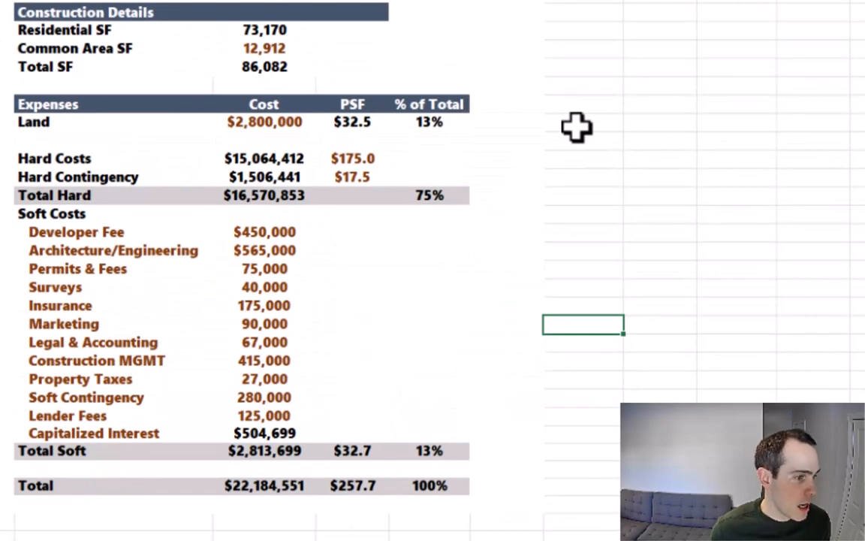
mouse_move(568, 132)
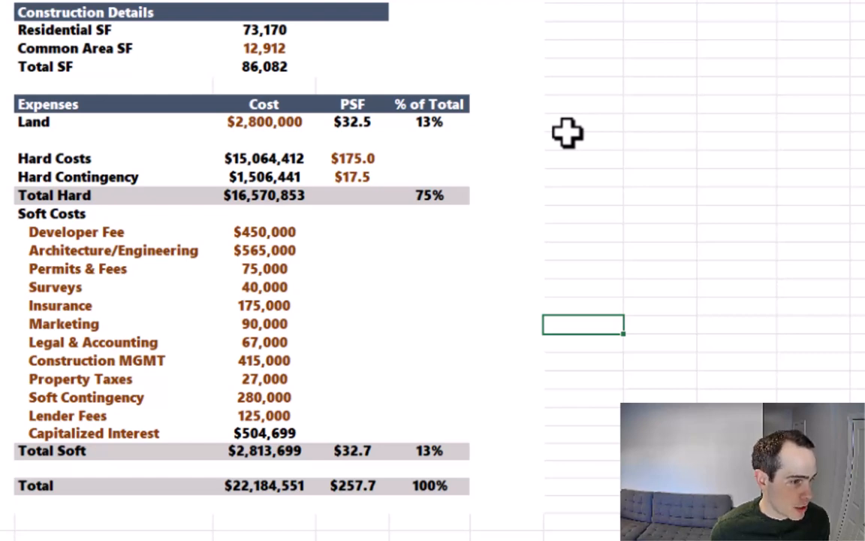
mouse_move(531, 144)
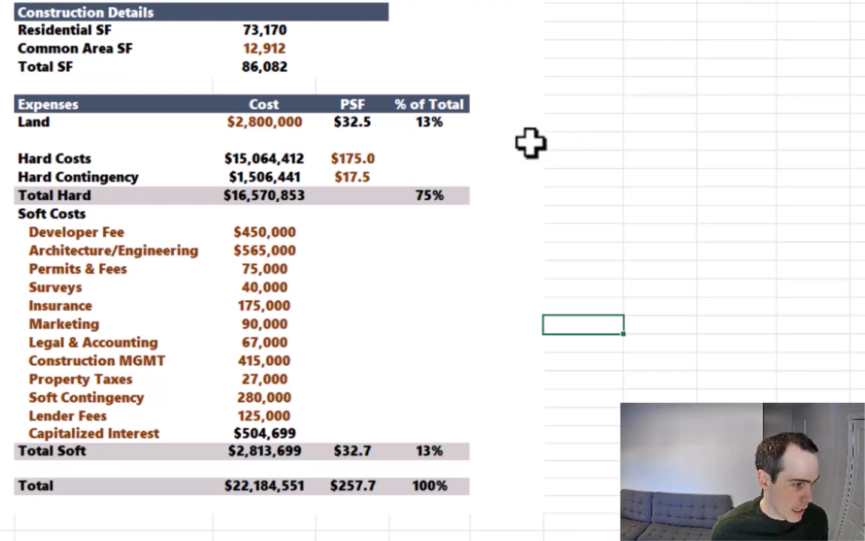
mouse_move(528, 147)
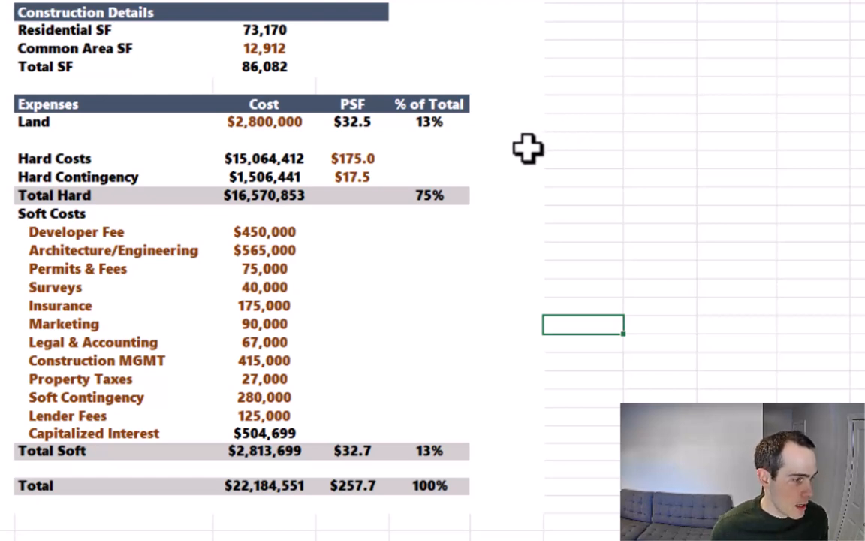
mouse_move(12, 12)
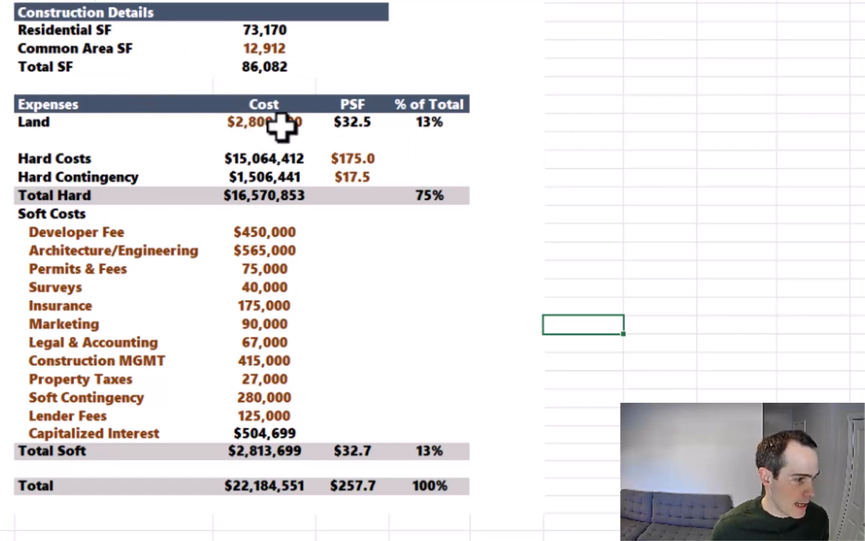
mouse_move(378, 164)
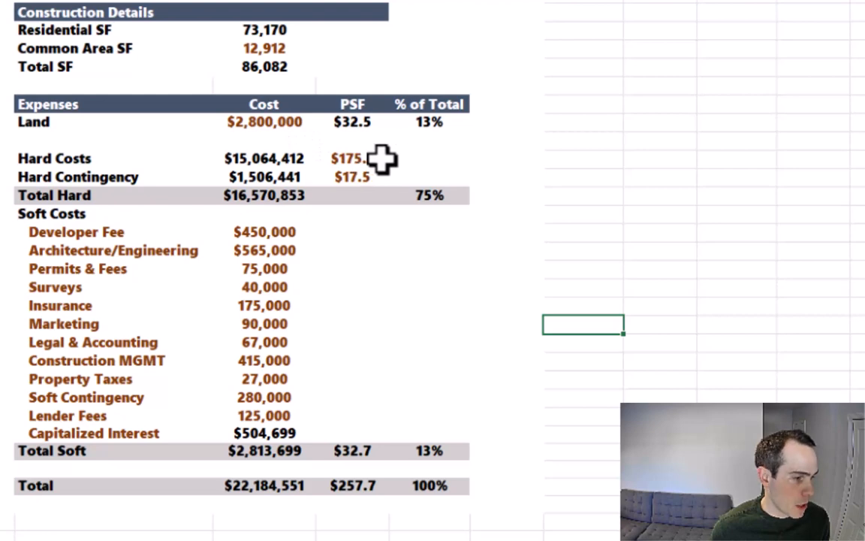
mouse_move(362, 196)
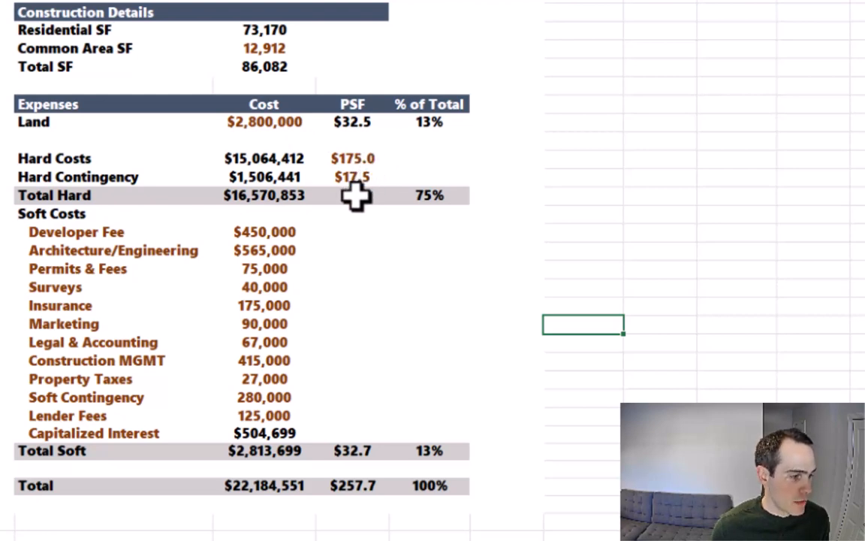
- Compute Total Hard cost per square foot as Total Hard divided by Total SF, giving $192.50
left_click(352, 195)
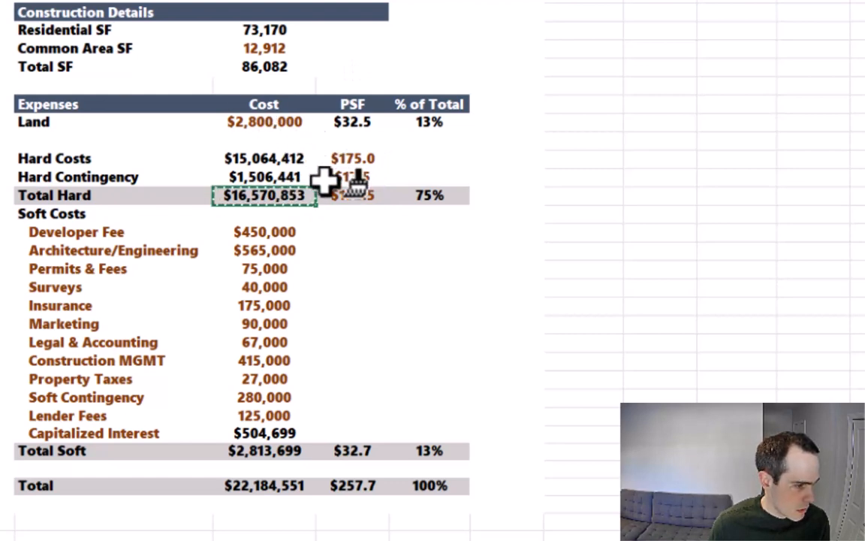
left_click(351, 196)
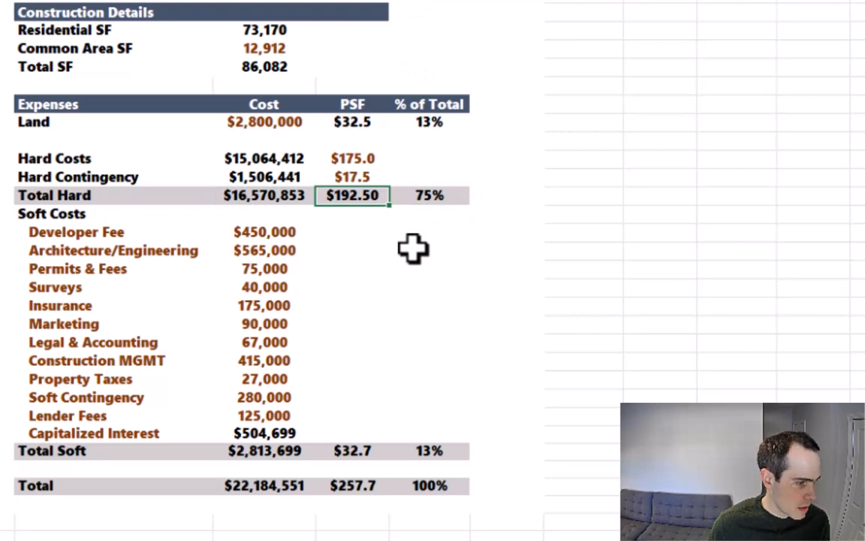
left_click(428, 251)
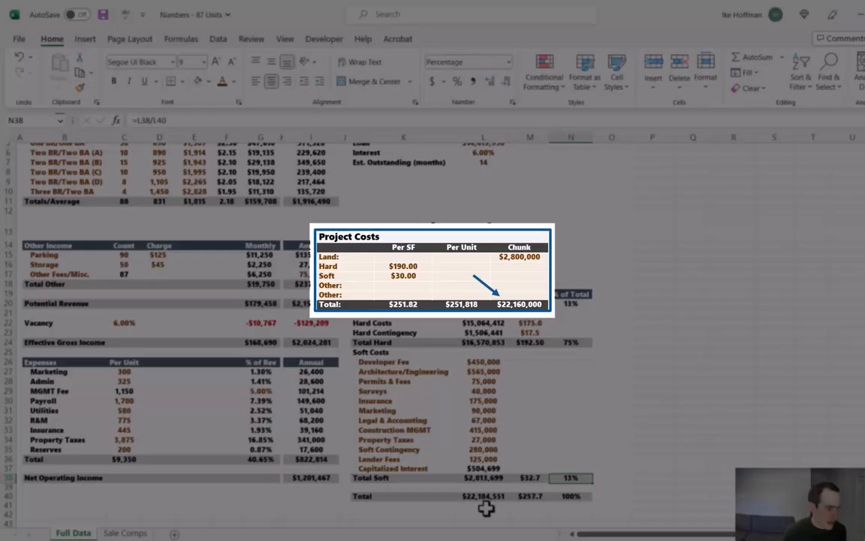
mouse_move(380, 516)
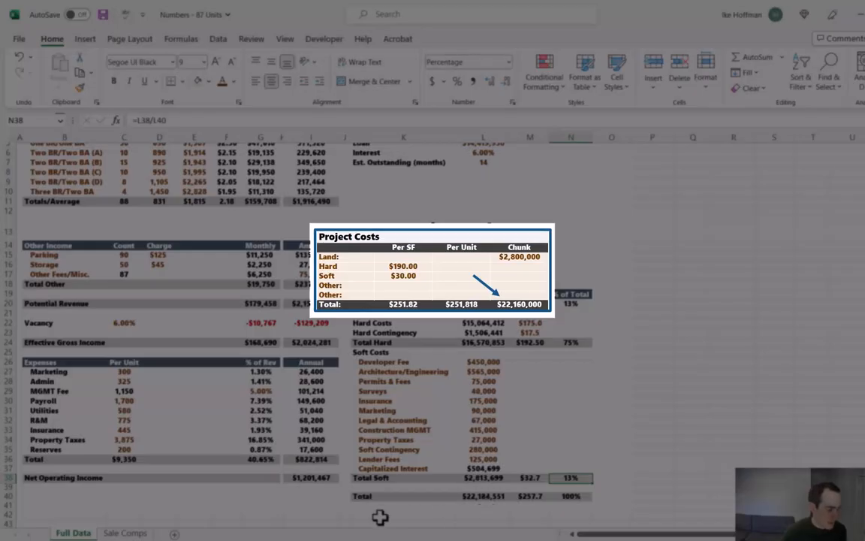
- Switch to the Sale Comps sheet and review the comparable sales cap rate column
left_click(125, 532)
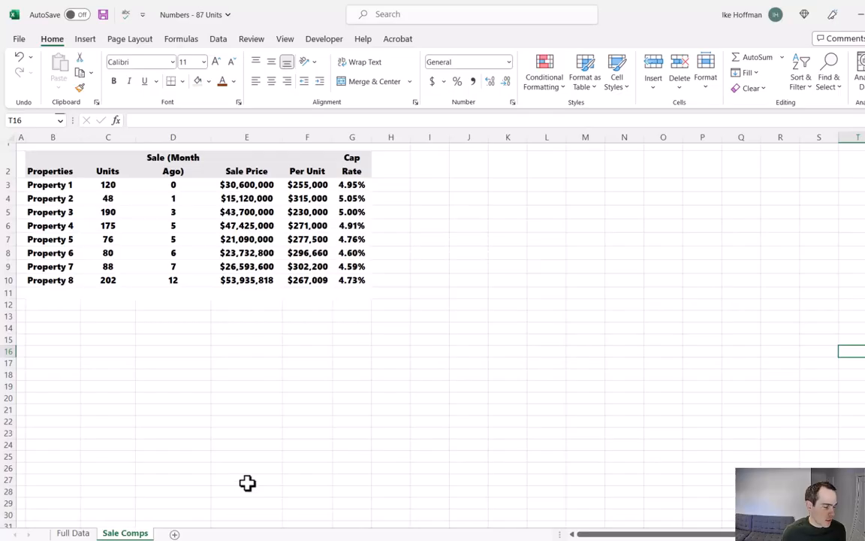
mouse_move(357, 292)
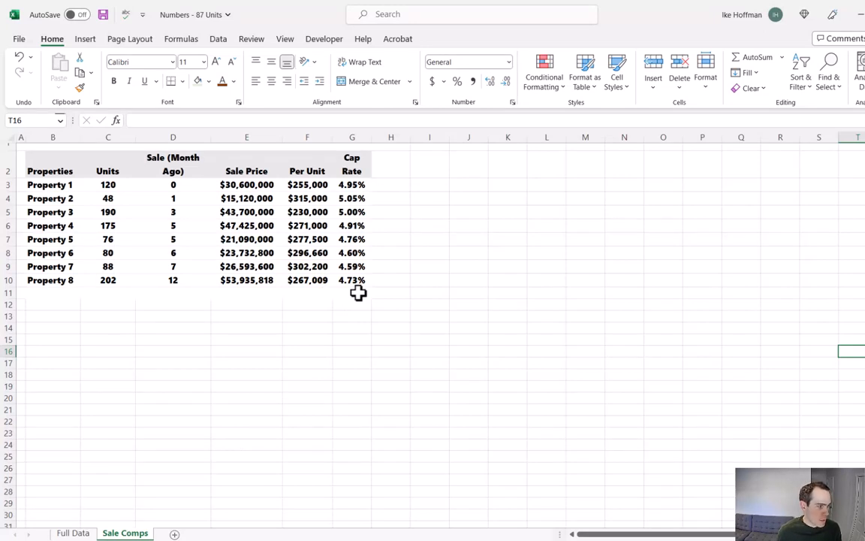
mouse_move(357, 252)
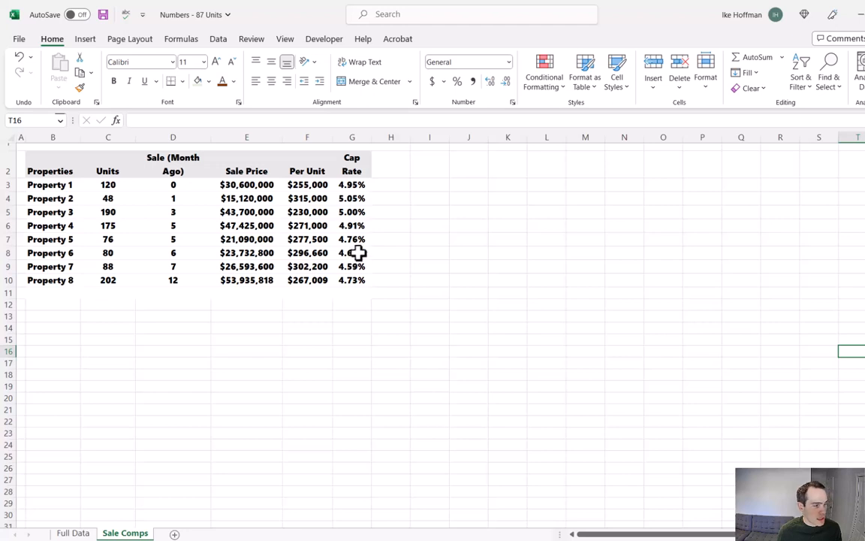
left_click_drag(351, 253, 351, 279)
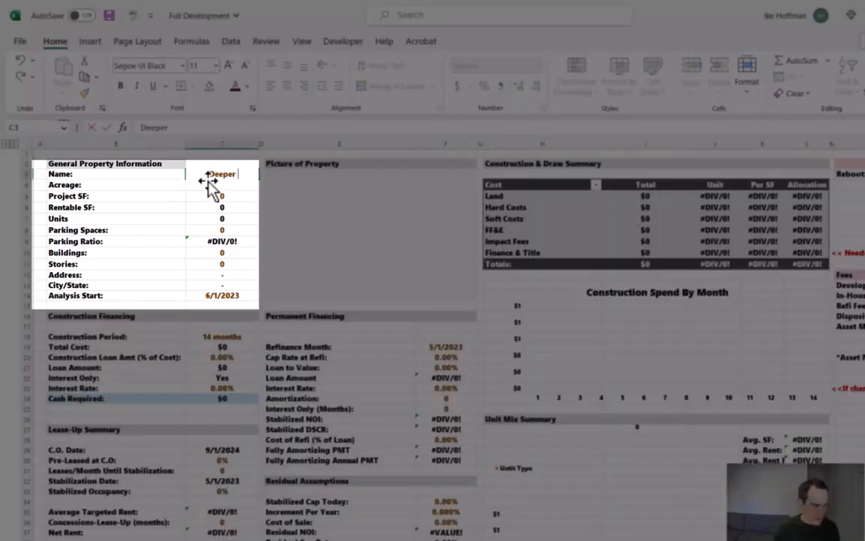
- Name the property Deeper Analysis and record 90 parking spaces, 1 building and 4 stories
type("Analysis")
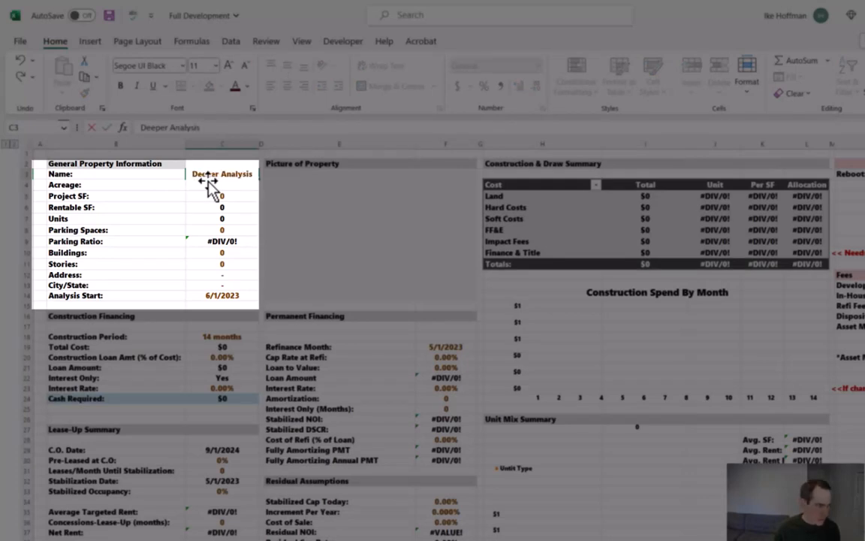
left_click(222, 185)
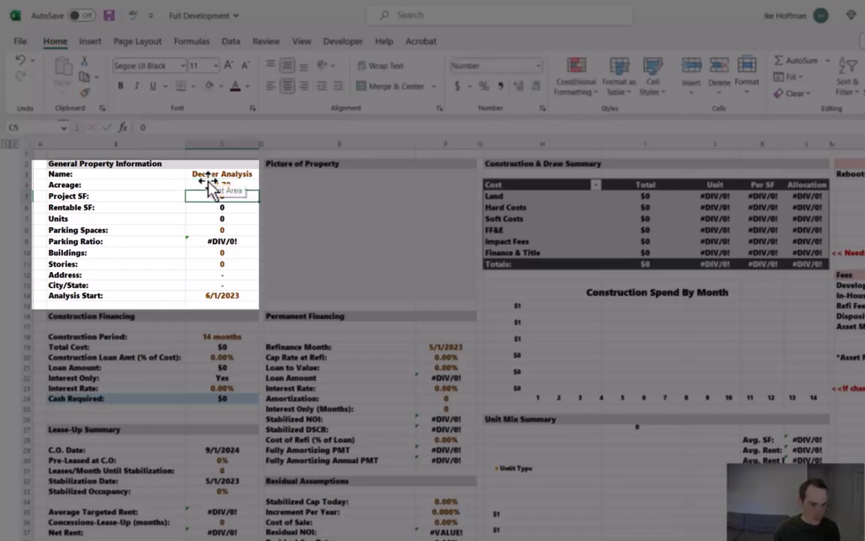
type("860")
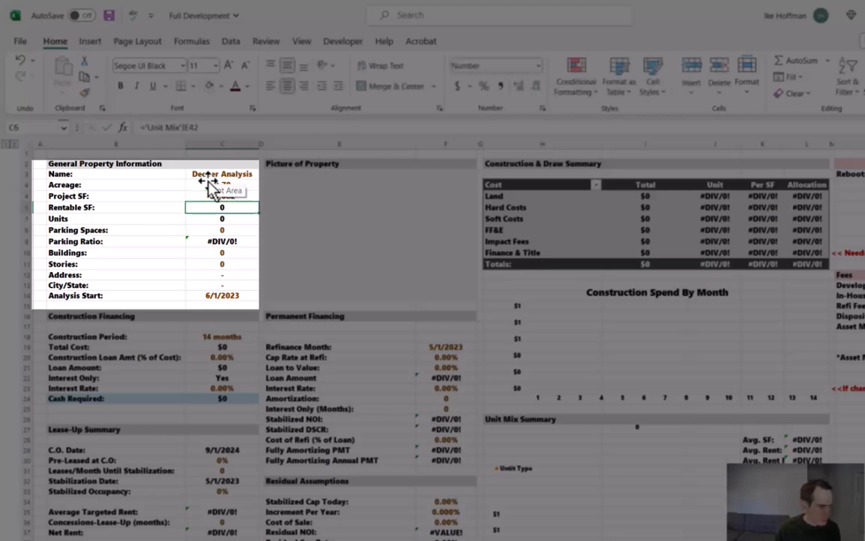
type("90")
left_click(221, 264)
type("4")
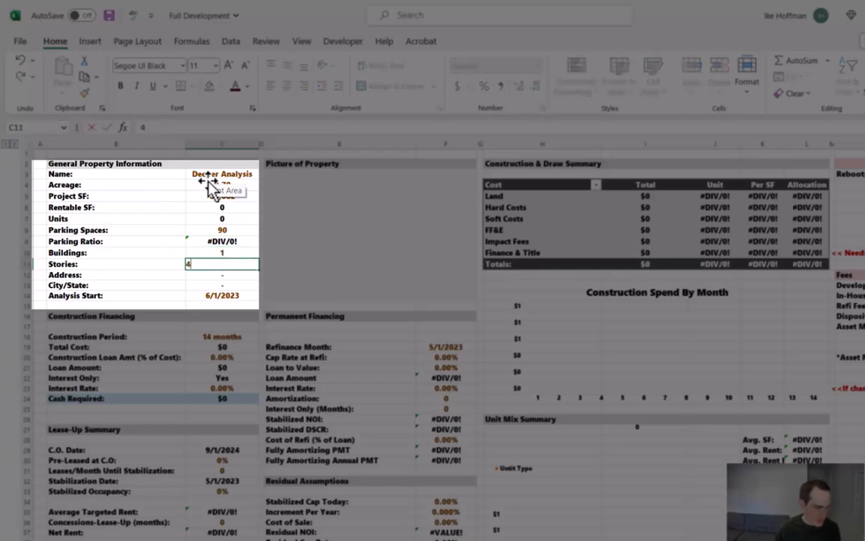
key("Return")
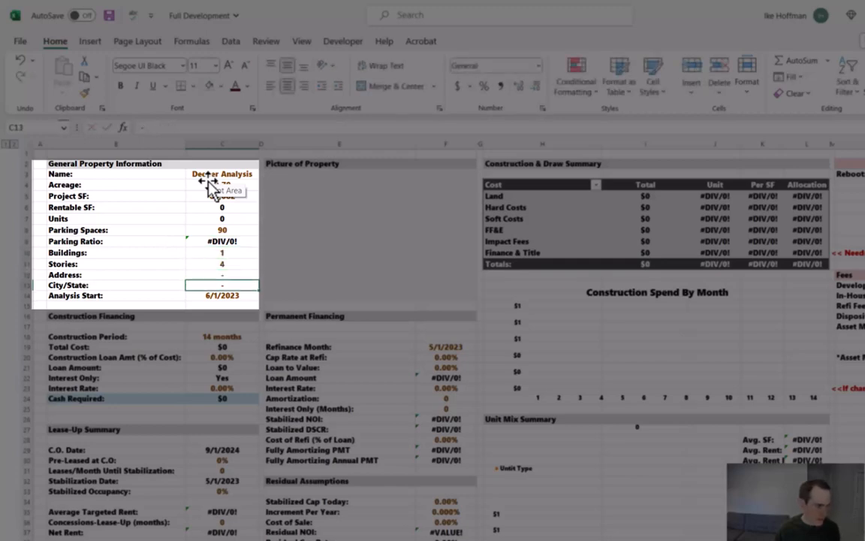
left_click(222, 294)
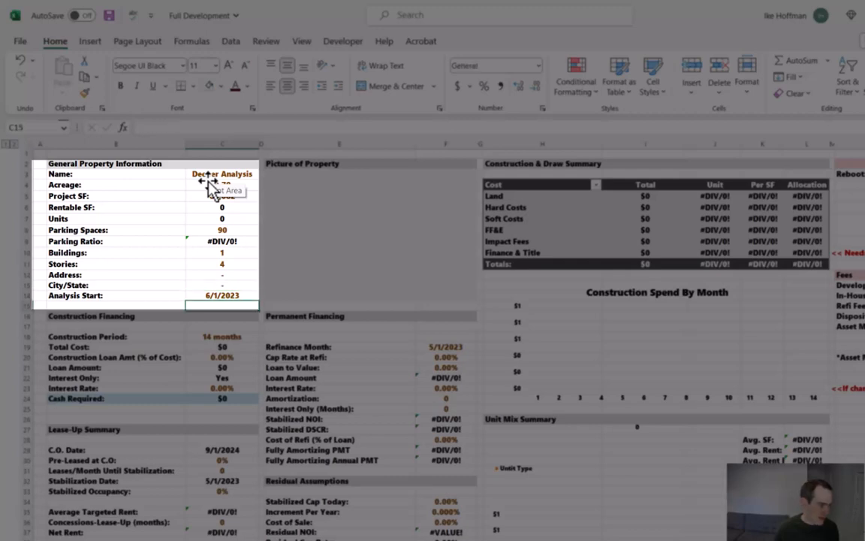
left_click(223, 337)
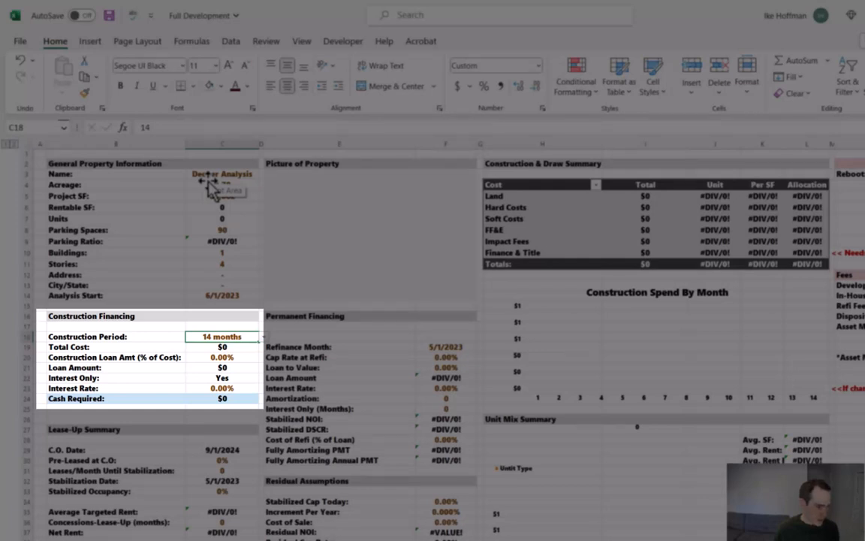
- Enter 95% stabilized occupancy in the Lease-Up Summary and check the C.O. month source
left_click(221, 357)
type("65")
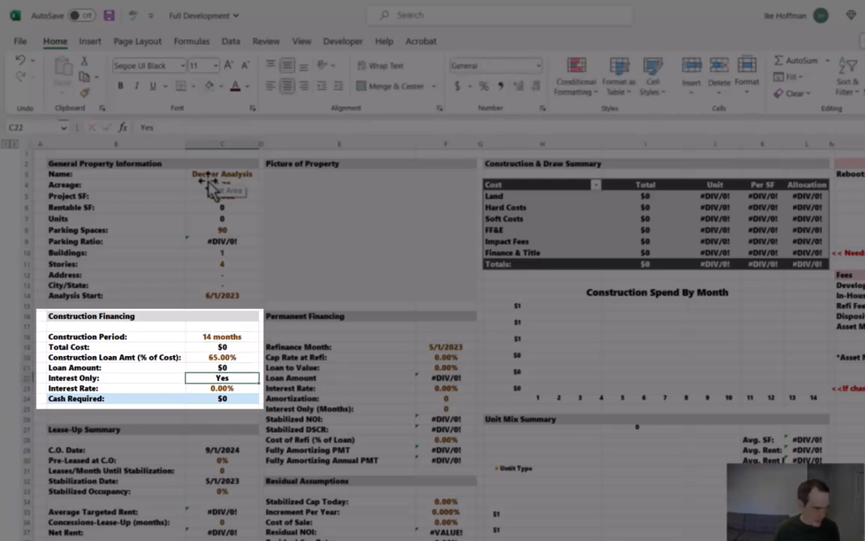
left_click(222, 388)
type("6")
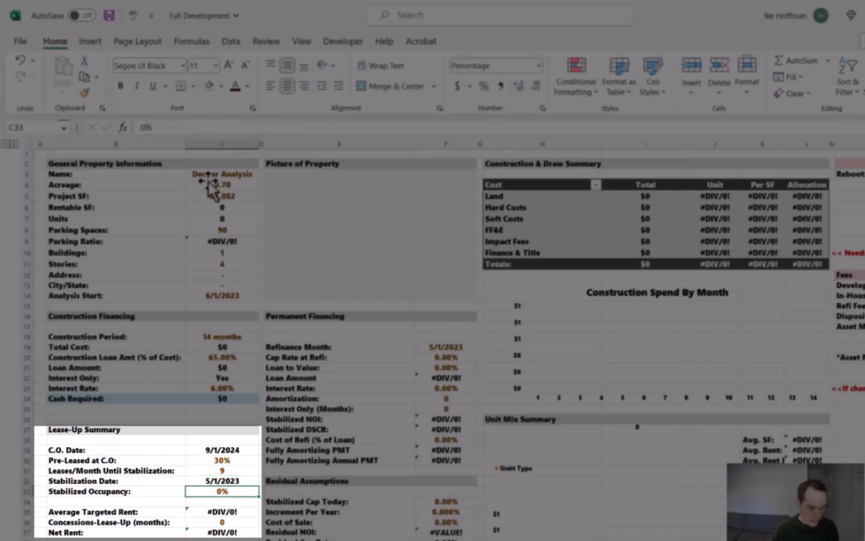
type("95%")
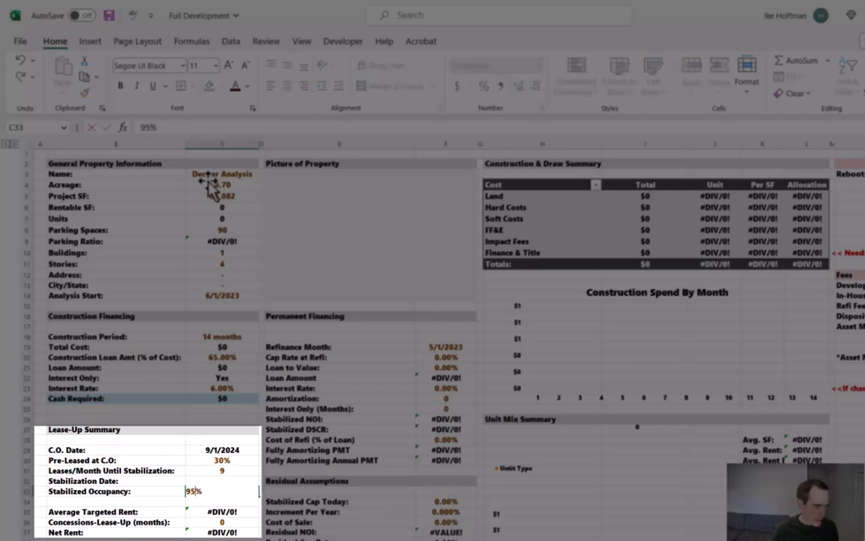
key("Return")
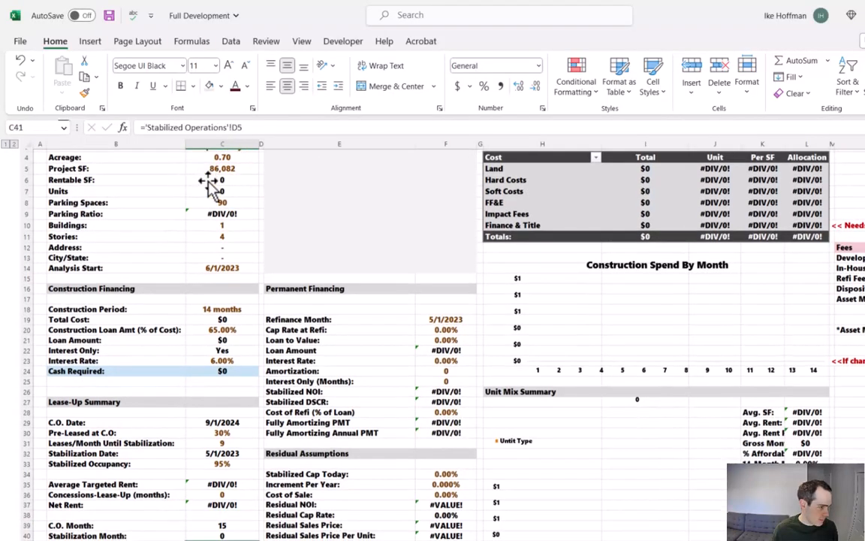
scroll("down", 3)
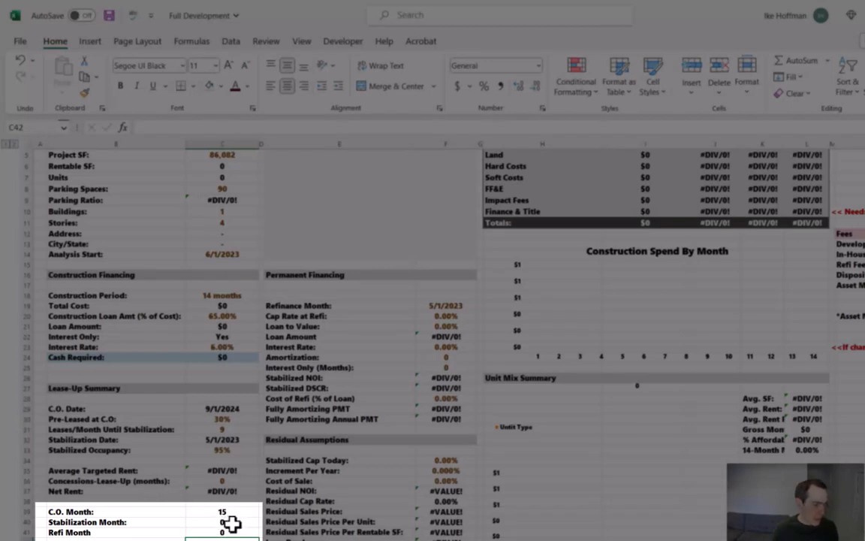
left_click(223, 450)
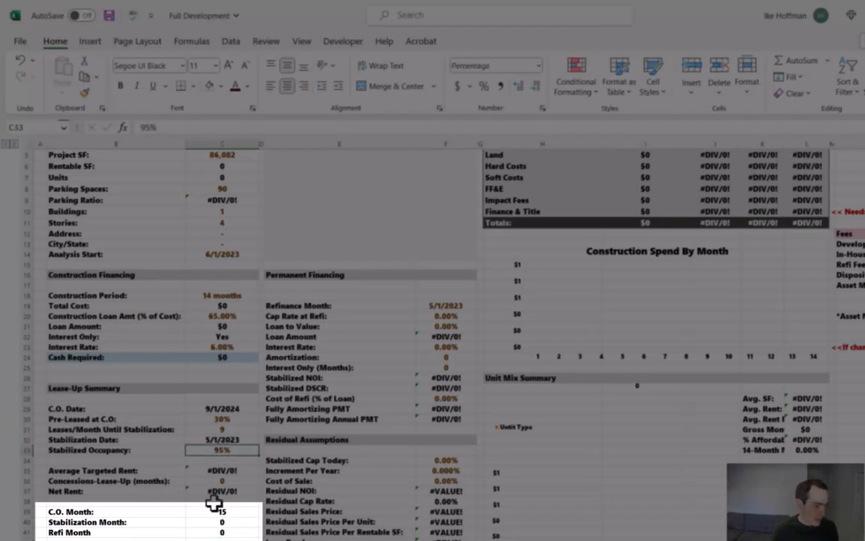
left_click(223, 532)
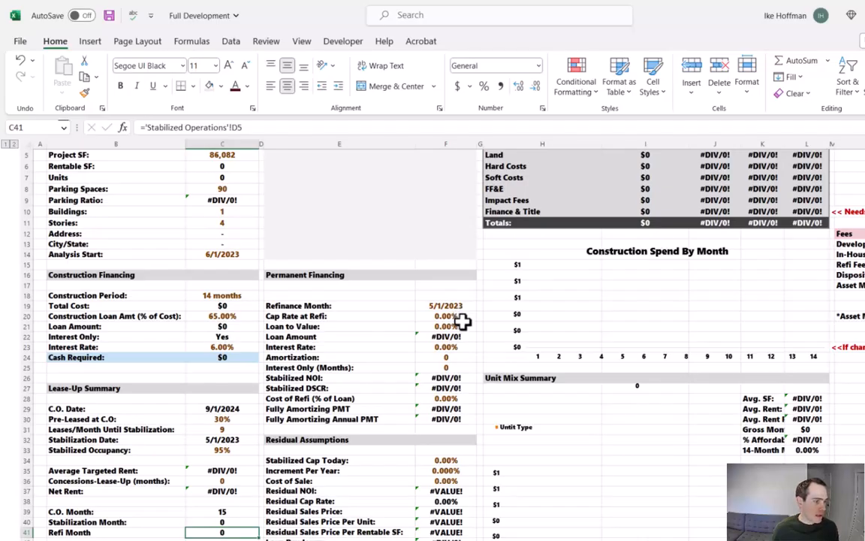
- Enter a 5.2% cap rate at refinance, 65% loan-to-value, 5.50% interest and 30-year amortization
left_click(445, 315)
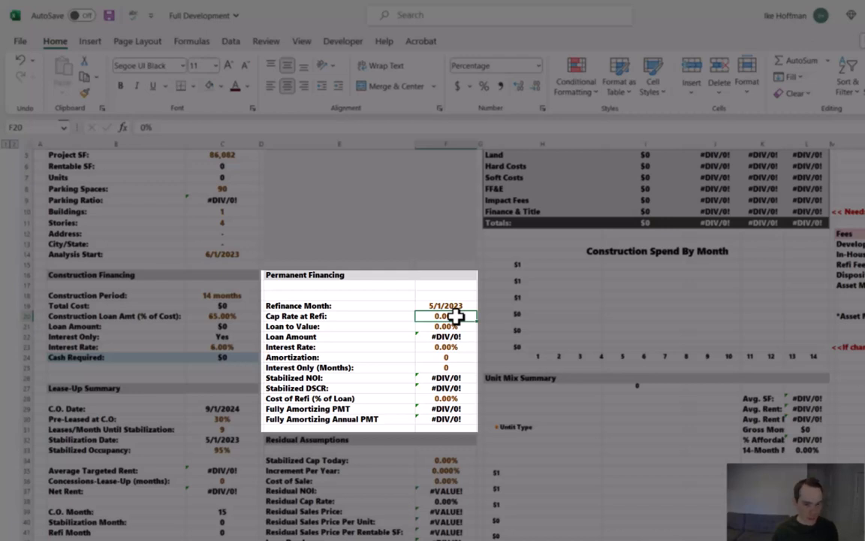
type("5.2%")
left_click(446, 356)
type("30")
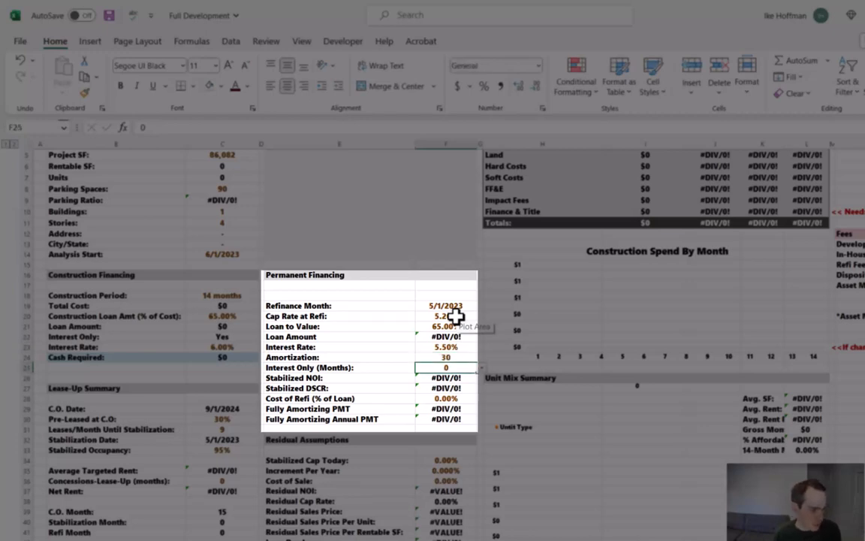
left_click(444, 409)
type("5")
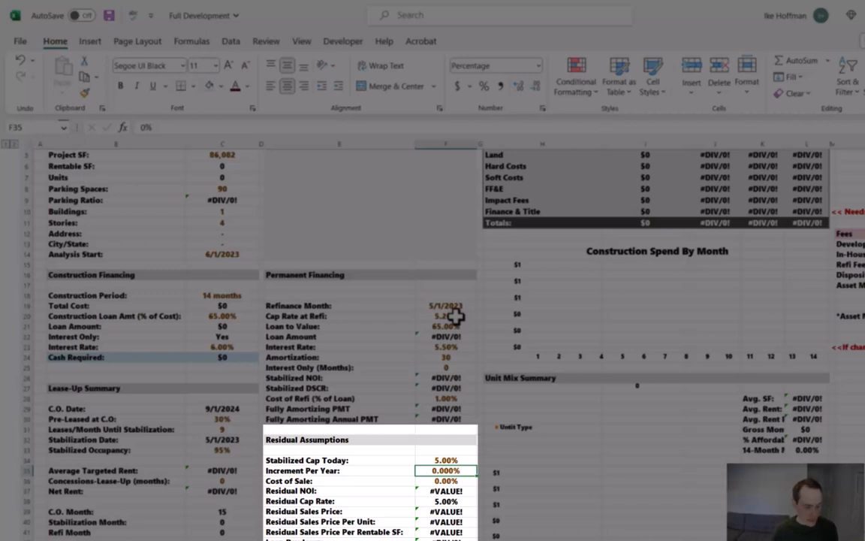
- Set a 5.00% stabilized cap today with a 0.100% per-year increment in Residual Assumptions
type(".10")
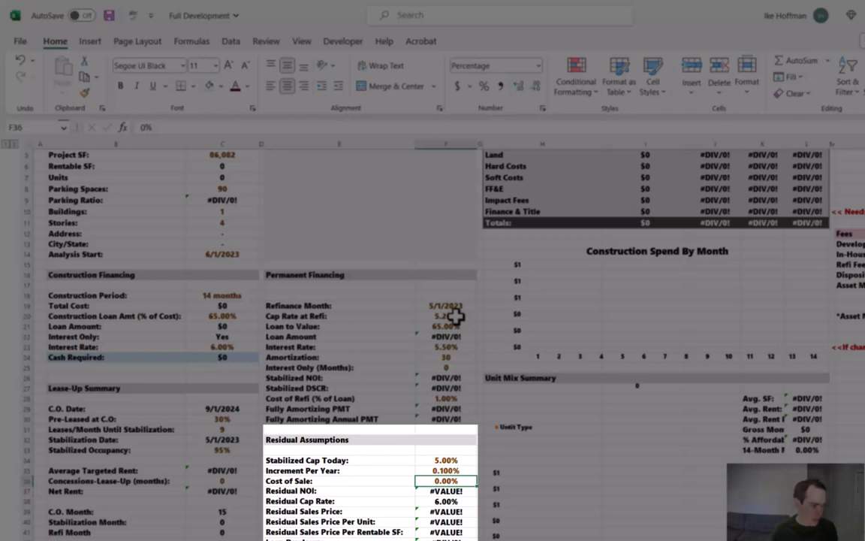
left_click(403, 445)
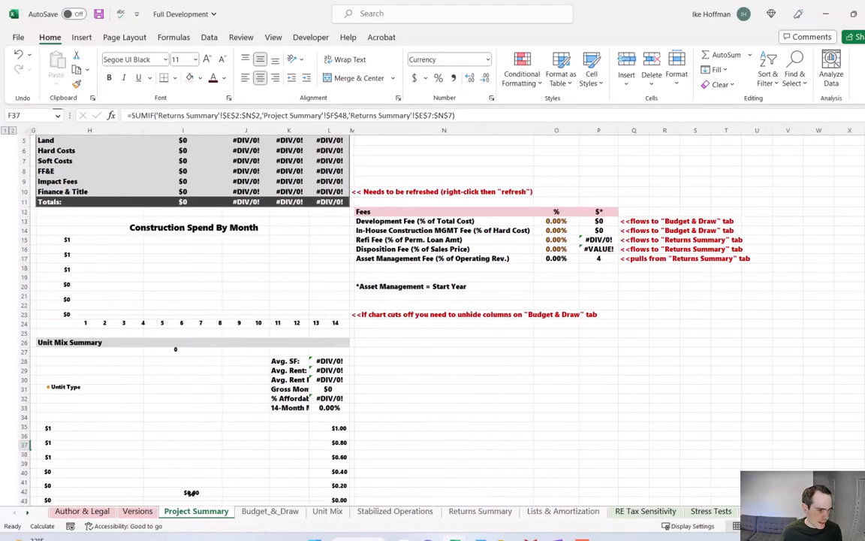
mouse_move(555, 222)
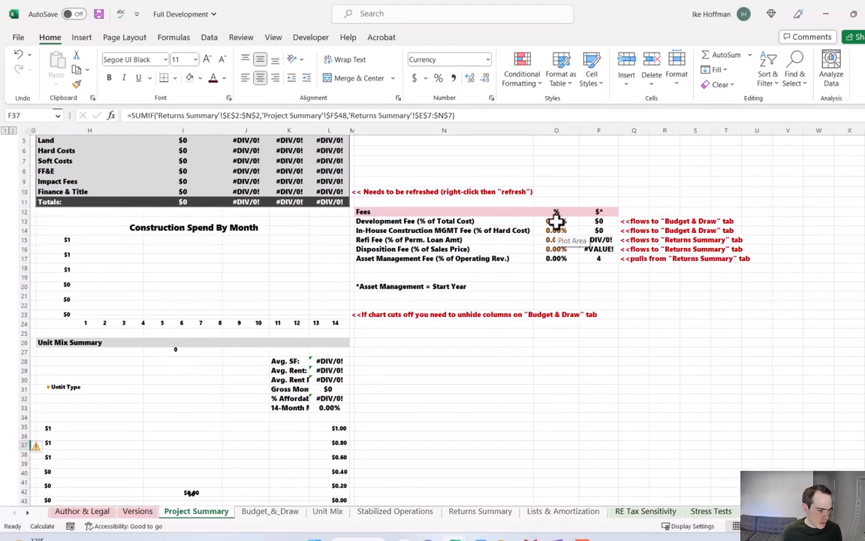
- Enter a 2% development fee and 2.5% in-house construction management fee in the Fees table
left_click(555, 221)
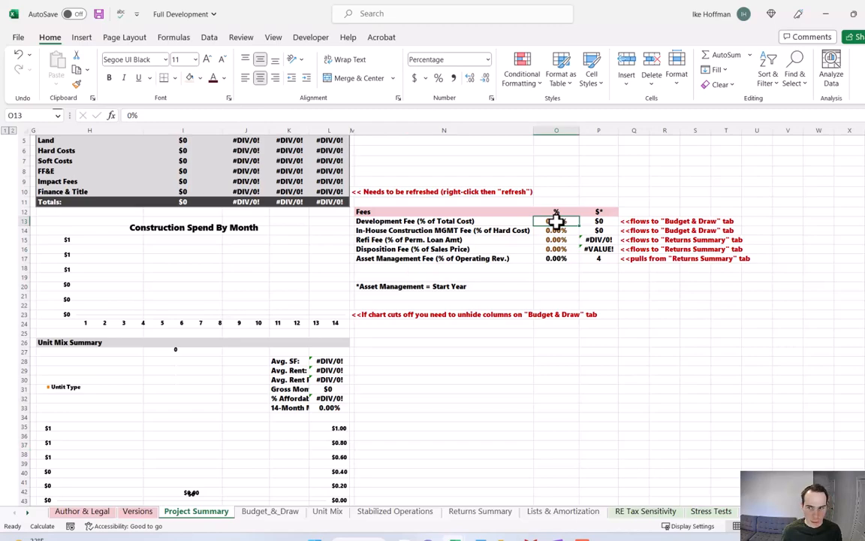
type("2%")
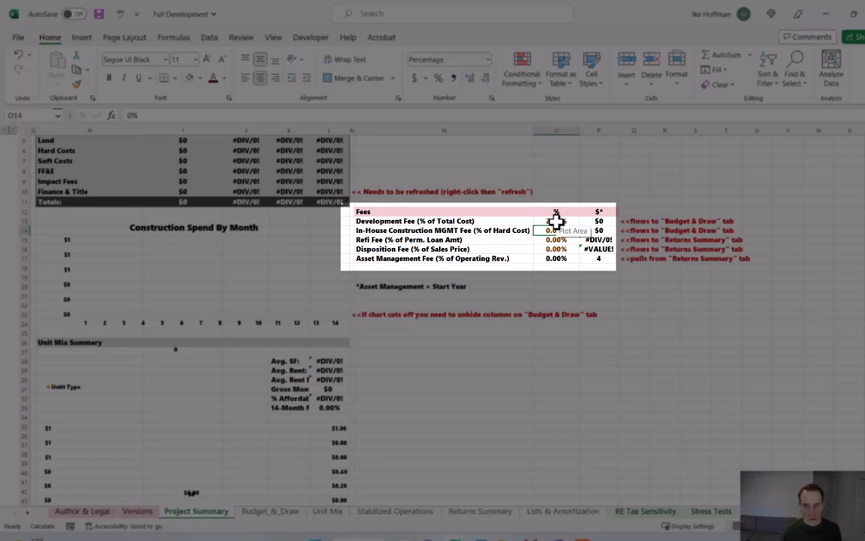
type("2.5%")
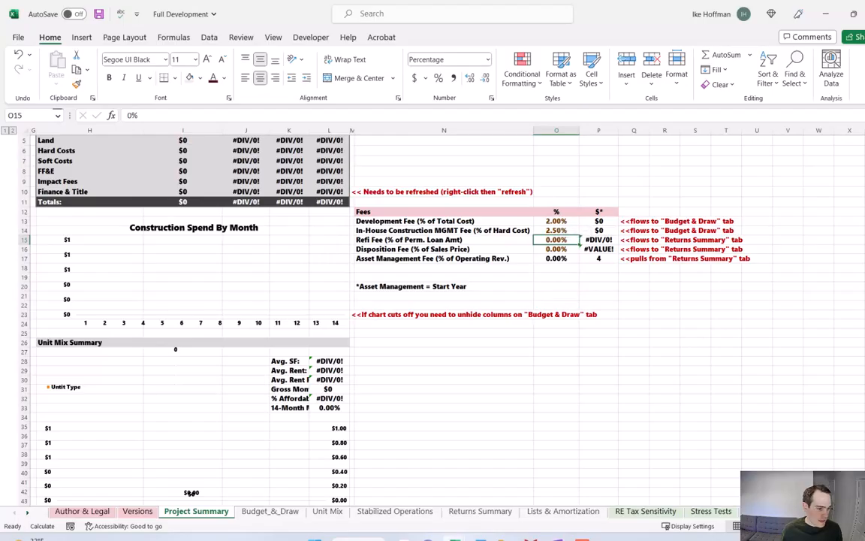
scroll("left", 3)
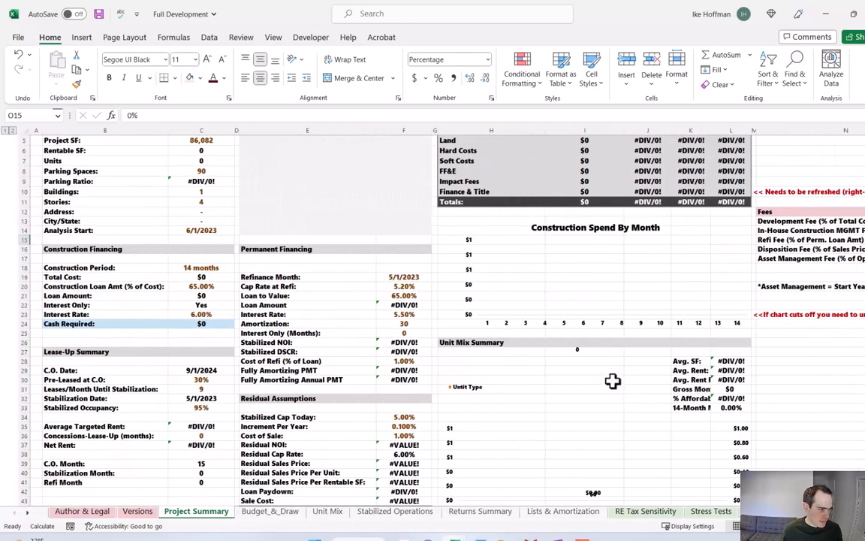
mouse_move(608, 373)
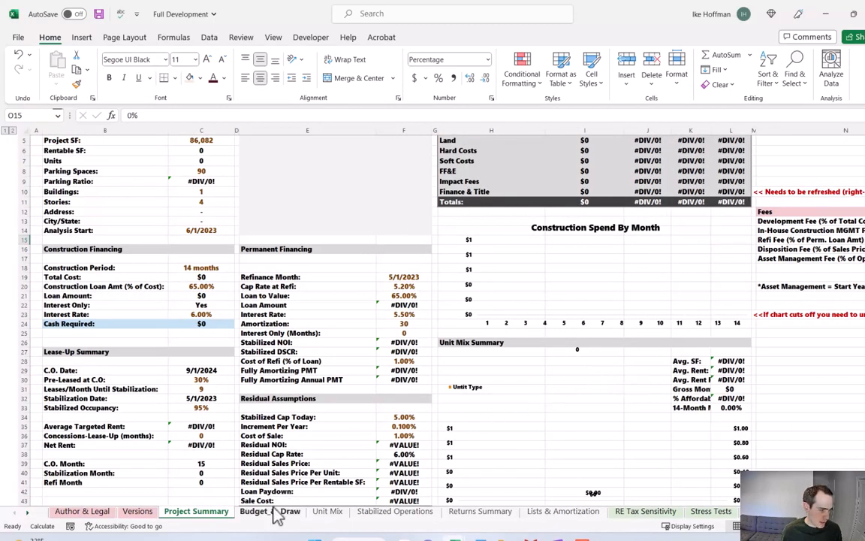
- On Budget_&_Draw, enter budget line items including $2,000,000 land, $175 PSF construction and 125000
left_click(269, 510)
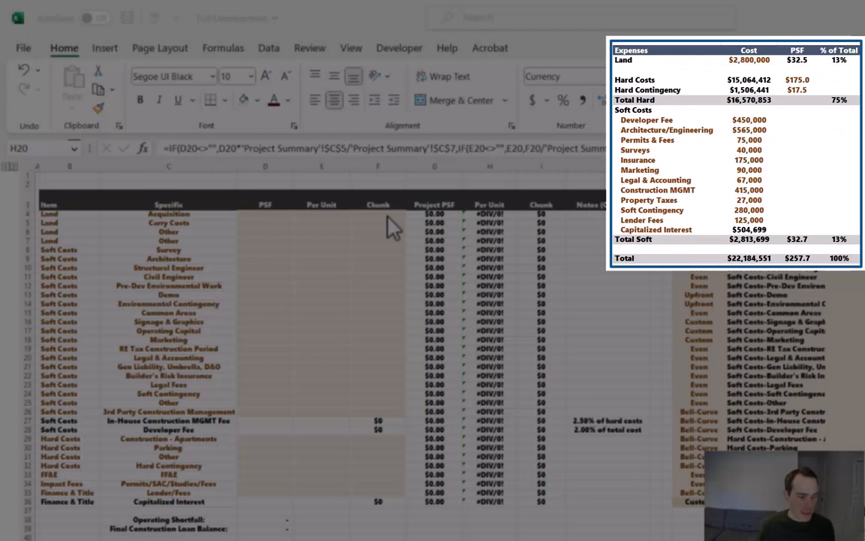
left_click(378, 214)
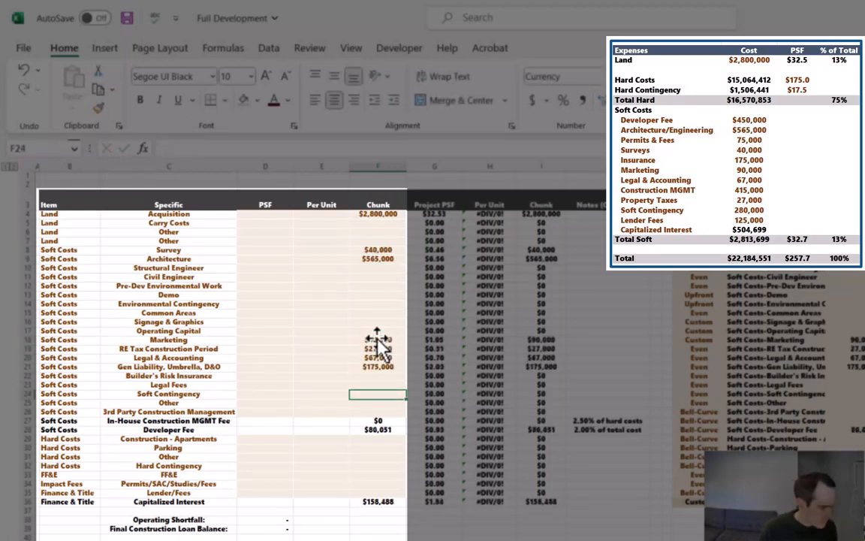
left_click(378, 429)
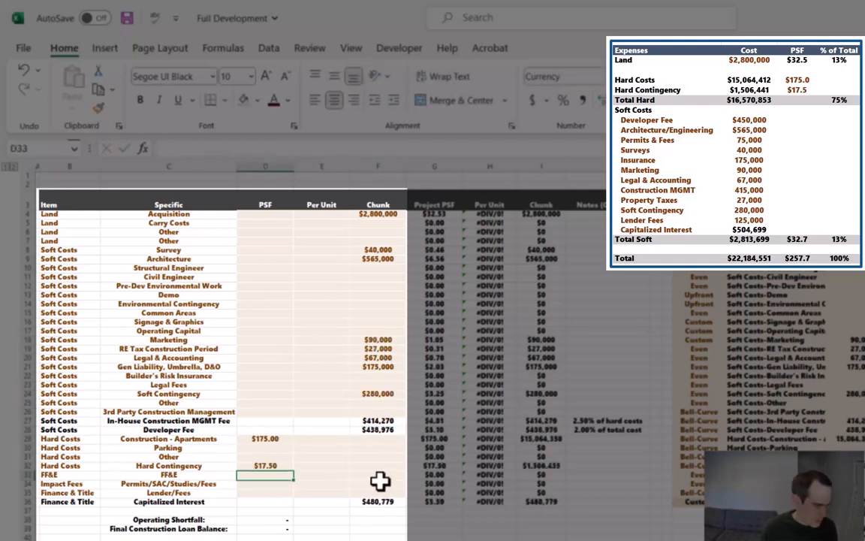
type("1250000")
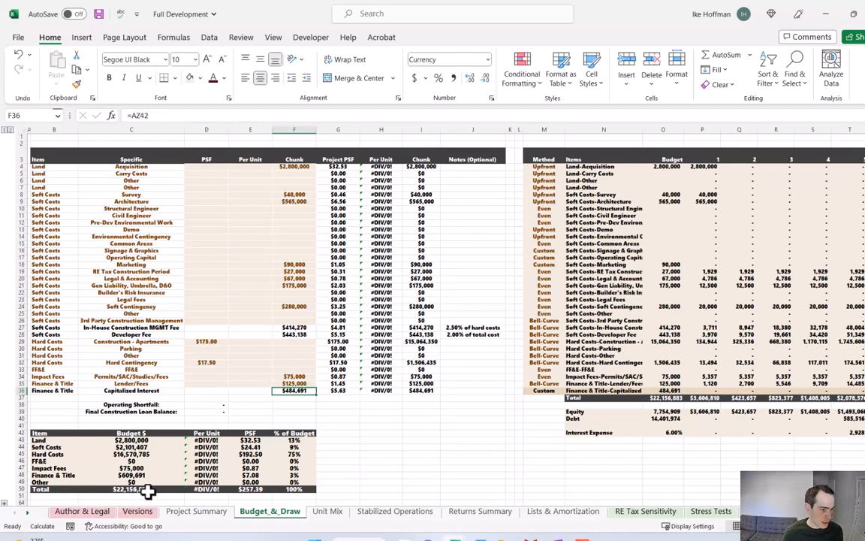
- Paste seven unit types as values into the Unit Mix table, totalling 88 units and 73,170 SF
left_click(327, 510)
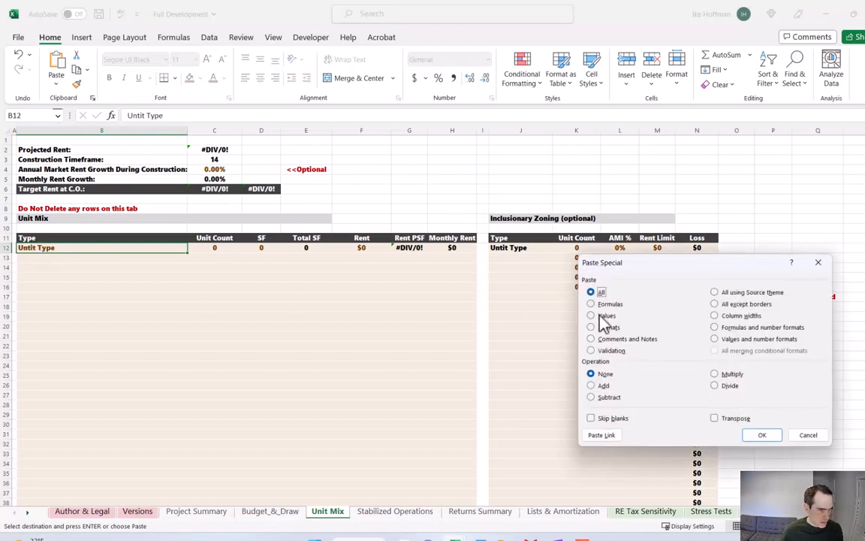
left_click(592, 315)
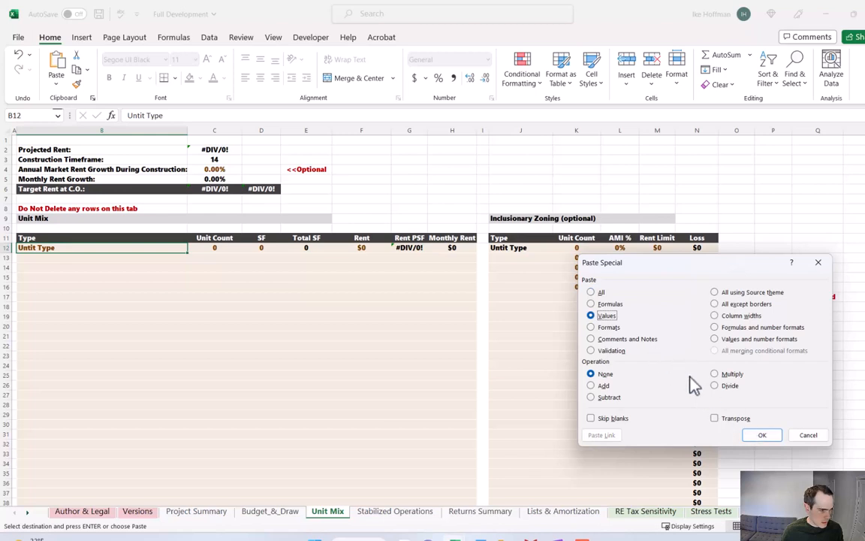
left_click(761, 436)
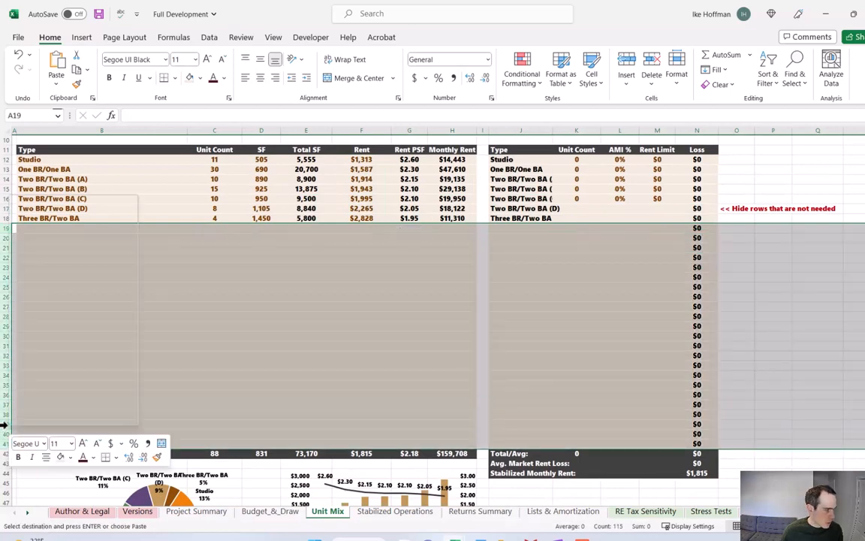
scroll("up", 3)
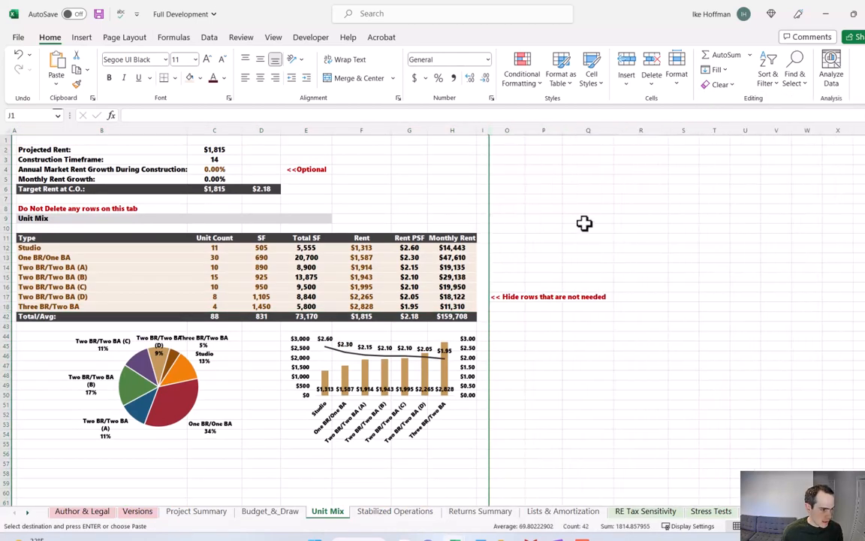
left_click(409, 198)
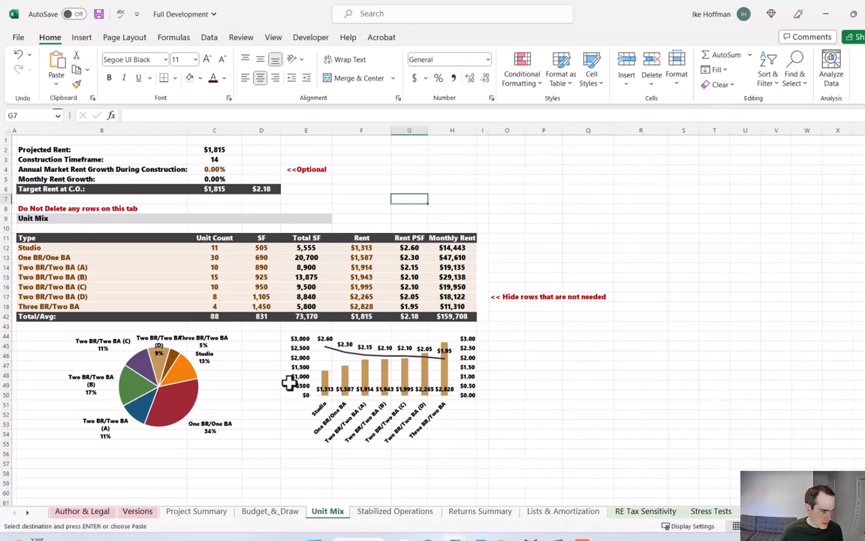
mouse_move(255, 331)
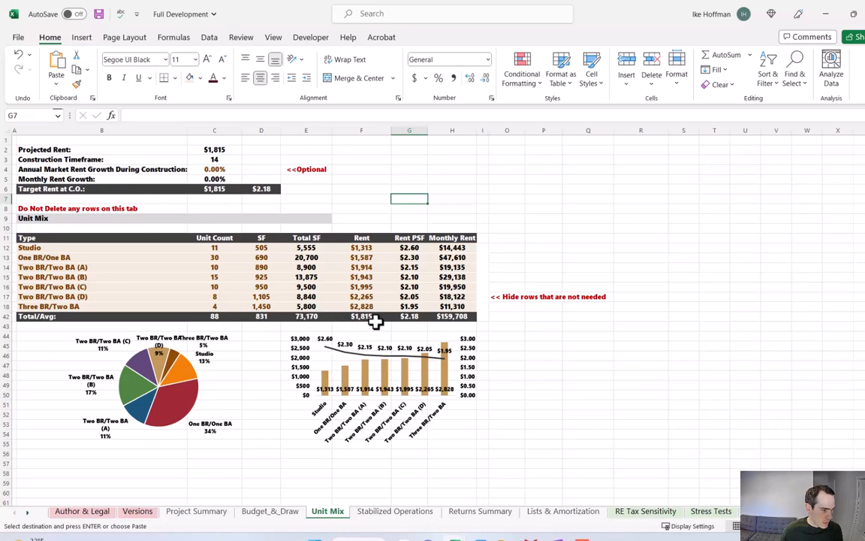
mouse_move(417, 314)
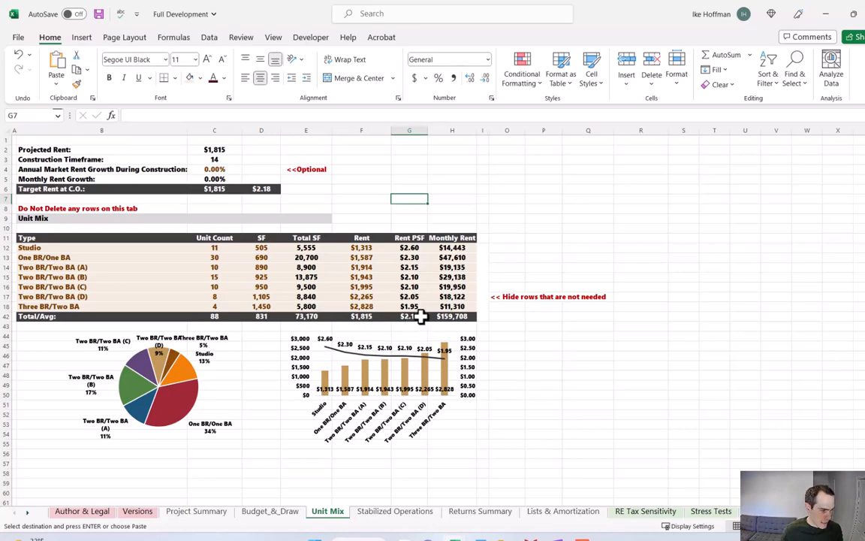
- Apply a 6% vacancy loss rate on the Stabilized Operations sheet
left_click(393, 511)
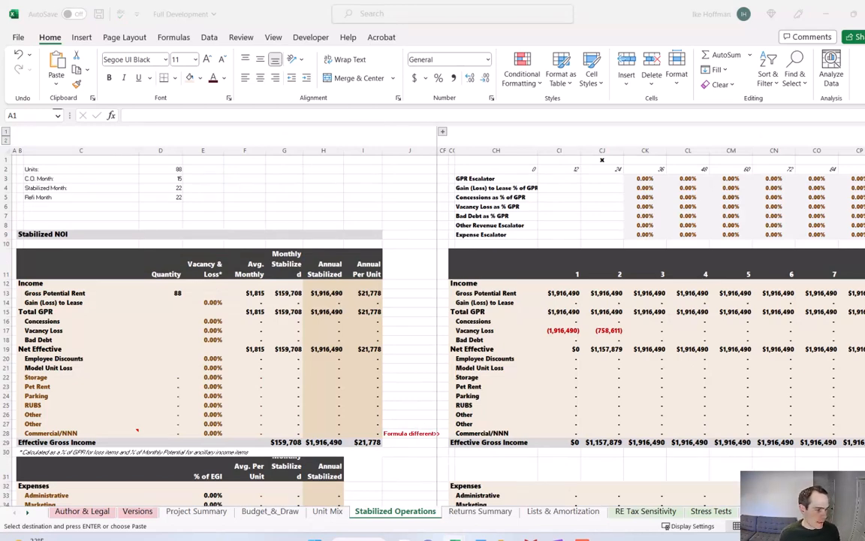
mouse_move(507, 330)
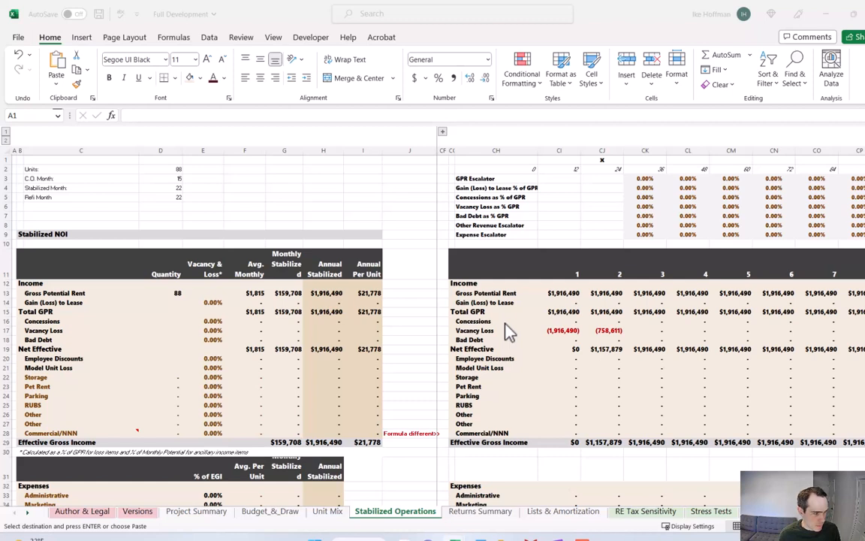
mouse_move(486, 377)
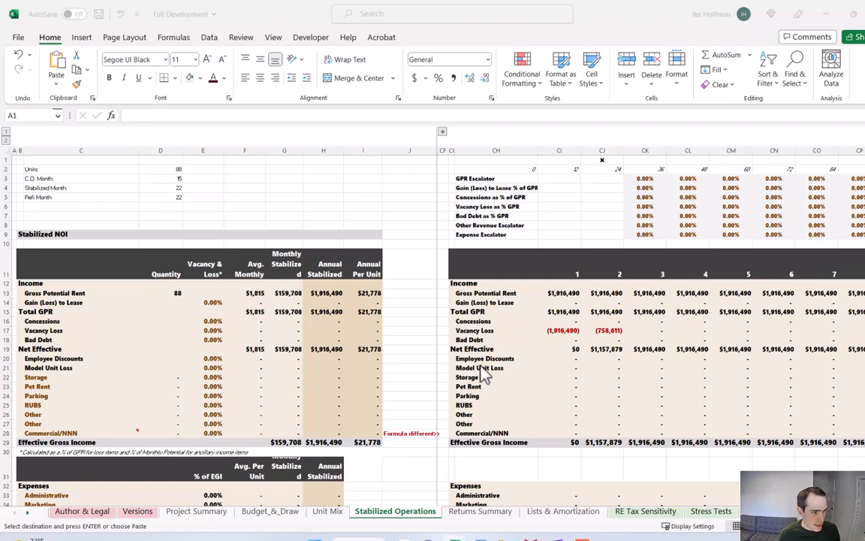
left_click(202, 331)
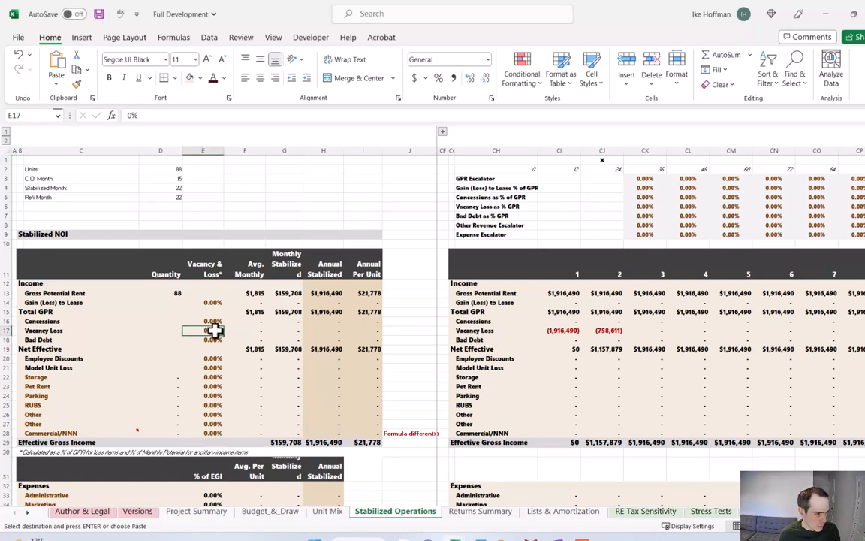
type("6%")
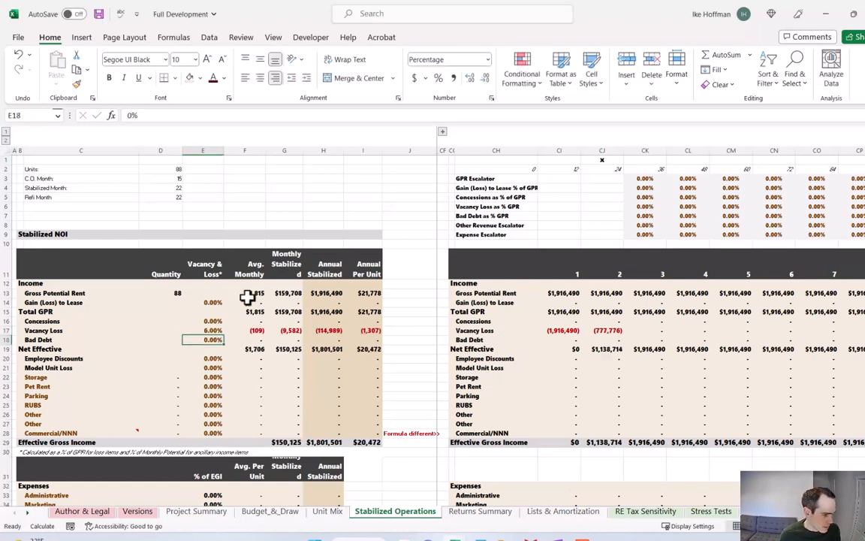
mouse_move(302, 318)
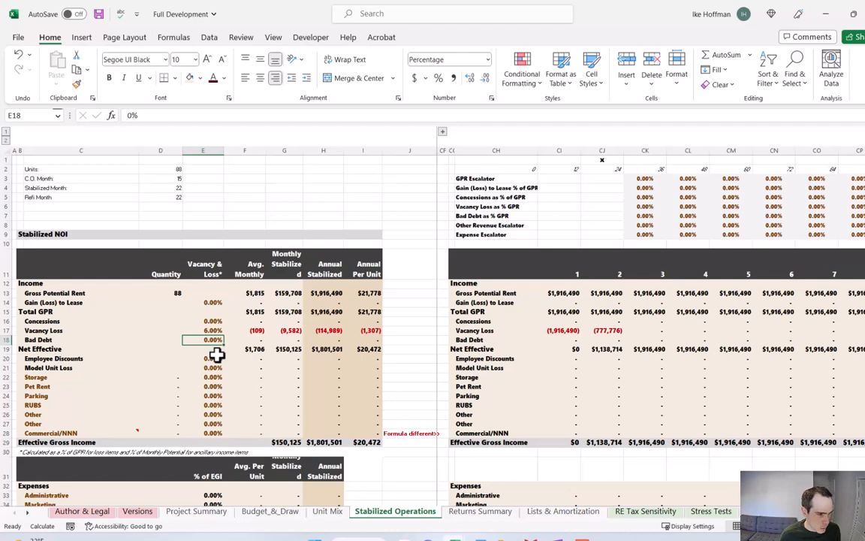
- Enter Storage and Parking income lines with quantities 50 and 90 at $45 and $125 monthly
left_click(159, 386)
type("50")
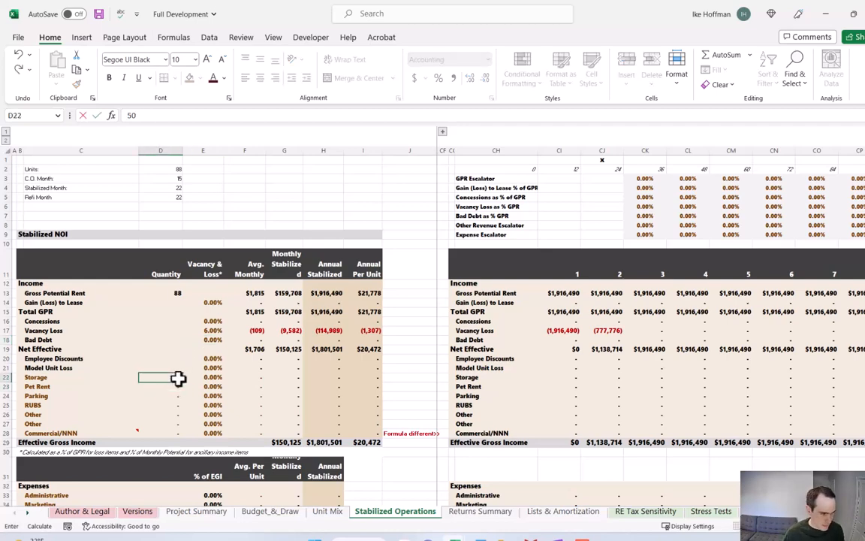
left_click(202, 375)
type("90")
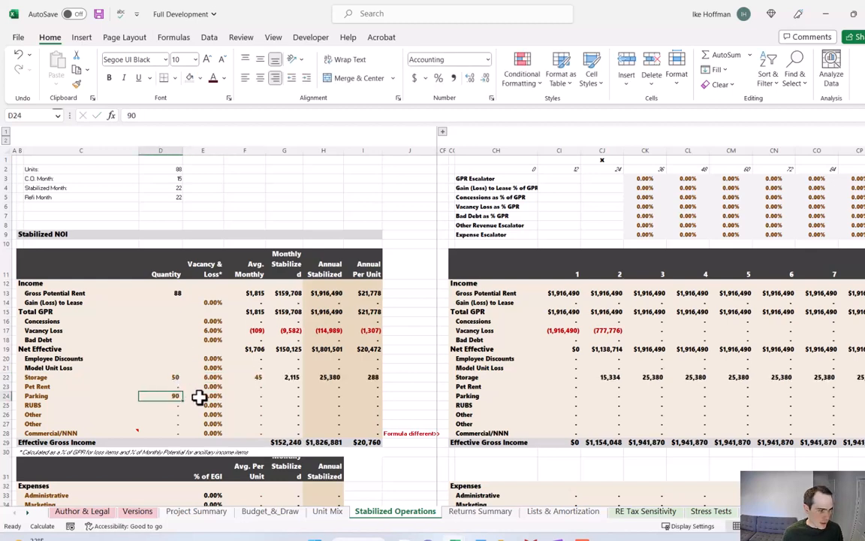
left_click(203, 396)
type("125")
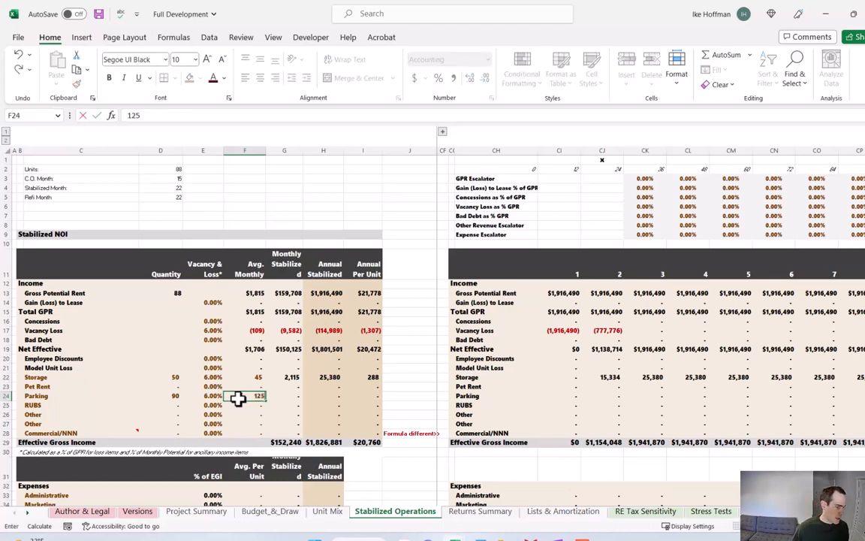
key("Return")
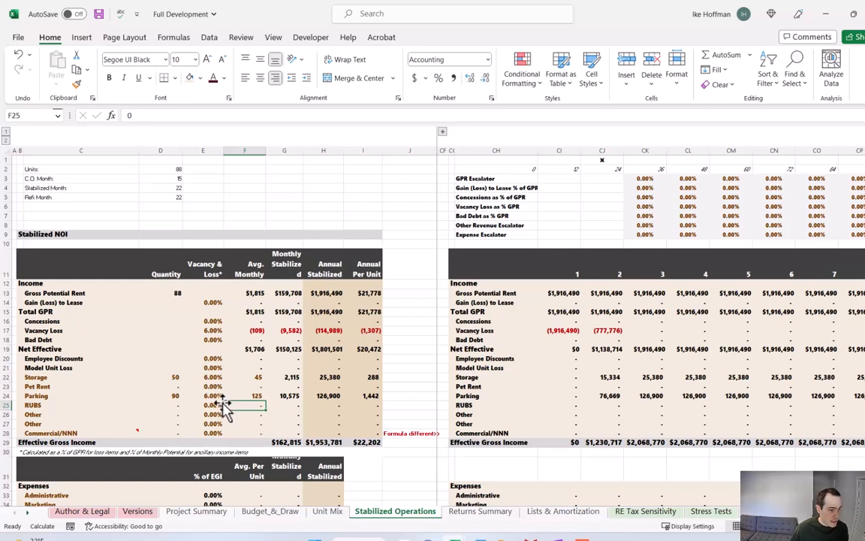
mouse_move(223, 406)
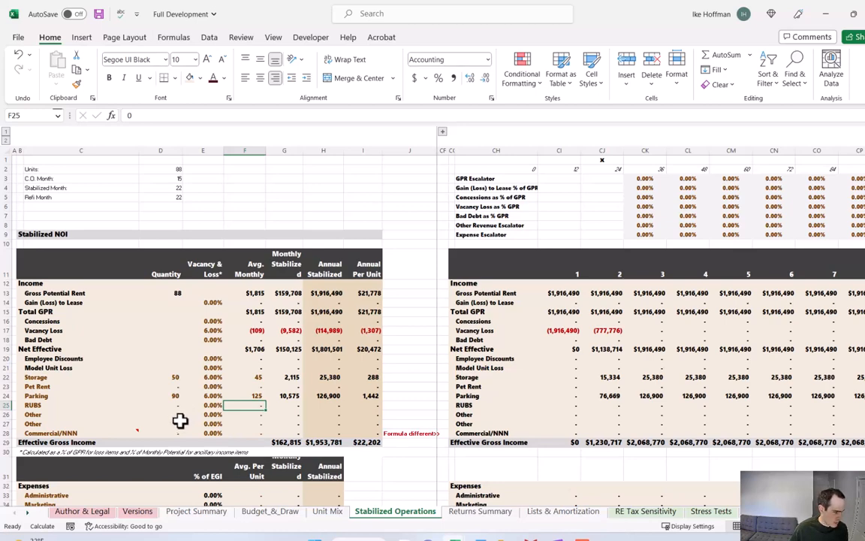
- Add the Other income line for 88 units with monthly amount =75000/12/D26
left_click(203, 415)
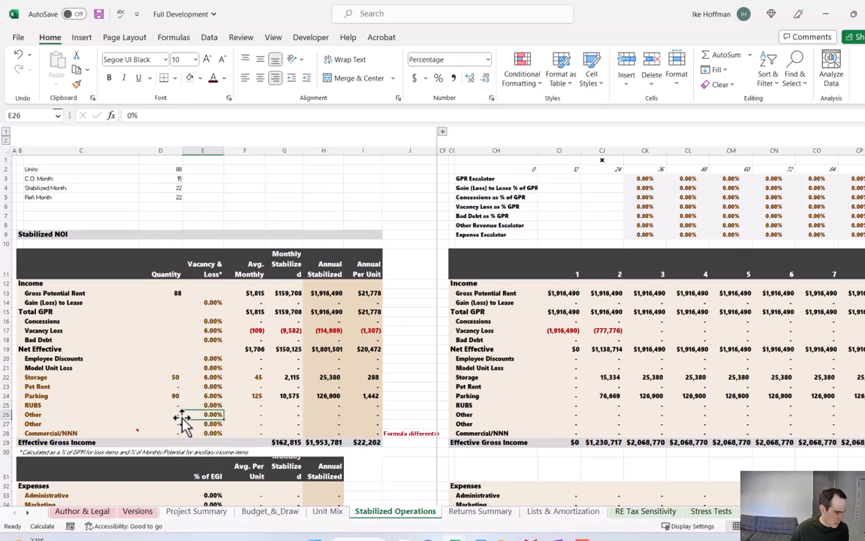
left_click(159, 415)
type("88")
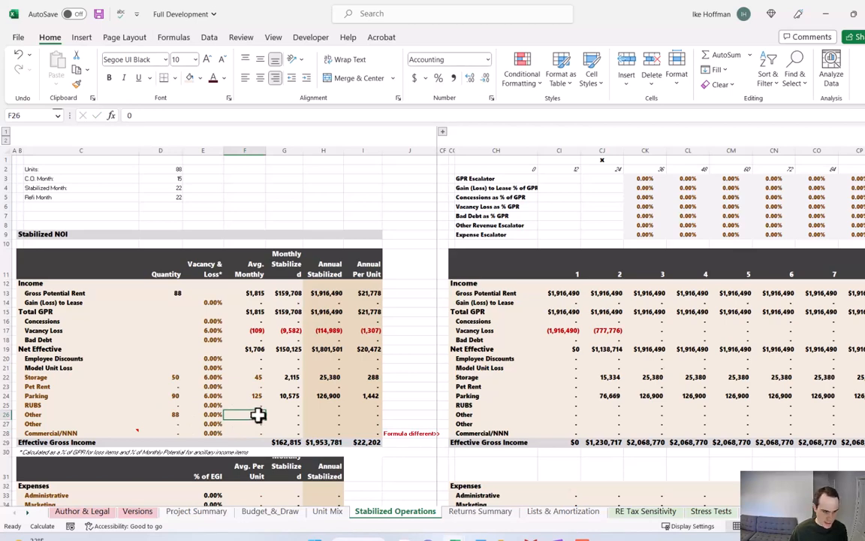
type("=7500")
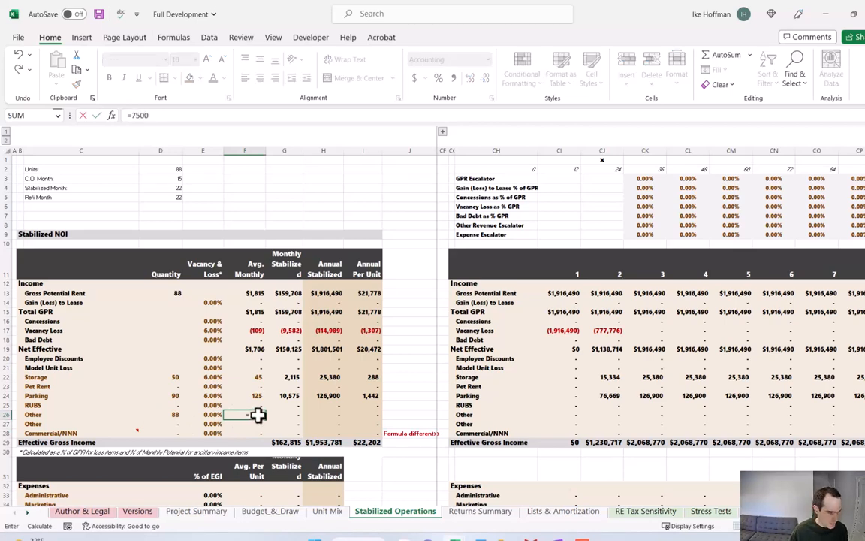
type("0/12/")
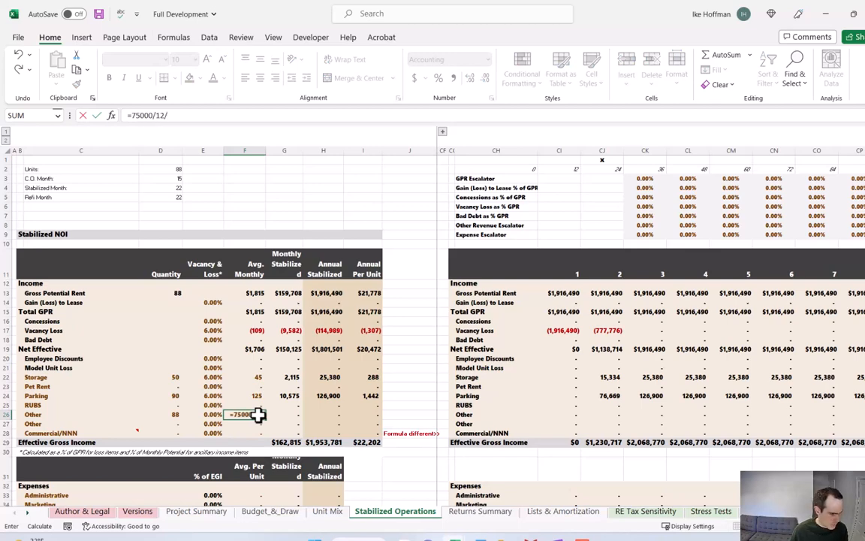
left_click(159, 414)
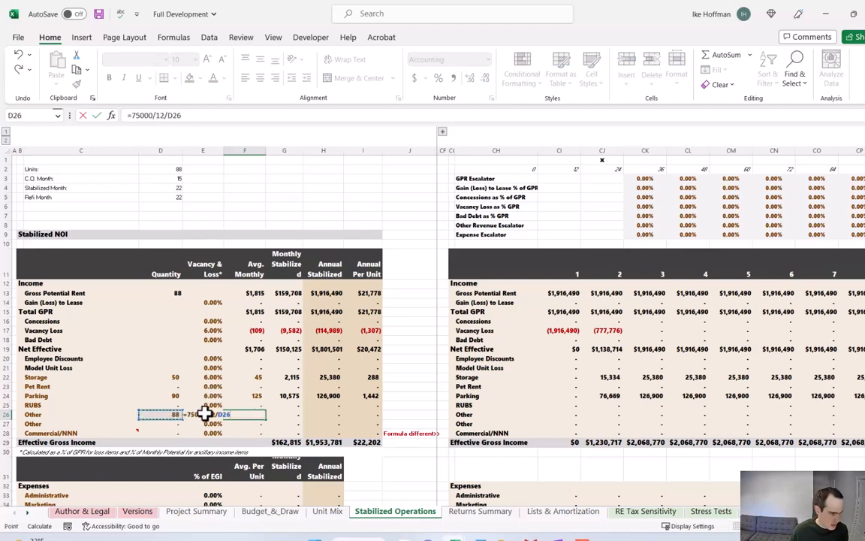
key("Return")
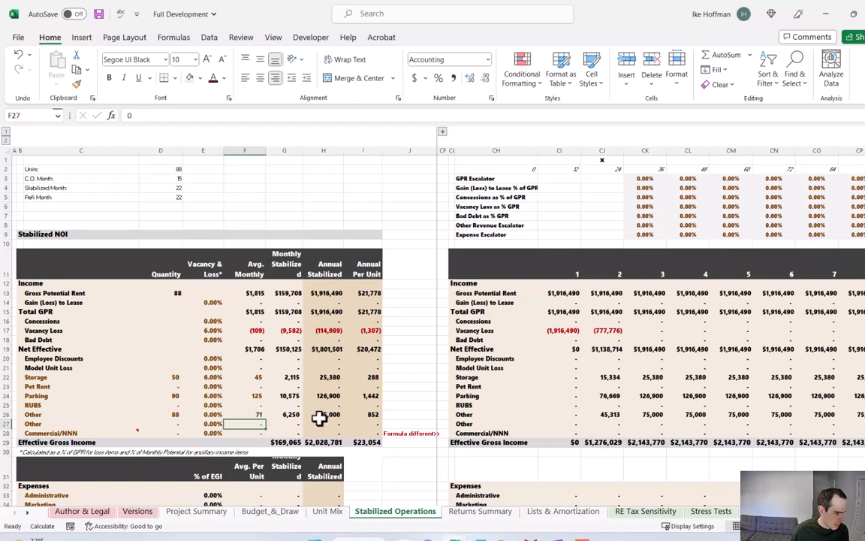
- Set the Other line's vacancy rate and verify its annual stabilized formula
left_click(323, 414)
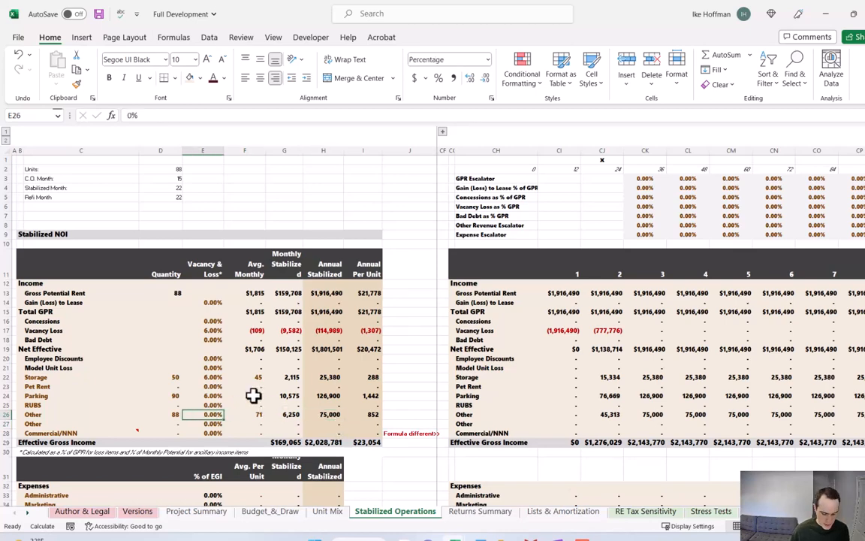
left_click(203, 423)
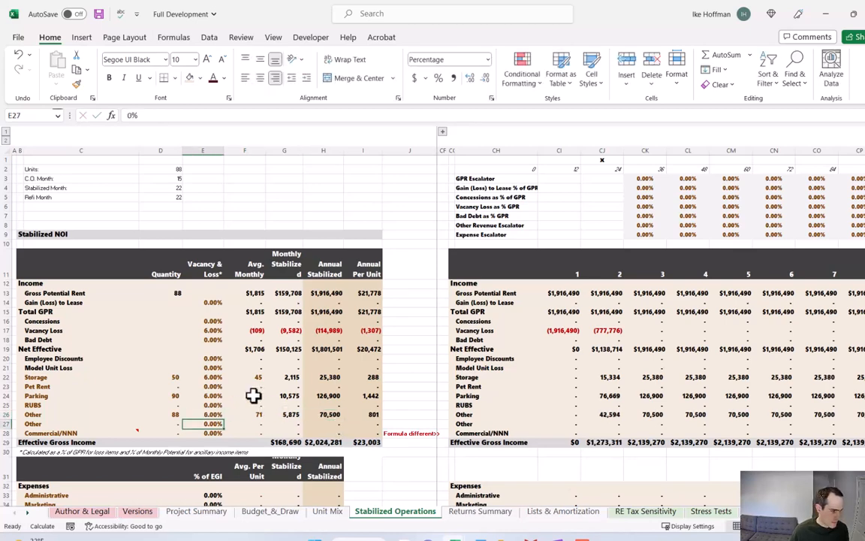
left_click(323, 415)
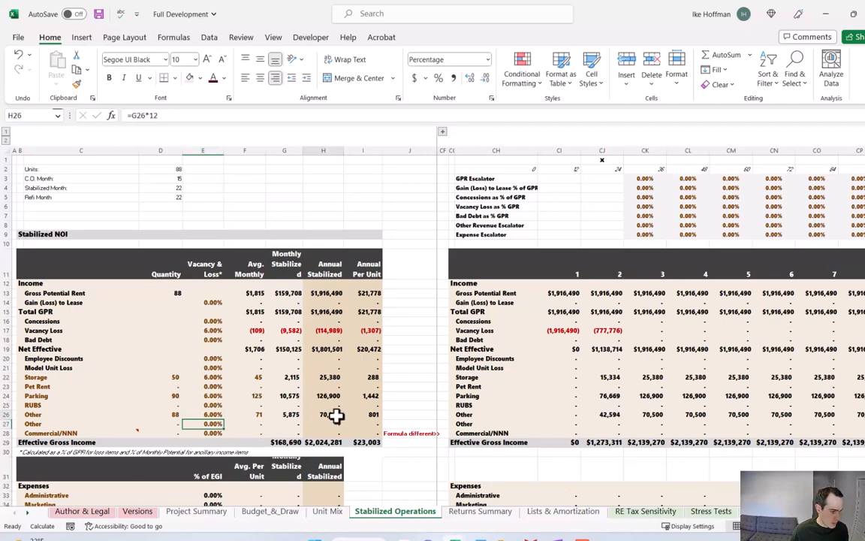
left_click(323, 414)
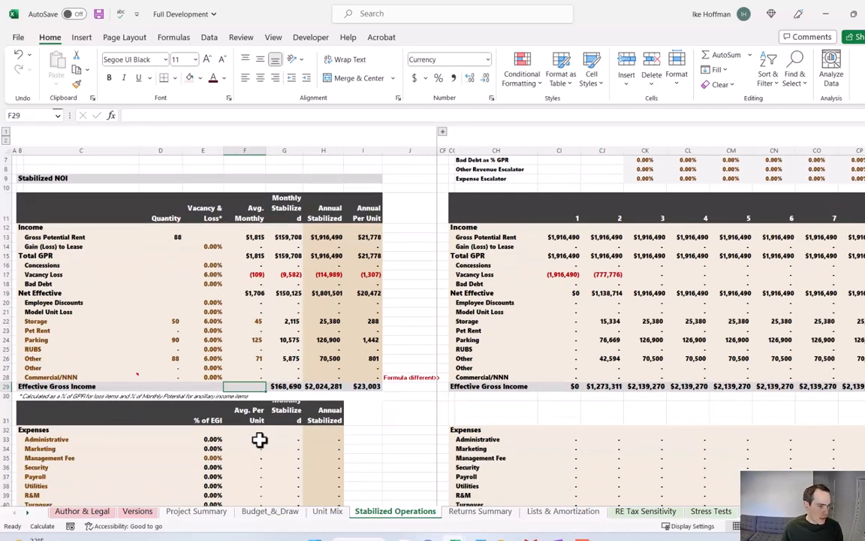
scroll("down", 3)
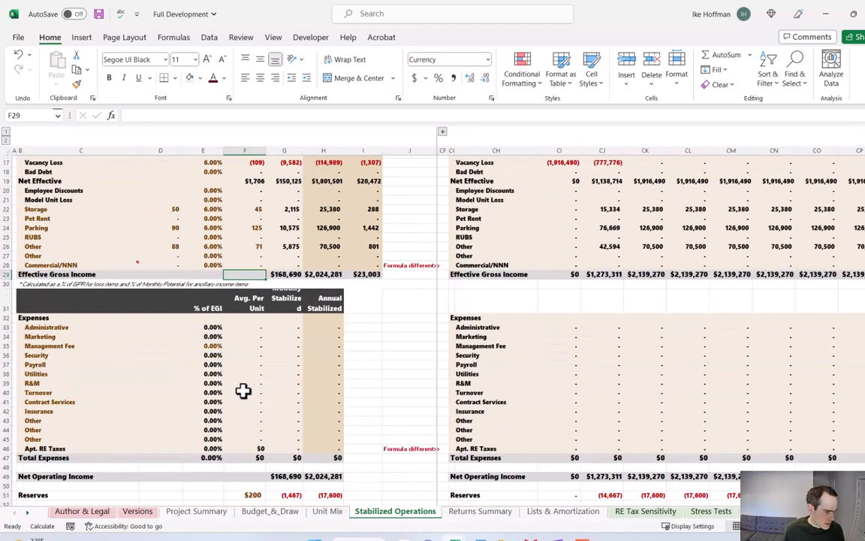
mouse_move(267, 336)
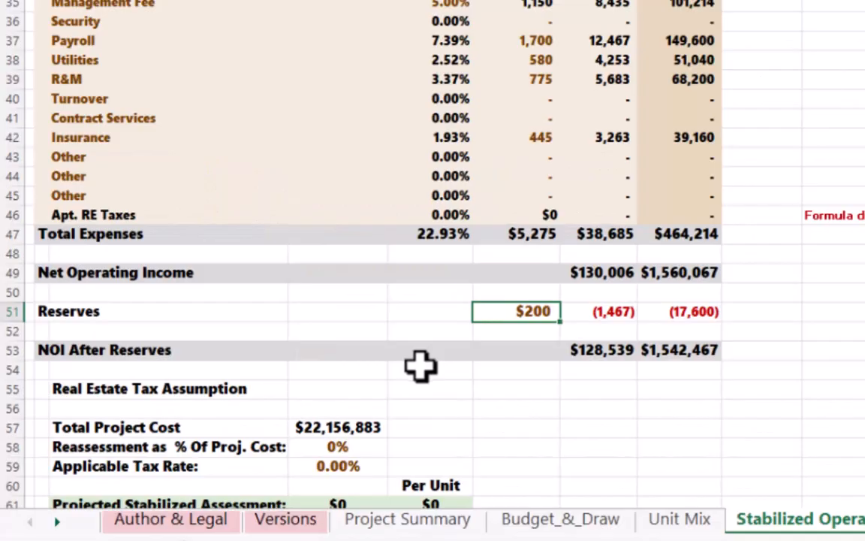
mouse_move(419, 378)
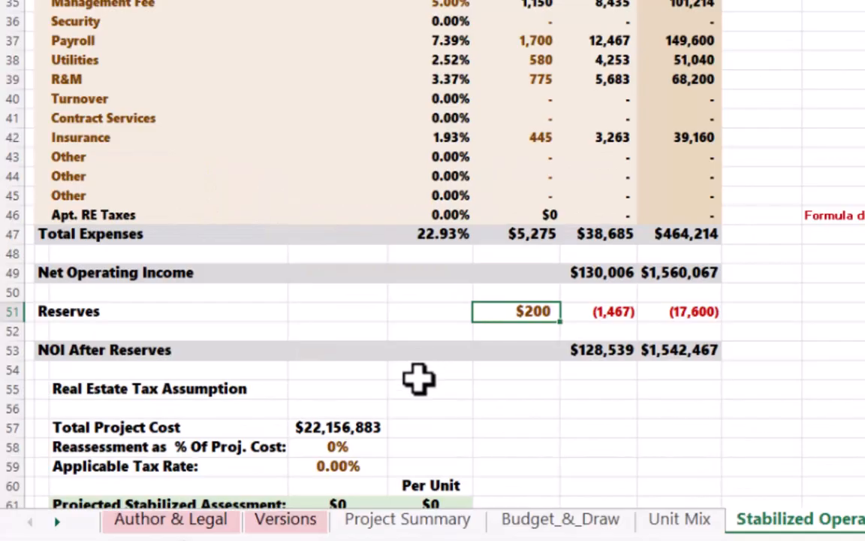
mouse_move(414, 397)
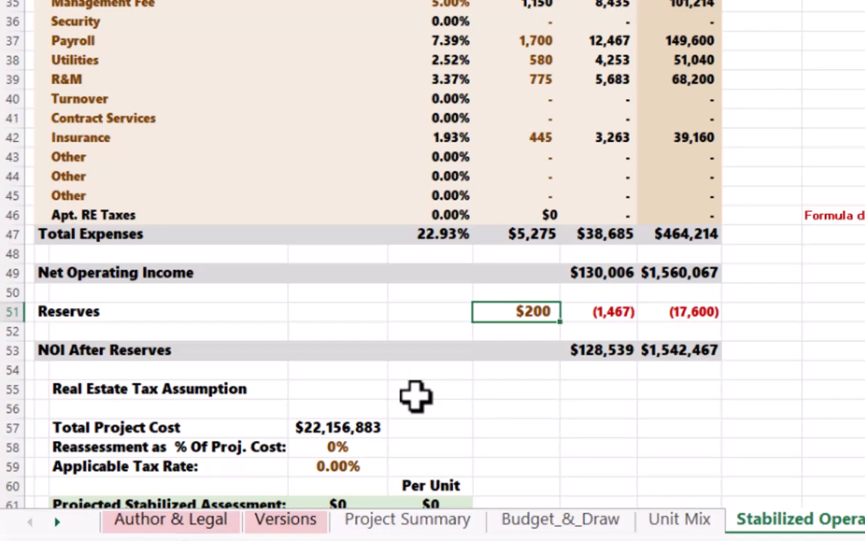
scroll("down", 3)
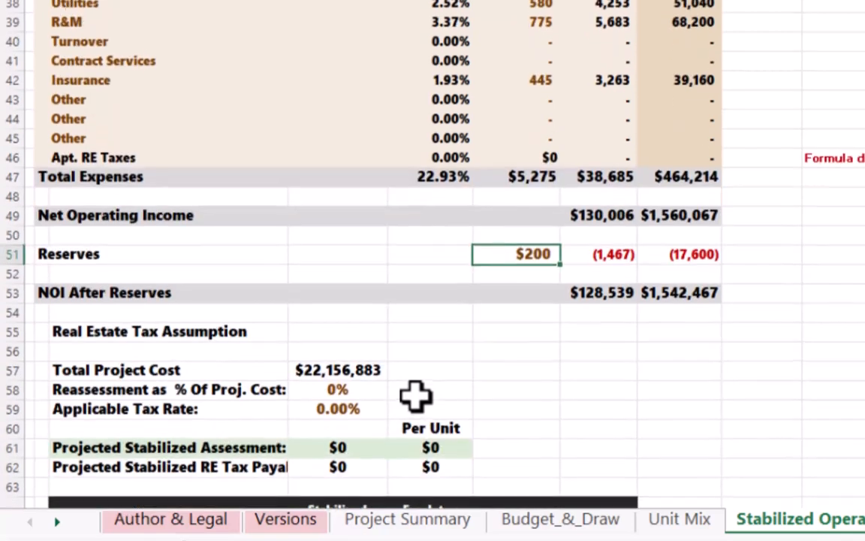
left_click(337, 408)
type("1.55")
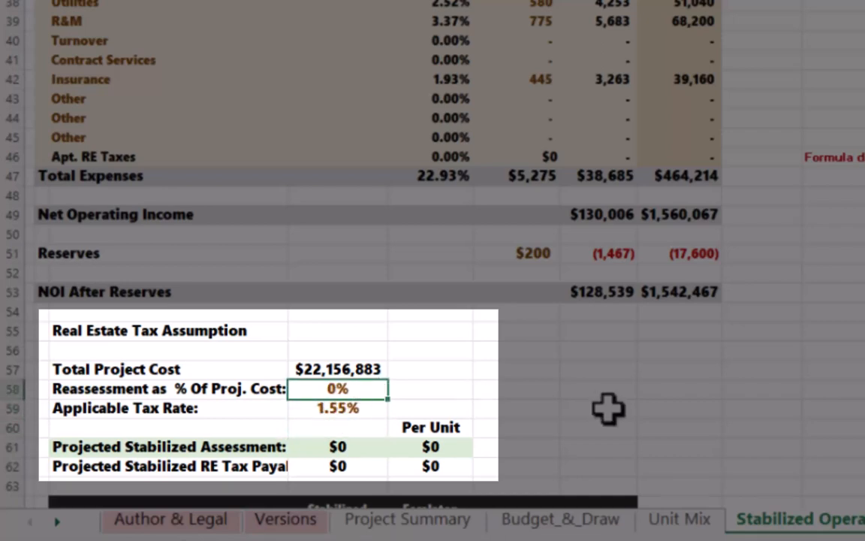
mouse_move(495, 389)
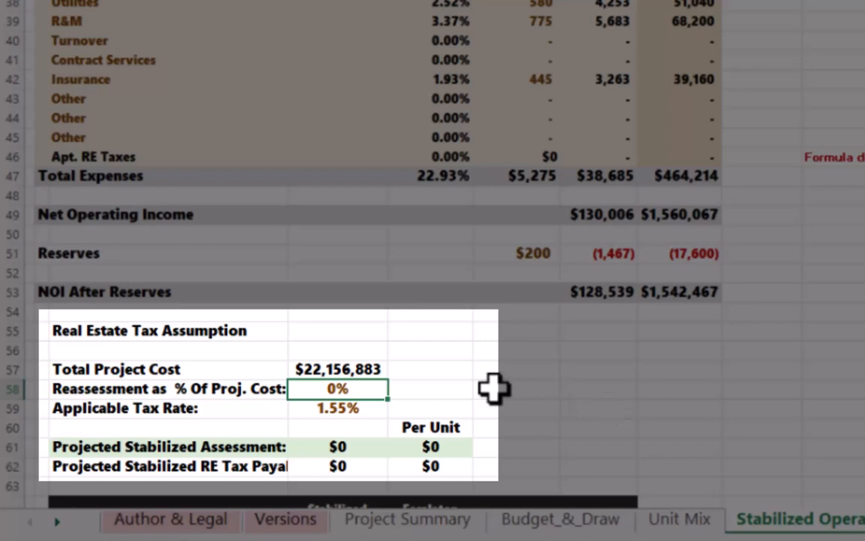
scroll("down", 3)
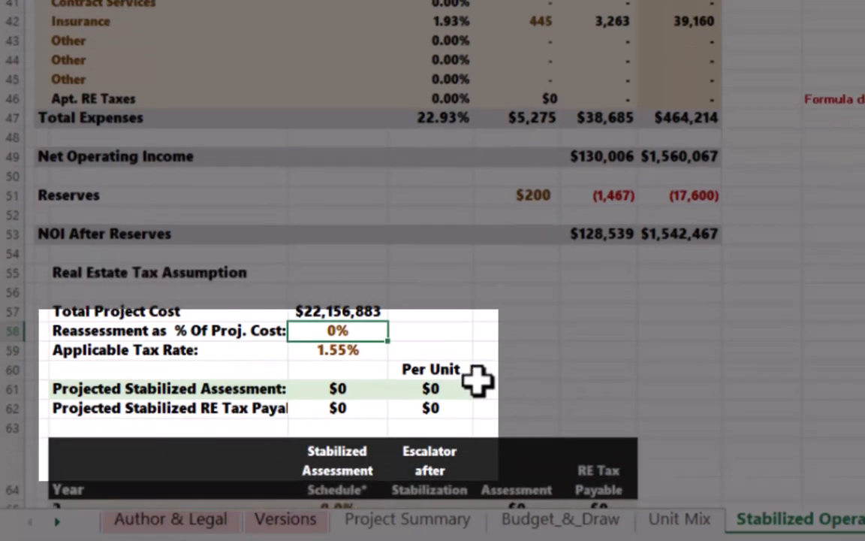
type("10")
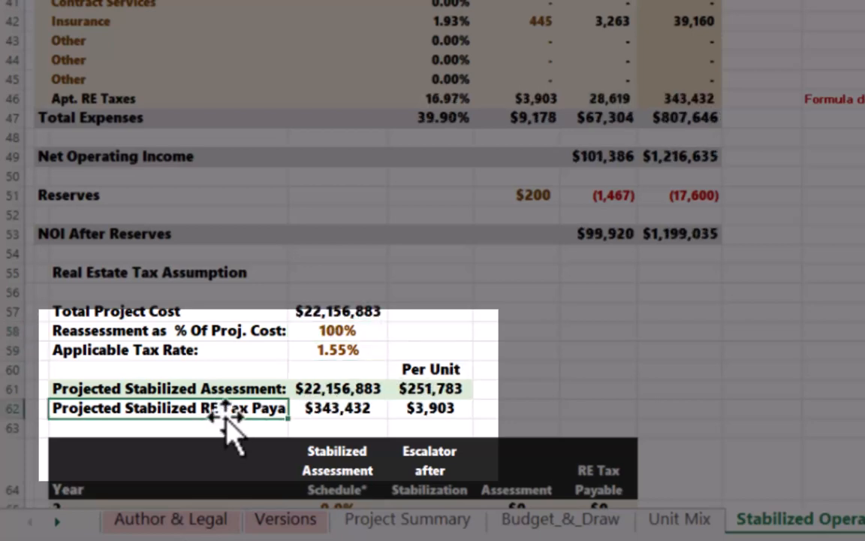
mouse_move(424, 409)
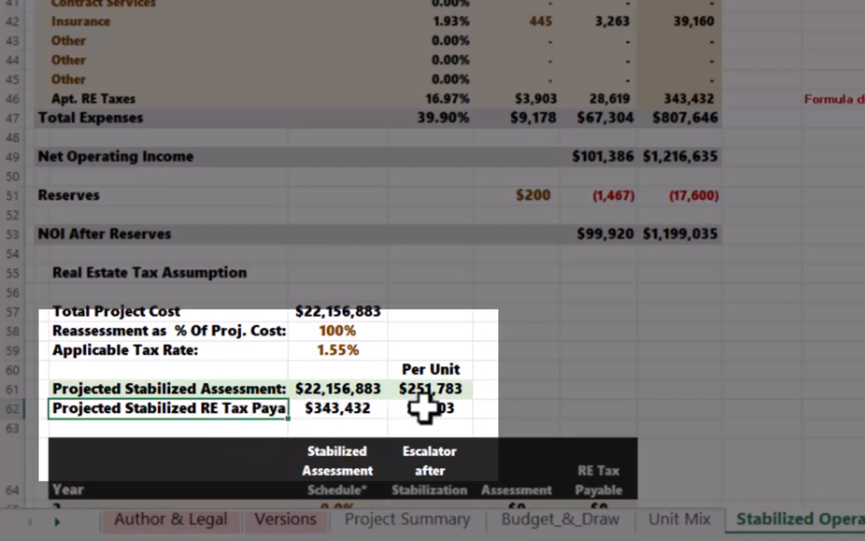
left_click(429, 409)
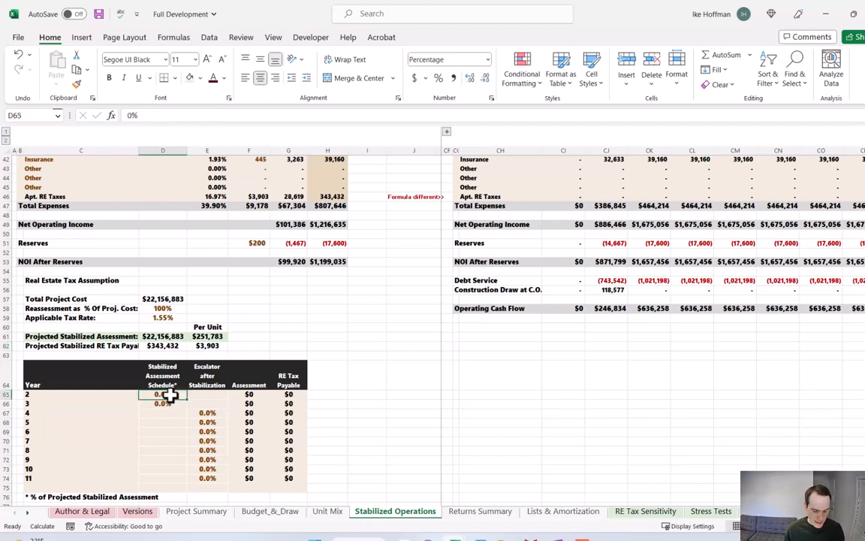
- Phase the assessment at 50% then 100% with a 3% escalator and review RE tax payable results
type("50%")
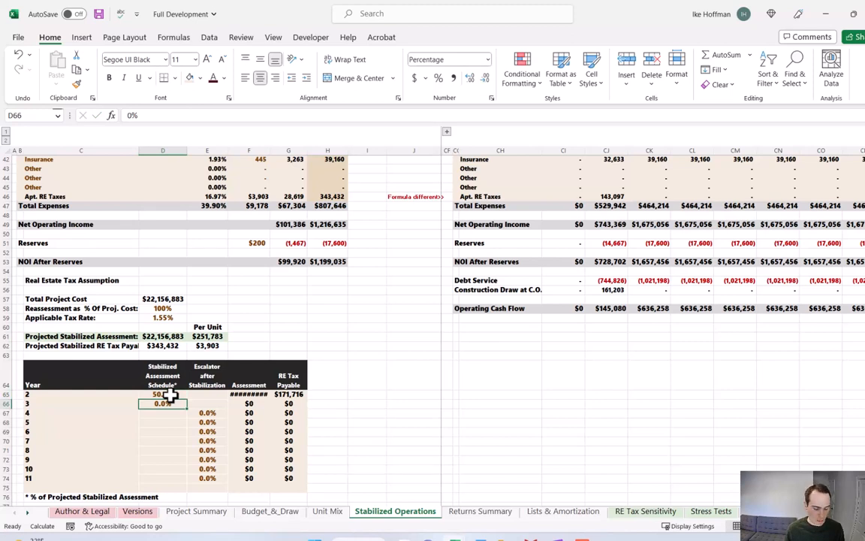
type("100%")
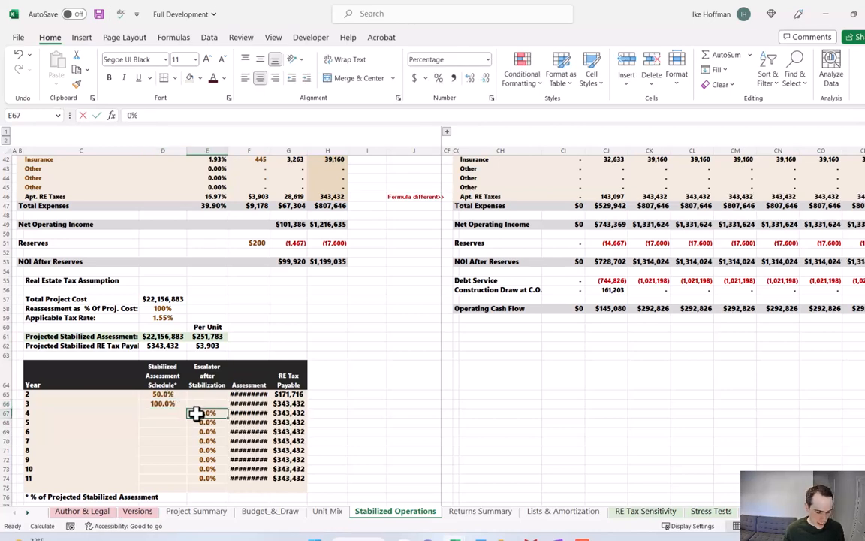
type("3%")
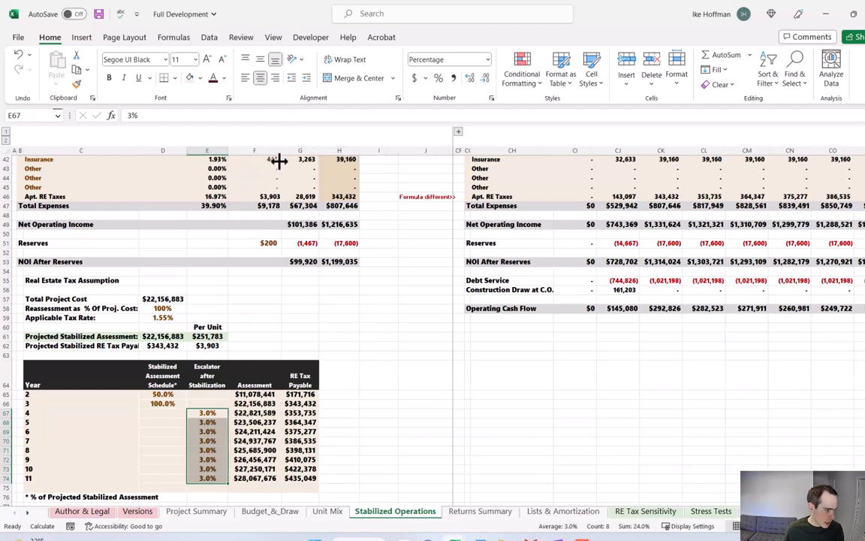
left_click(300, 393)
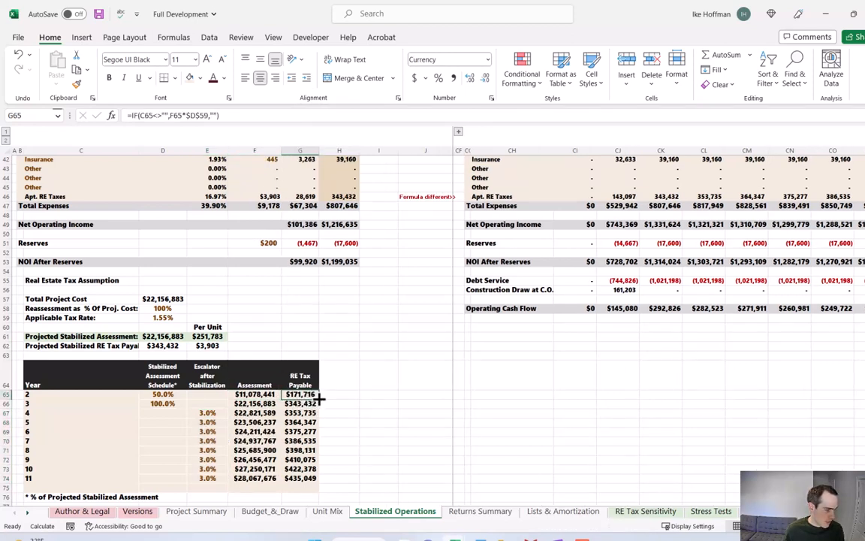
left_click(301, 402)
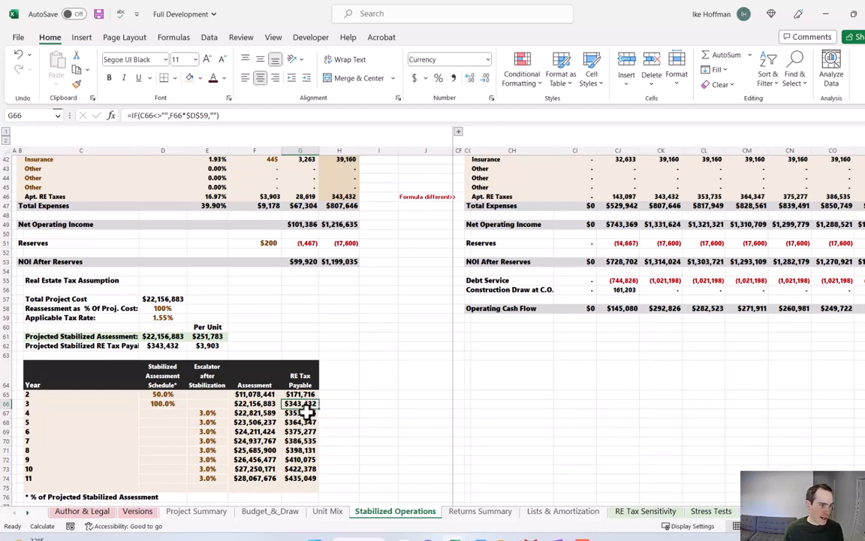
scroll("up", 3)
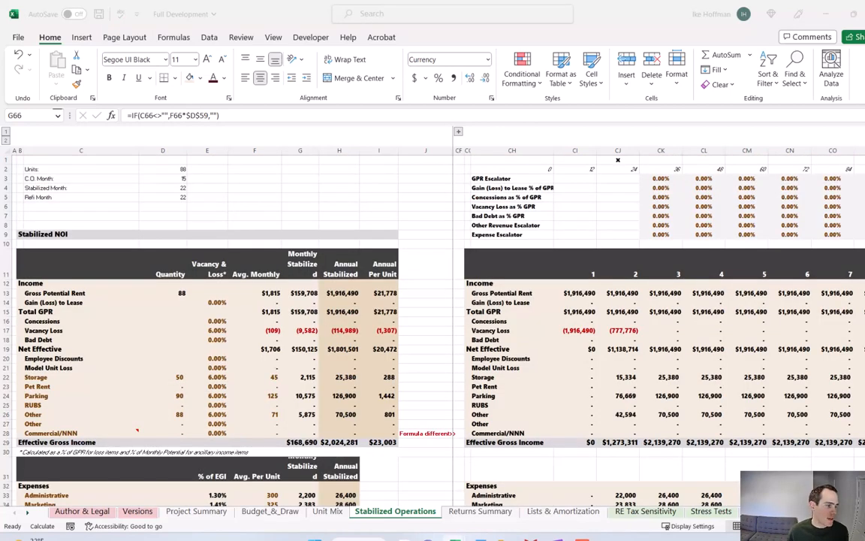
mouse_move(593, 269)
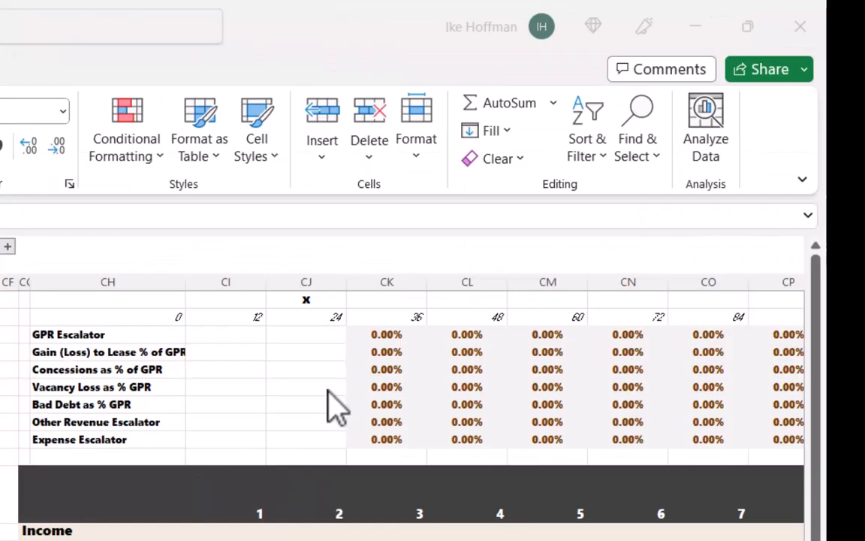
mouse_move(367, 398)
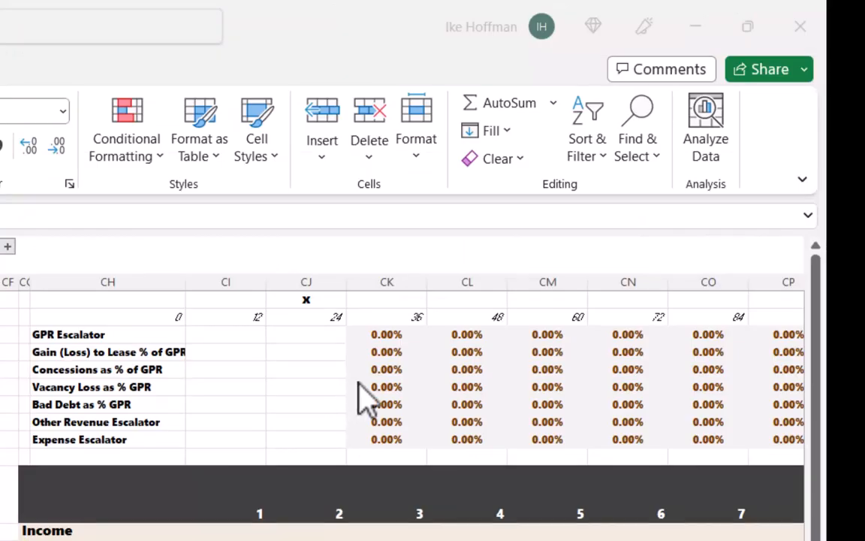
mouse_move(405, 348)
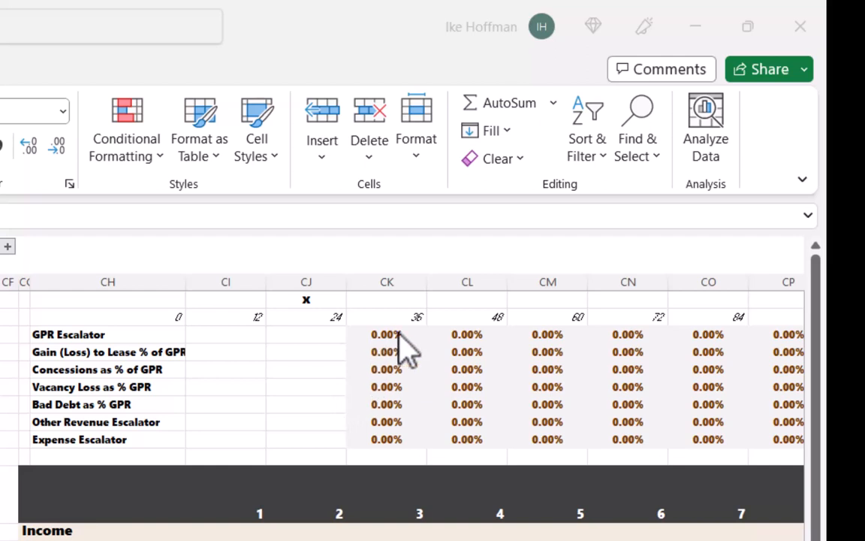
- Set the GPR escalator and enter a 5% vacancy loss in the annual assumptions
left_click(386, 334)
type("3")
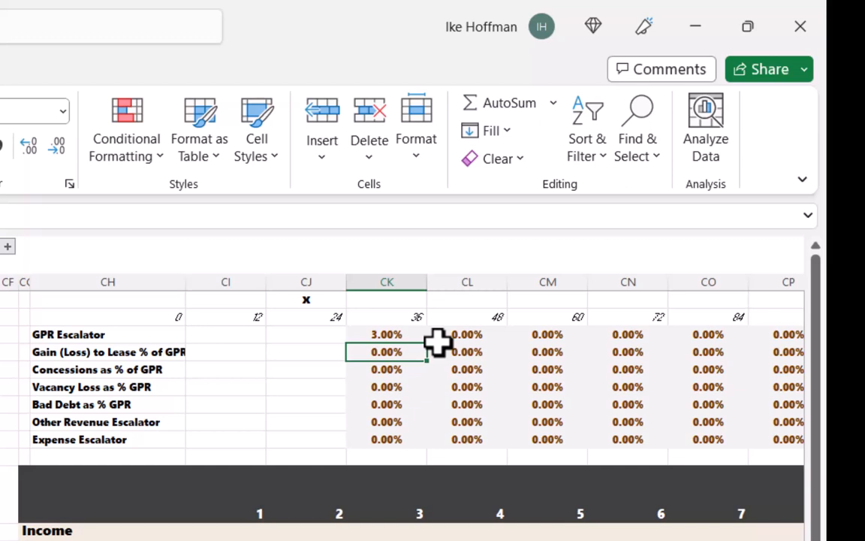
left_click(386, 369)
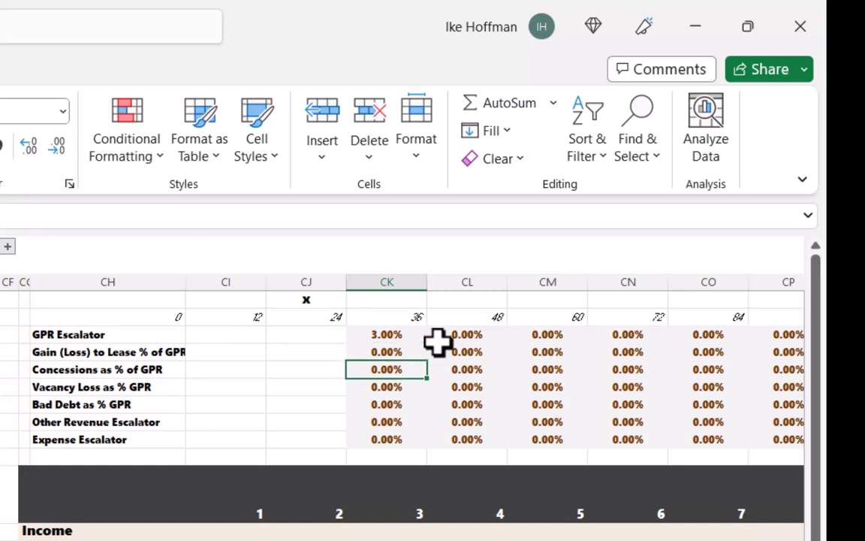
left_click(386, 388)
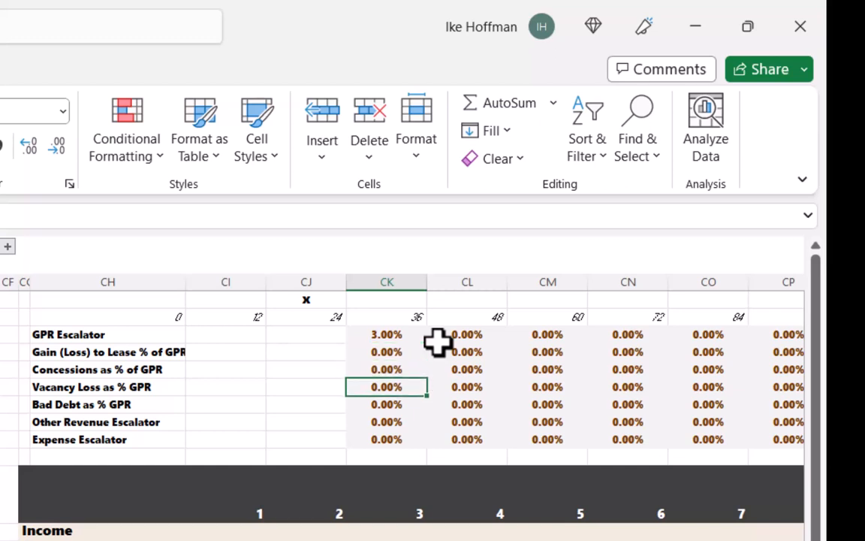
type("5%")
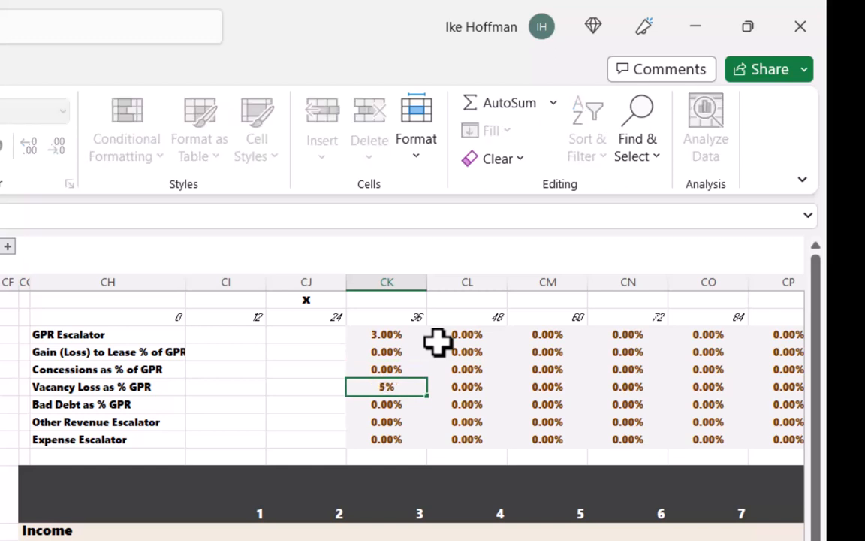
key("Return")
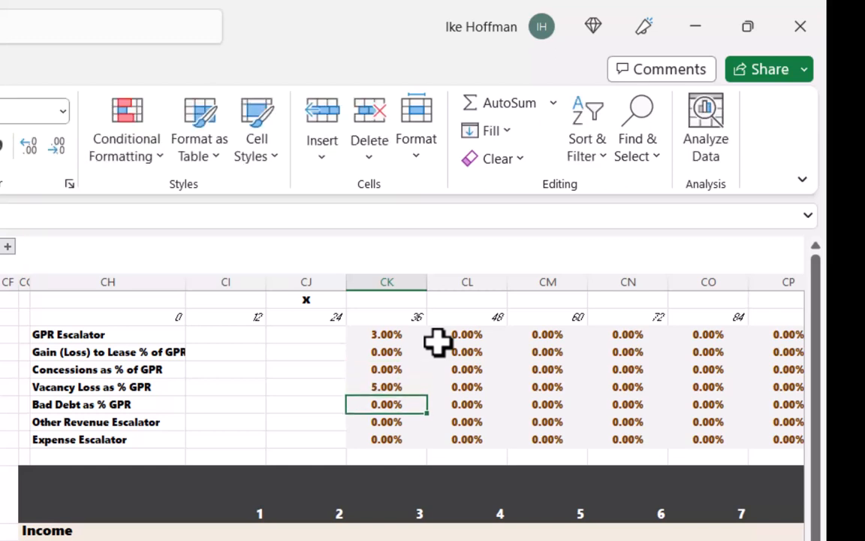
- Enter 0.50% bad debt and a 3% other revenue and expense escalator
double_click(385, 404)
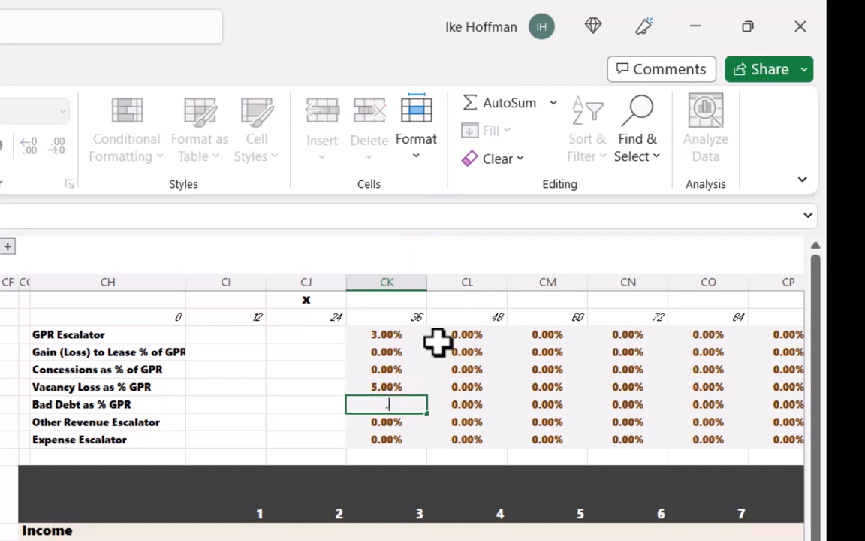
type(".50%")
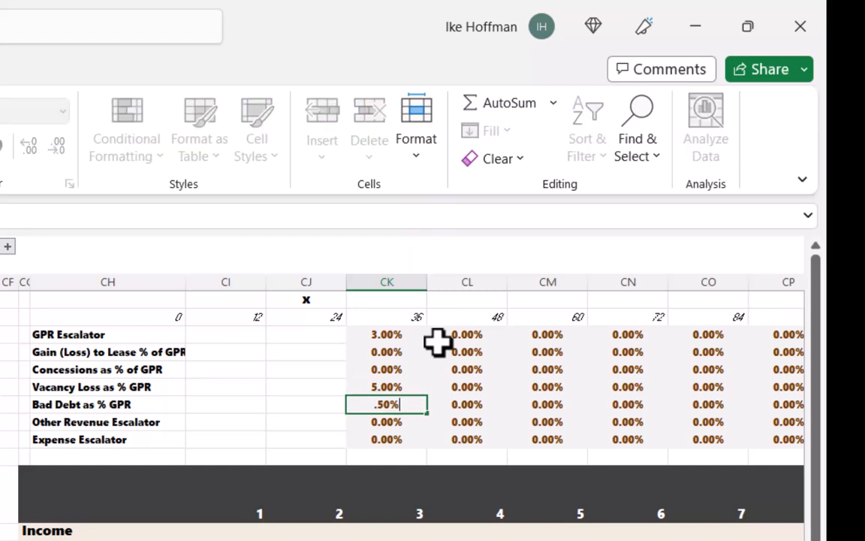
key("Return")
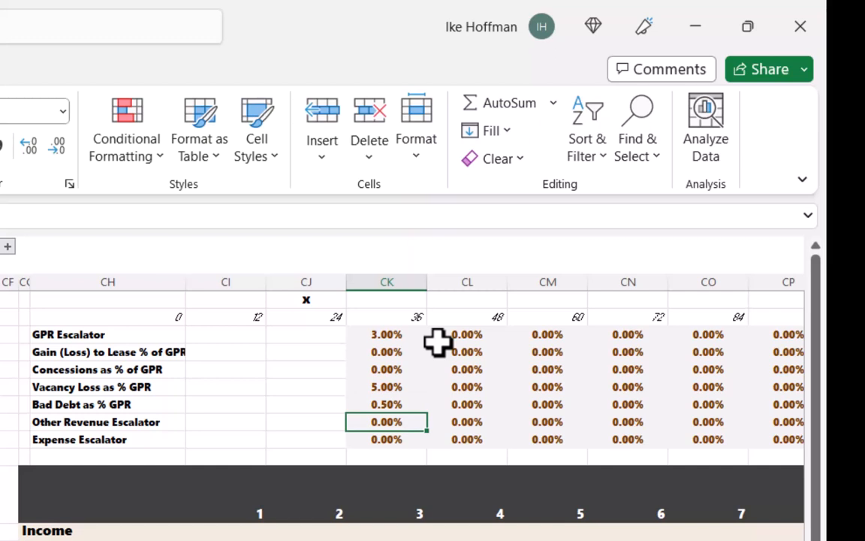
type("3")
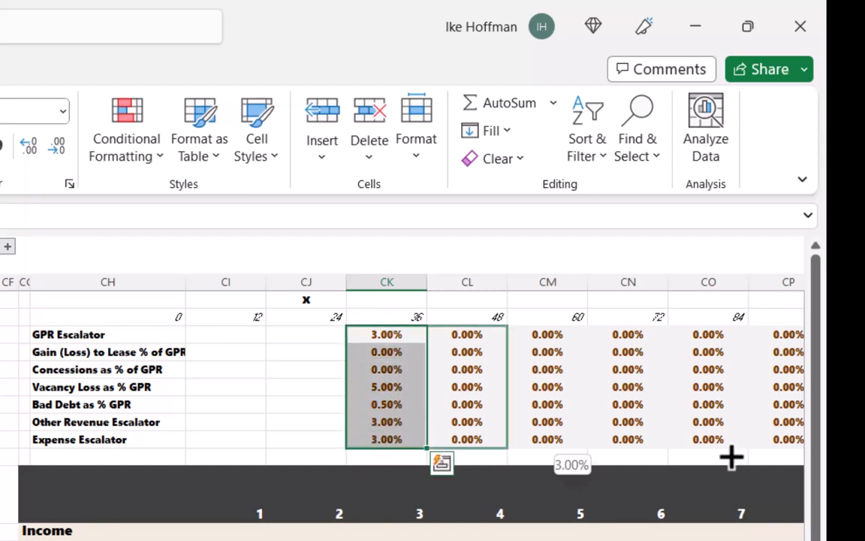
scroll("right", 3)
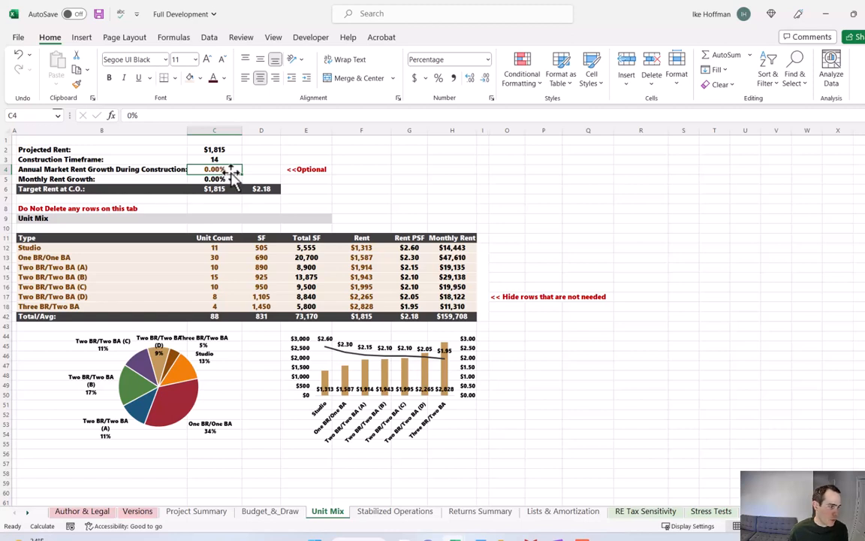
mouse_move(225, 159)
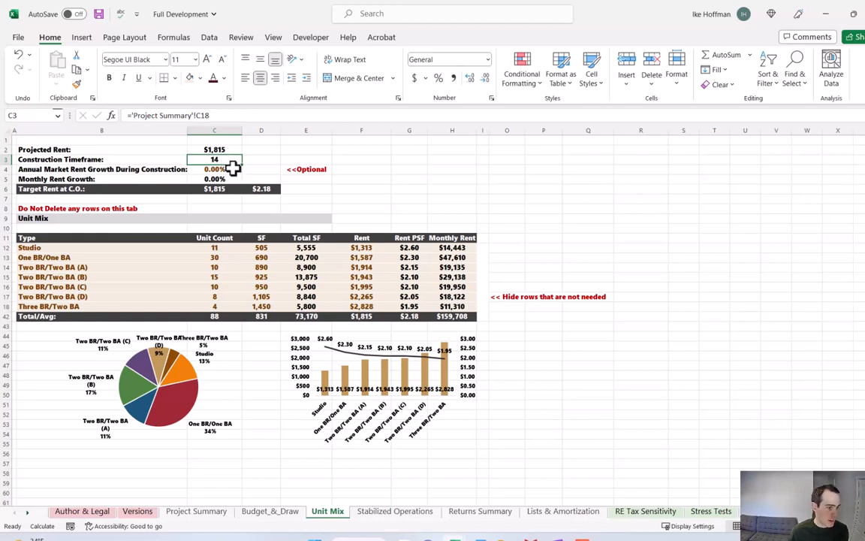
mouse_move(248, 213)
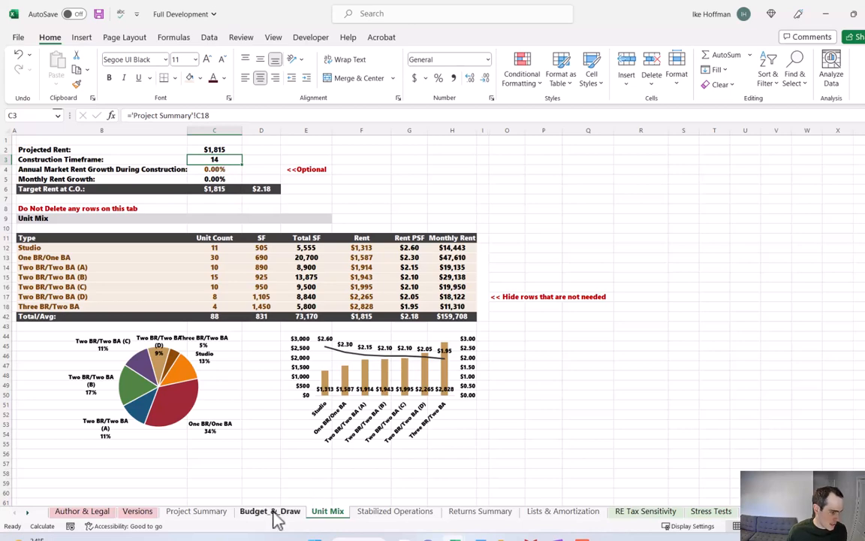
- Switch to the Budget_&_Draw sheet
left_click(270, 510)
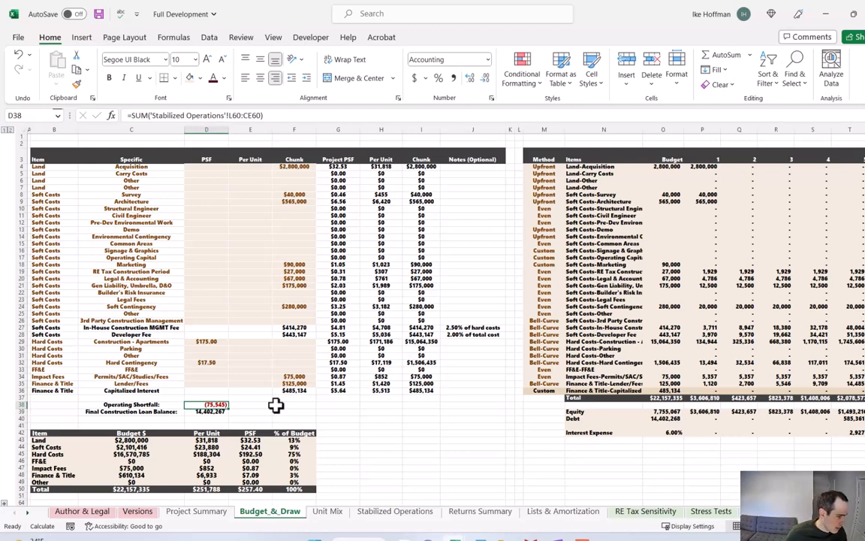
mouse_move(303, 261)
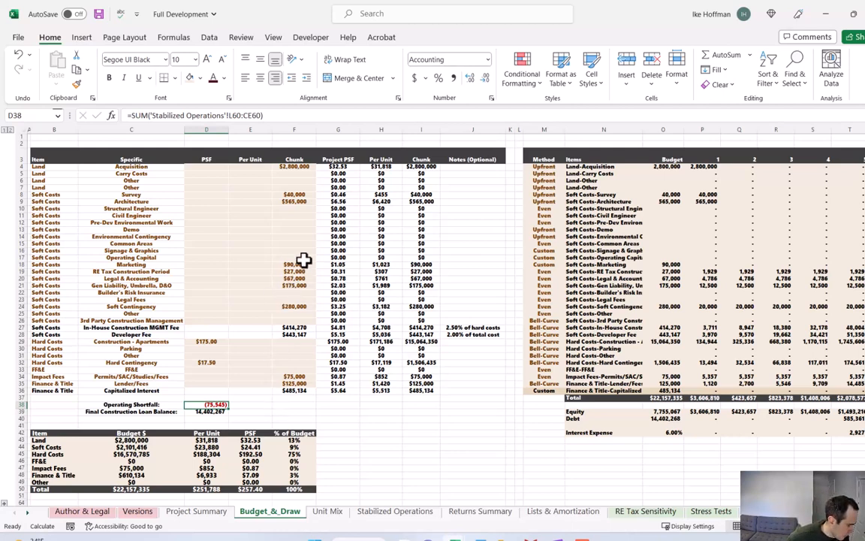
- Review the Operating Capital soft-cost budget amount and its Custom draw method
left_click(295, 257)
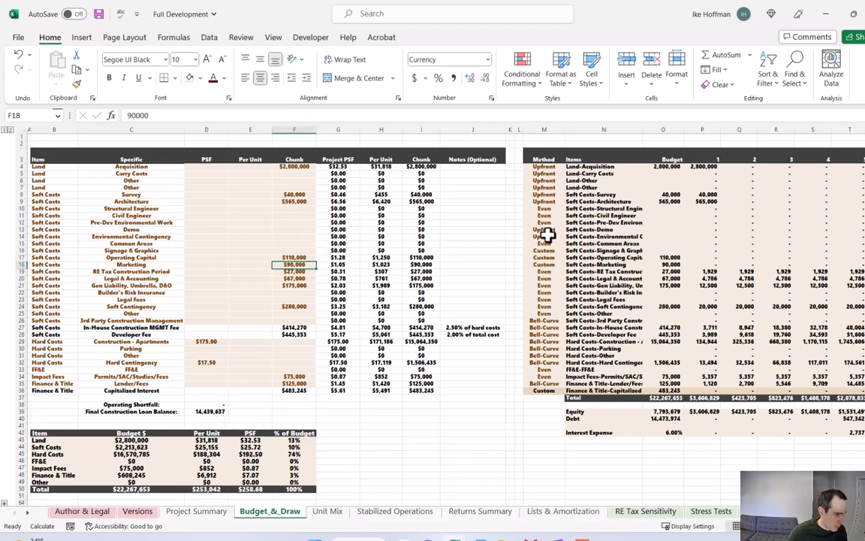
left_click(543, 249)
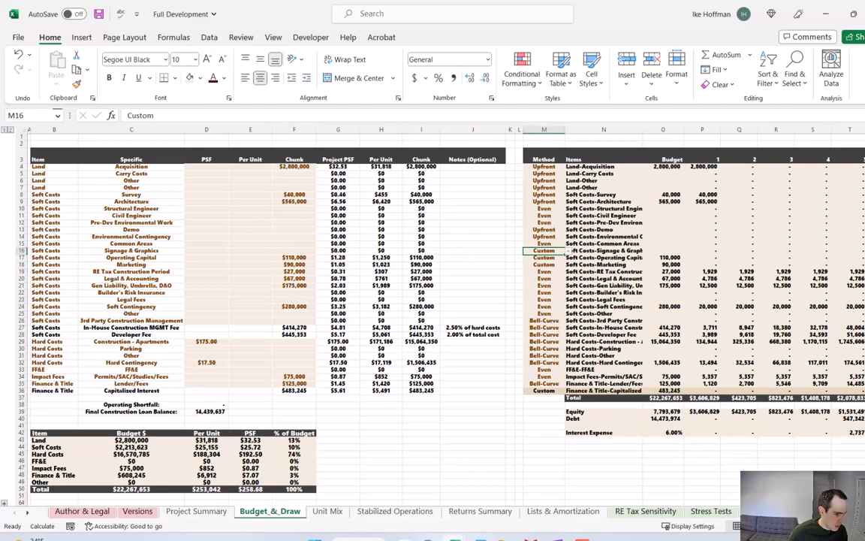
scroll("right", 3)
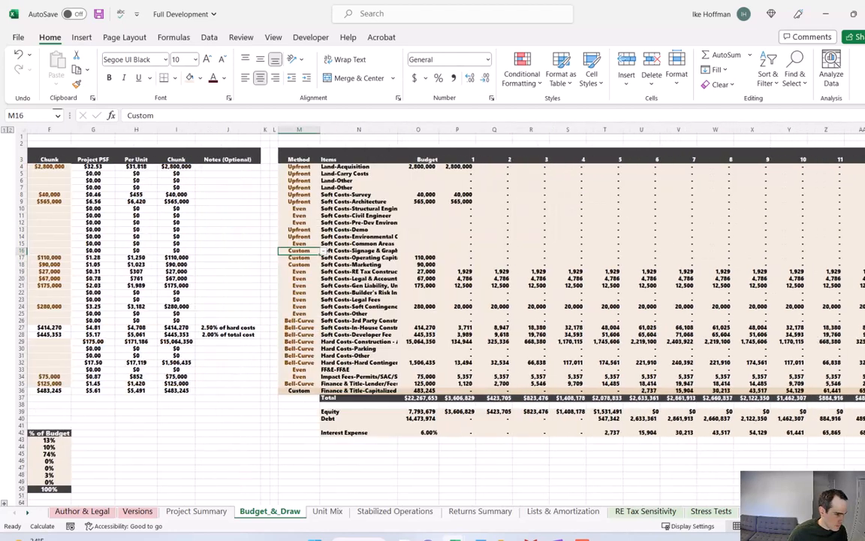
scroll("right", 3)
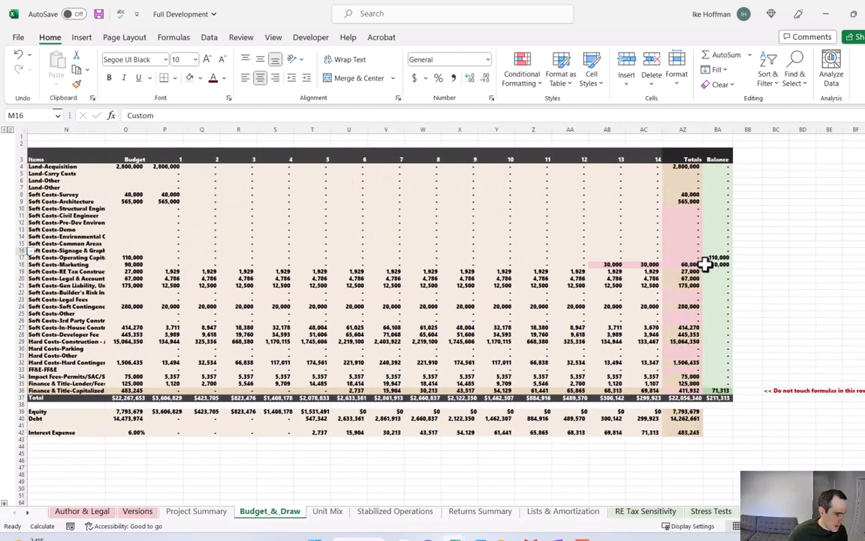
left_click(718, 263)
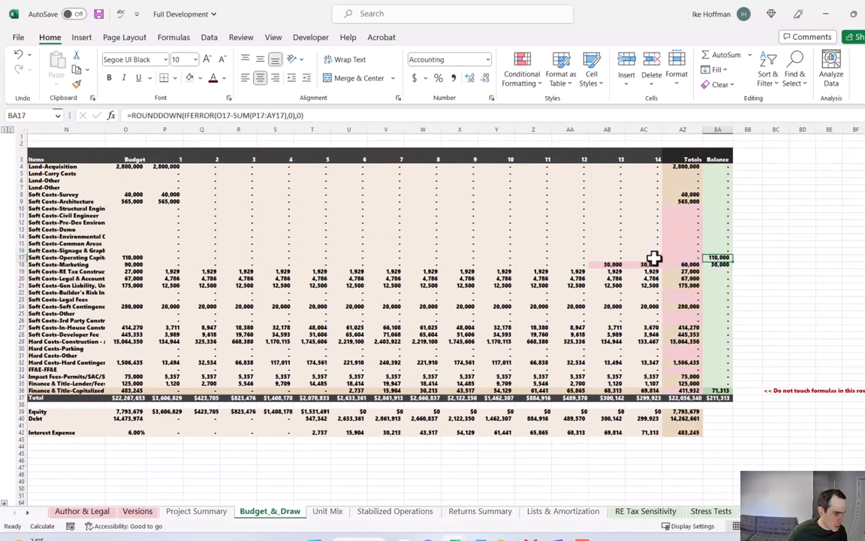
mouse_move(180, 248)
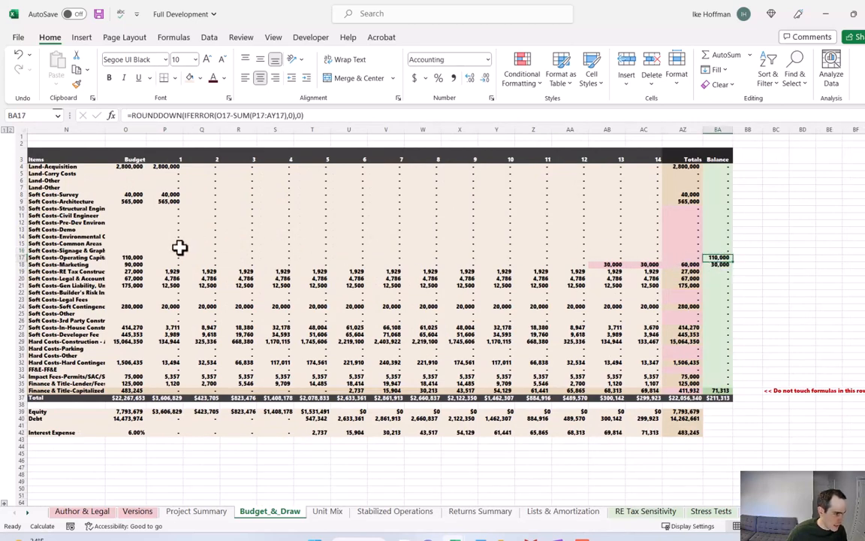
mouse_move(614, 264)
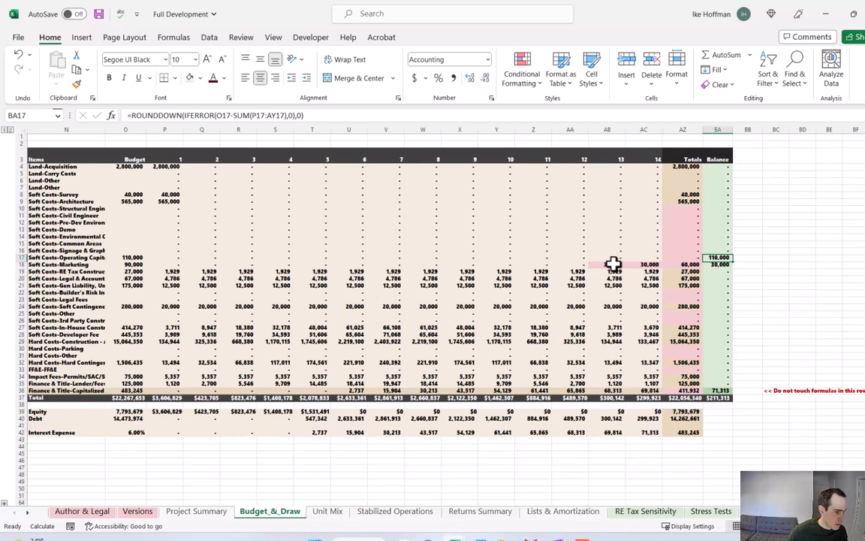
mouse_move(703, 272)
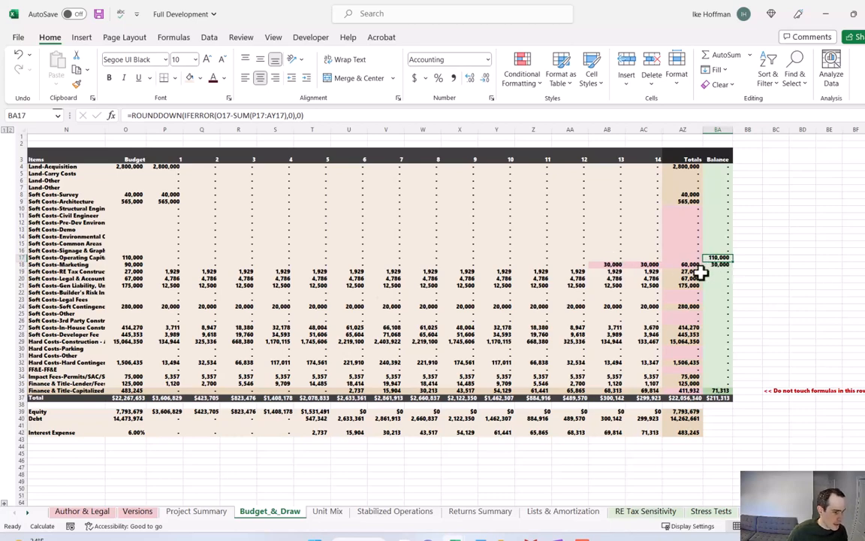
mouse_move(615, 267)
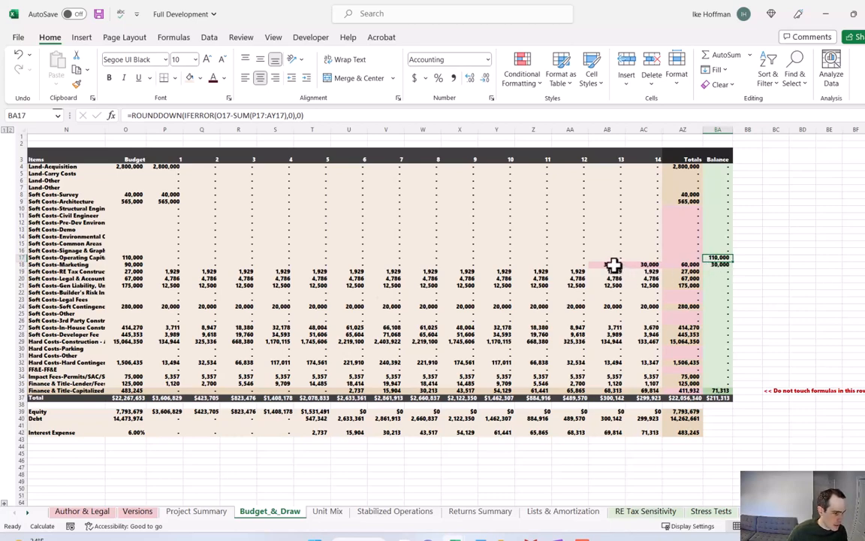
mouse_move(643, 265)
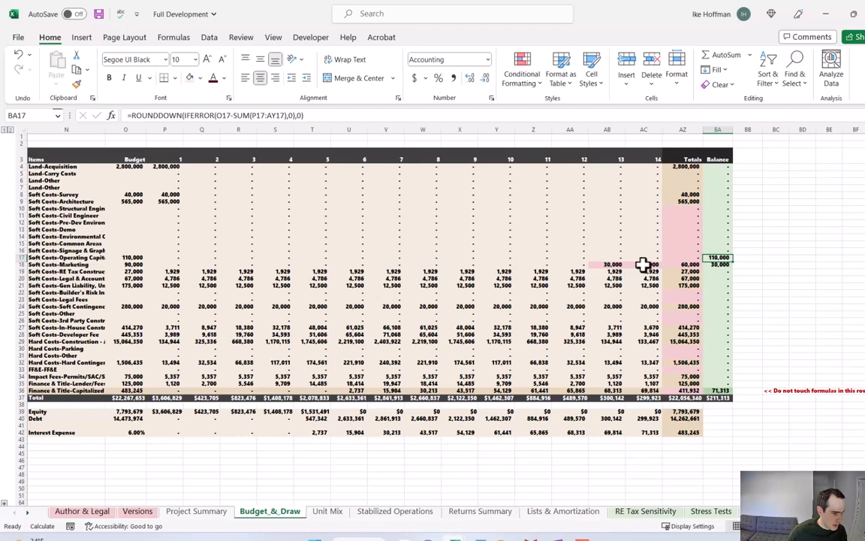
left_click(717, 264)
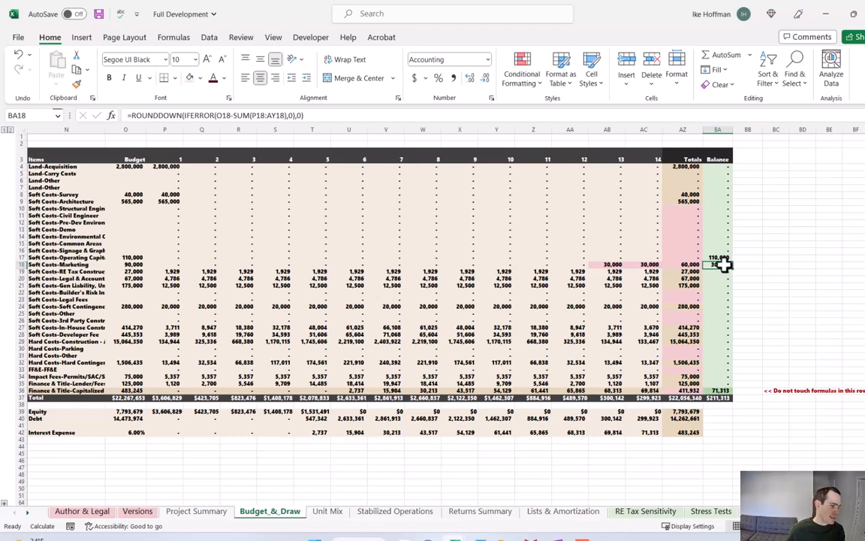
mouse_move(715, 262)
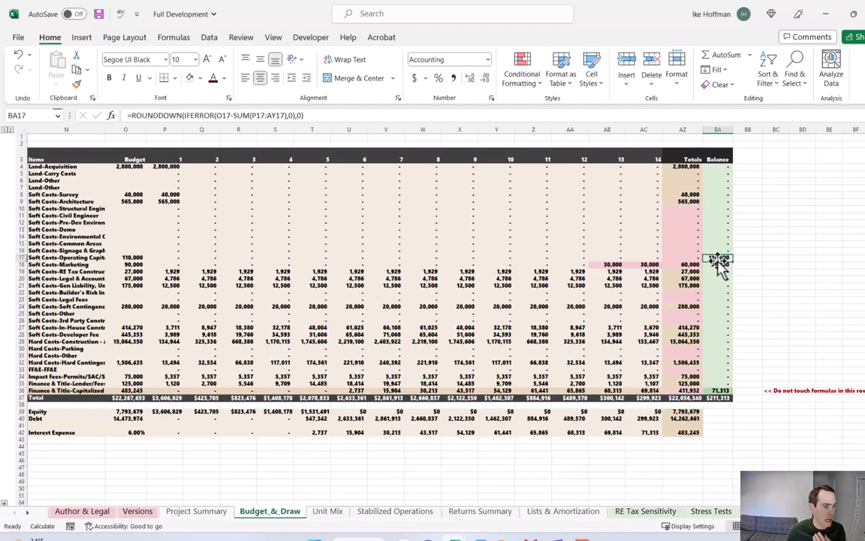
mouse_move(715, 258)
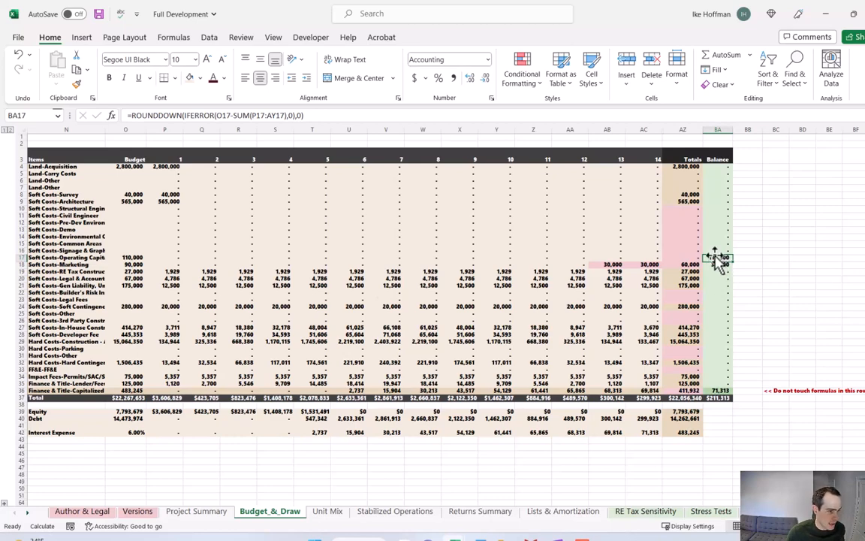
mouse_move(713, 261)
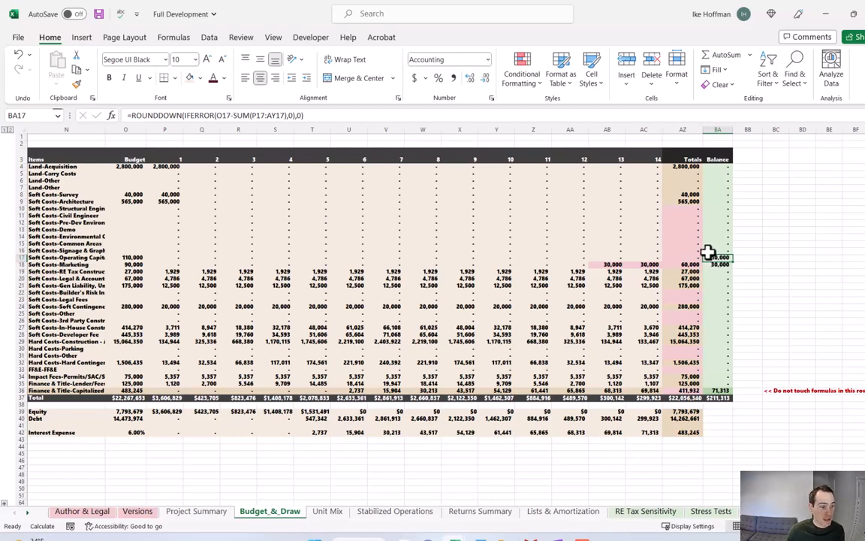
mouse_move(714, 262)
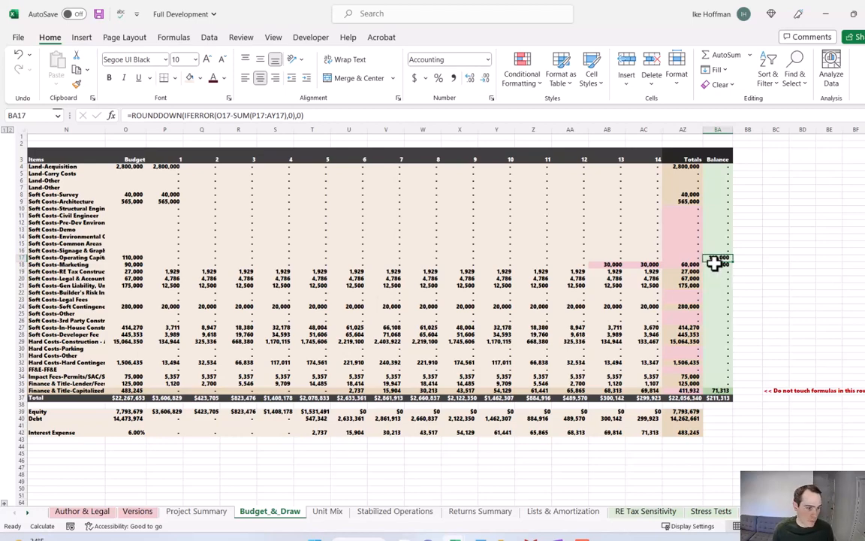
left_click(195, 511)
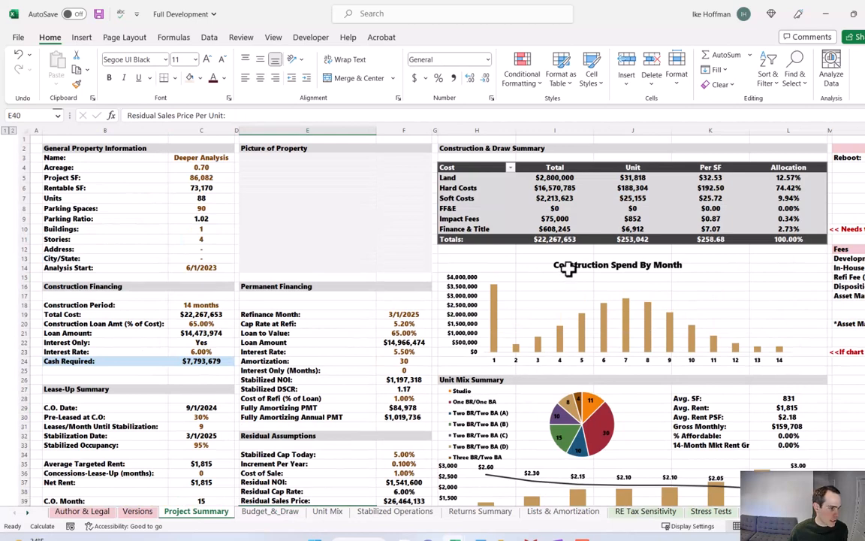
- Scroll to the returns section and switch to the Returns Summary sheet
scroll("down", 3)
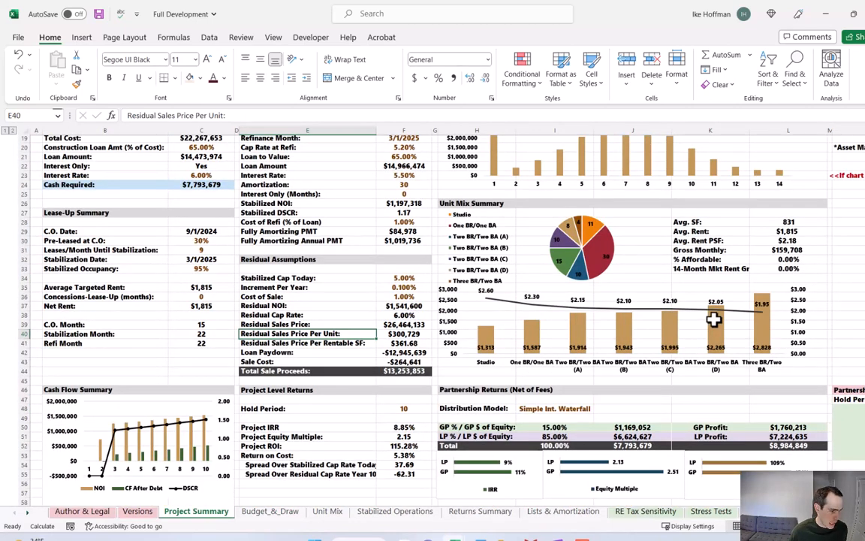
mouse_move(713, 319)
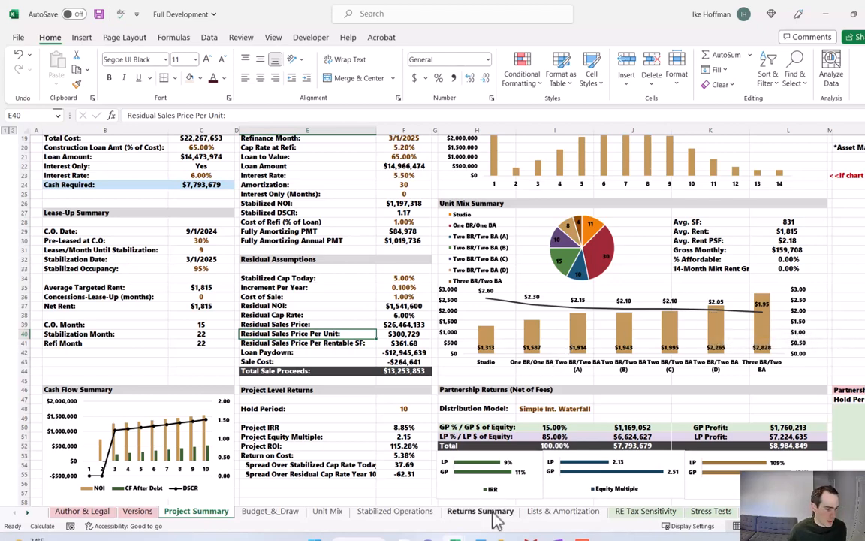
left_click(480, 510)
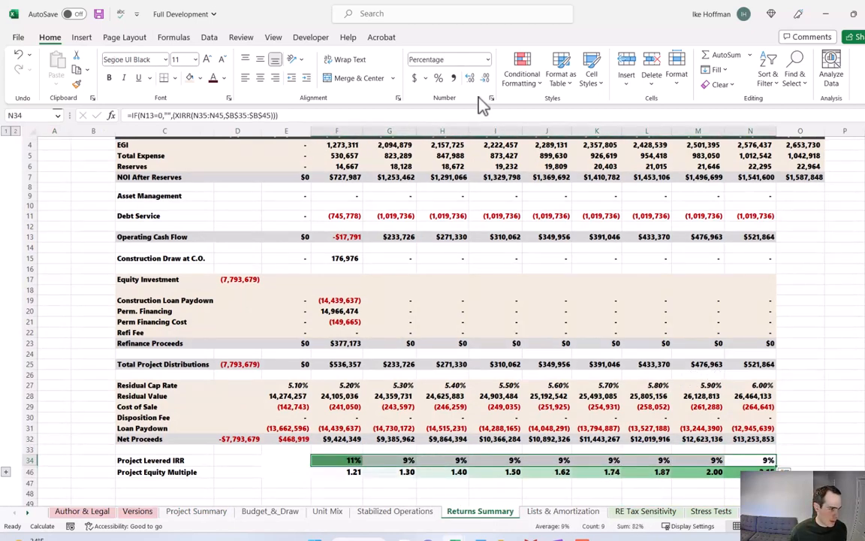
- Show the levered IRR to more decimals, inspect loan paydown formulas, and return to Project Summary
left_click(799, 405)
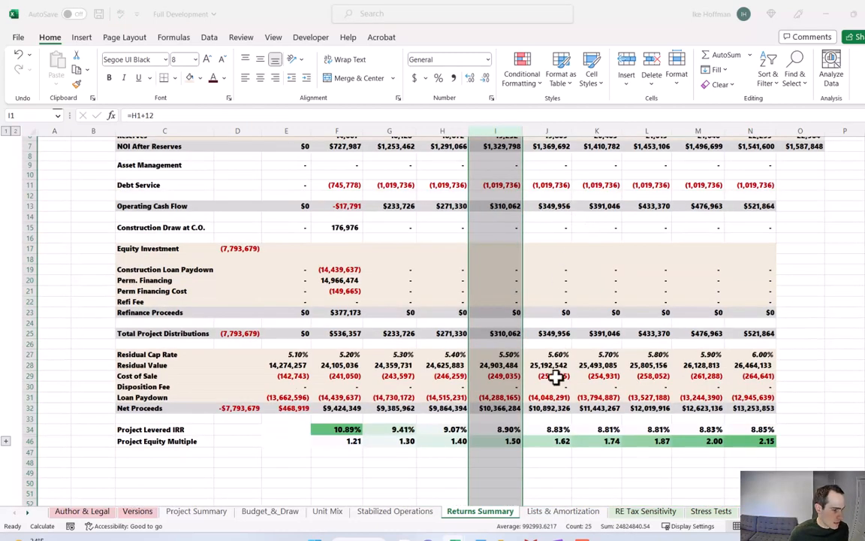
mouse_move(518, 442)
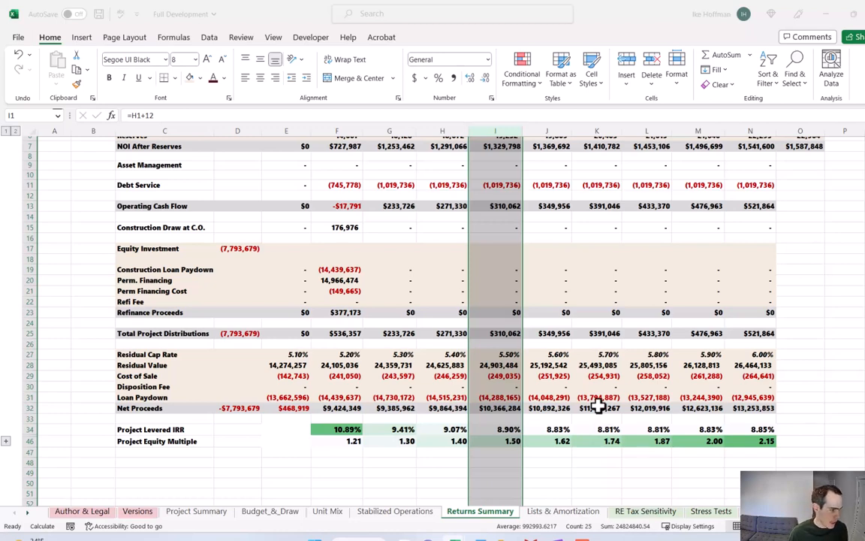
left_click(337, 280)
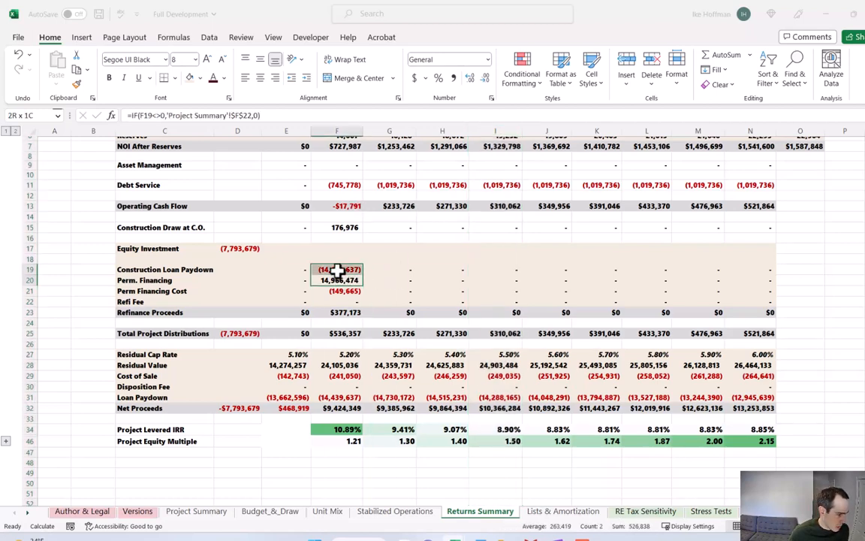
left_click(336, 279)
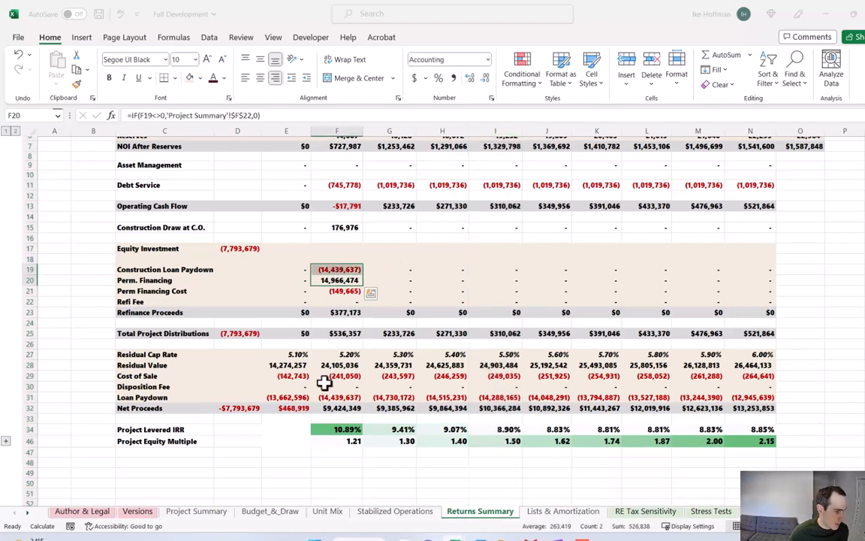
mouse_move(327, 342)
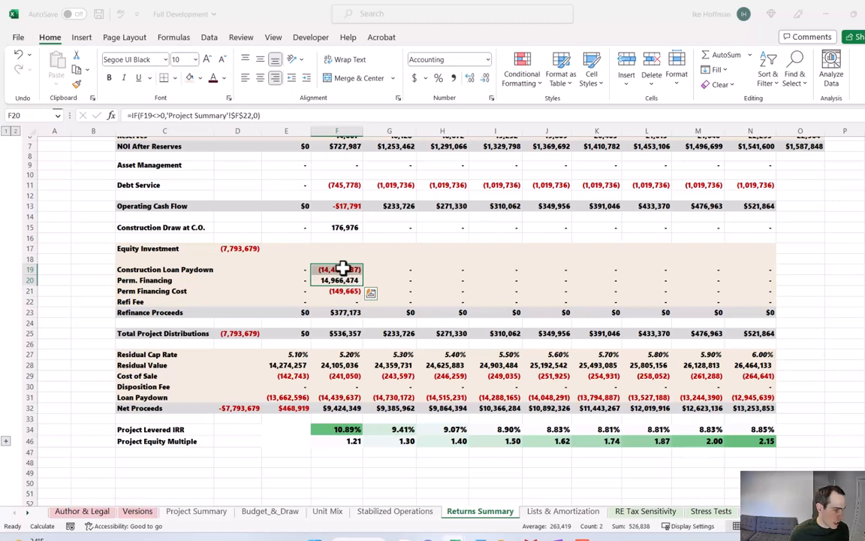
left_click(336, 269)
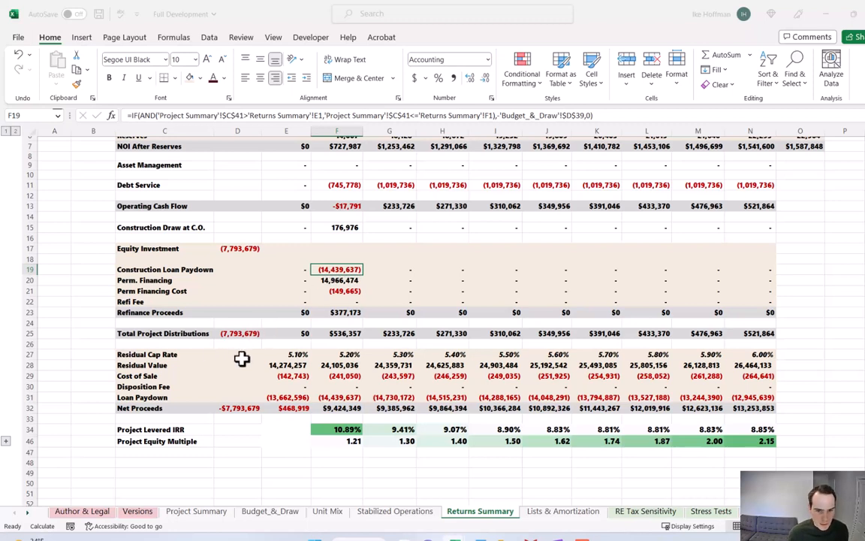
mouse_move(229, 378)
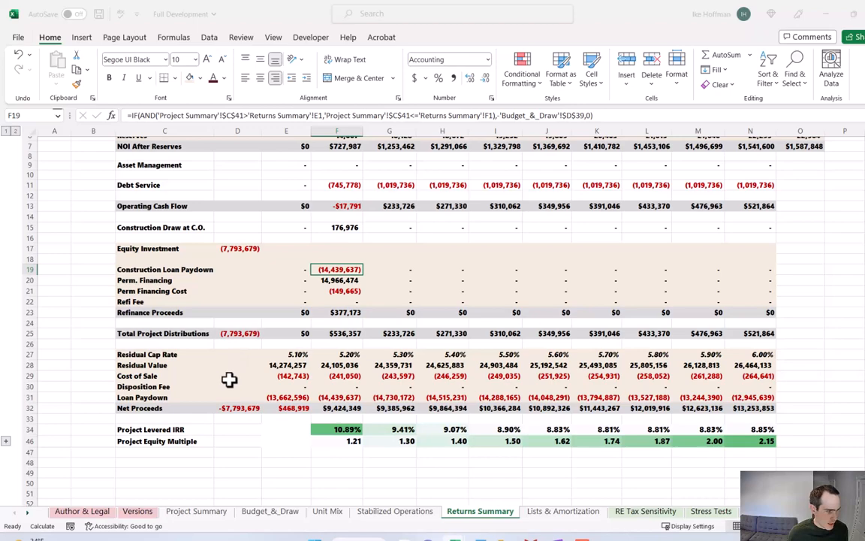
left_click(196, 511)
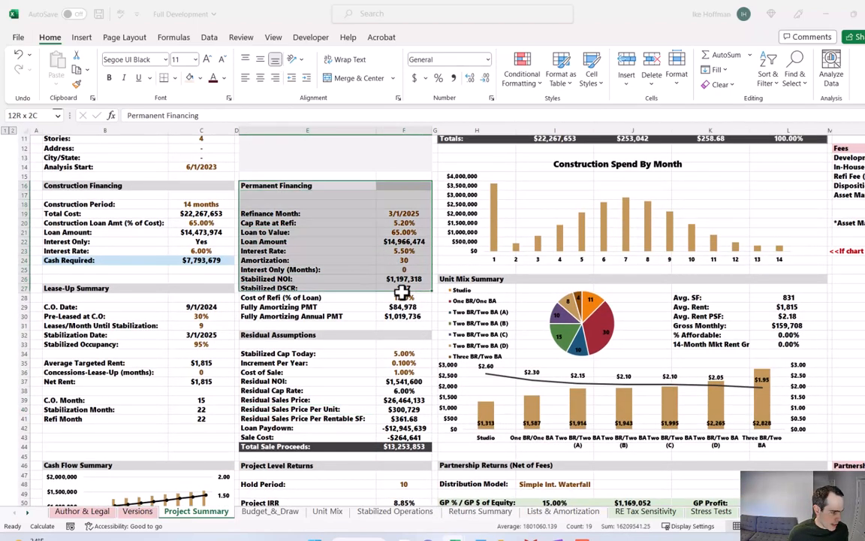
left_click(403, 260)
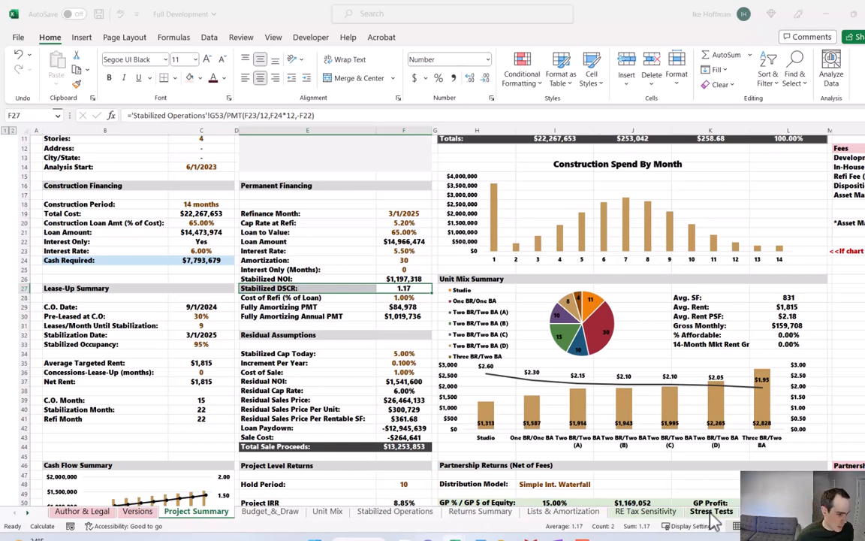
- Turn the Projected Return on Cost switch On in the Stress Tests sheet
left_click(710, 510)
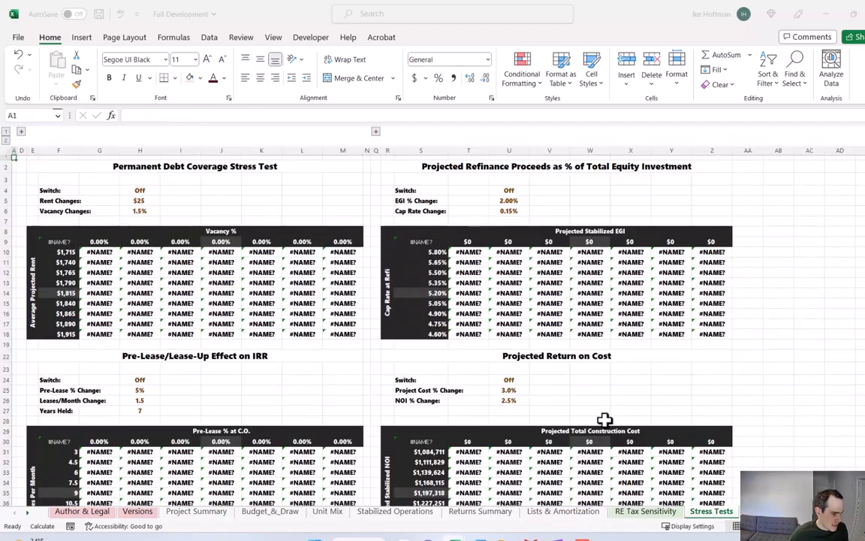
mouse_move(511, 381)
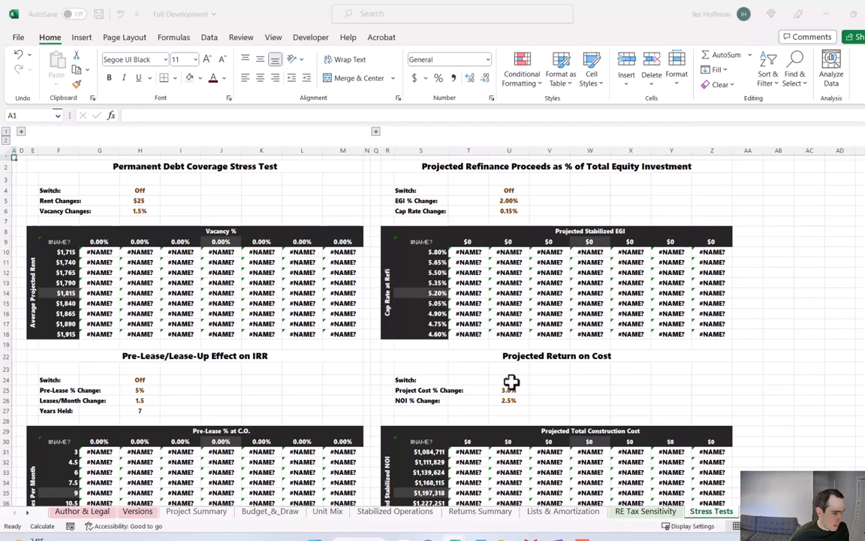
left_click(533, 379)
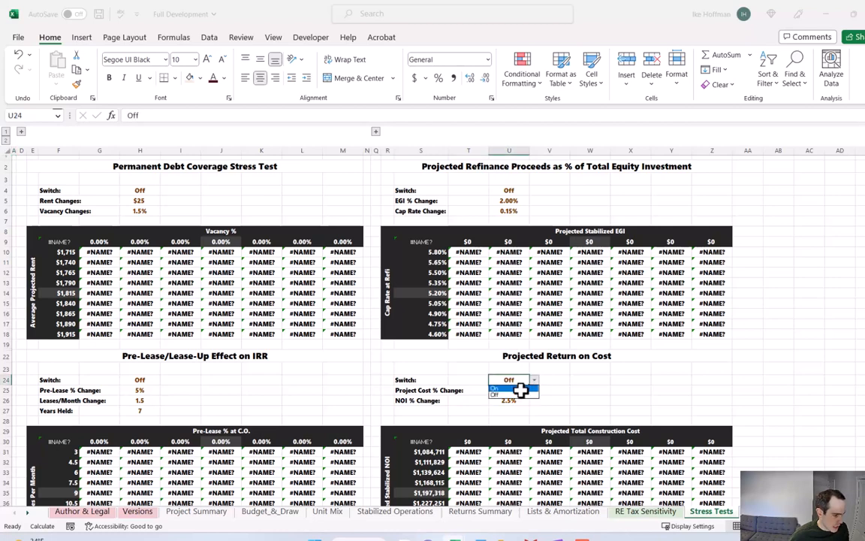
left_click(507, 393)
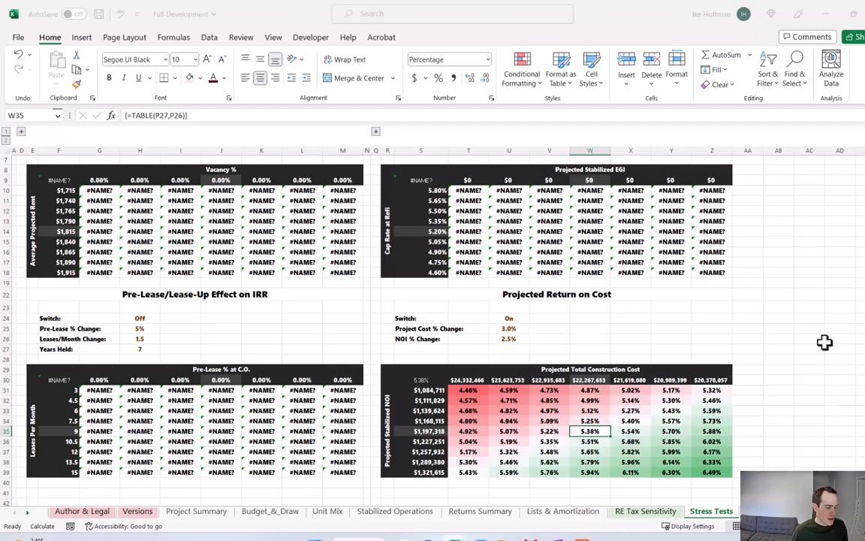
mouse_move(781, 369)
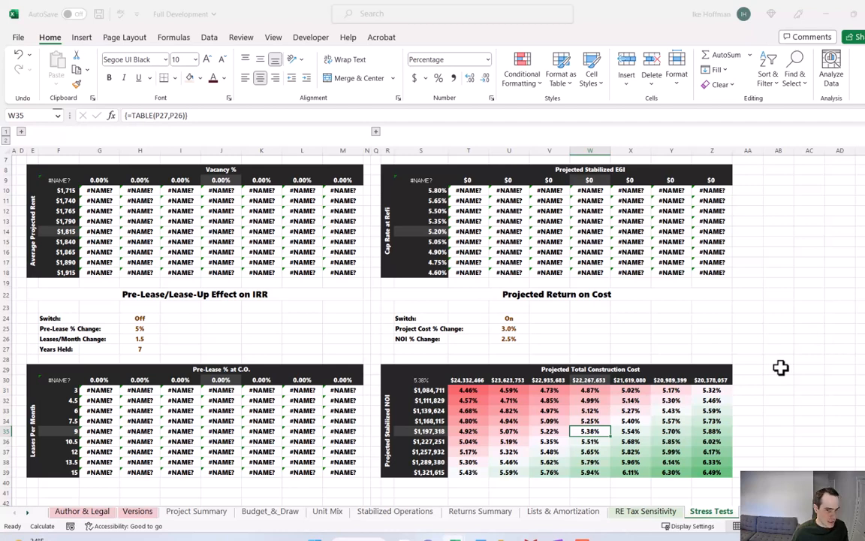
mouse_move(772, 365)
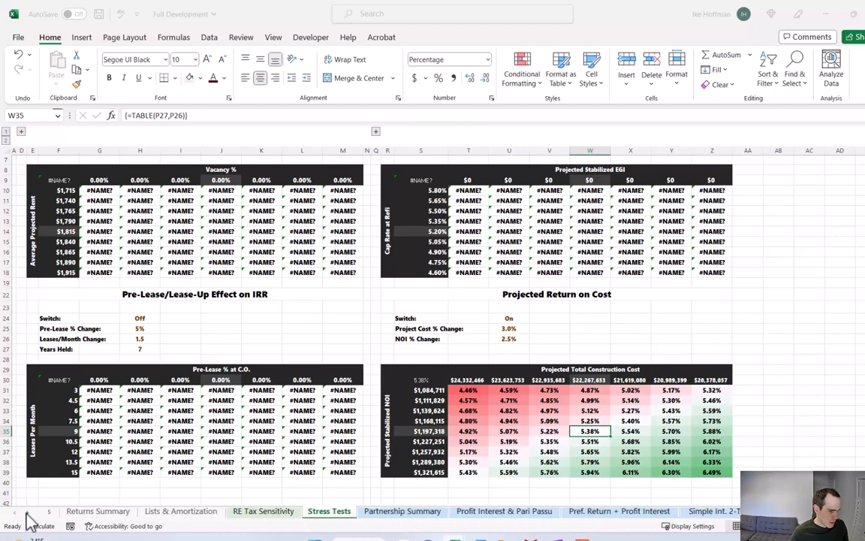
- On IRR Waterfall, cut GP contribution to 10% and adjust the hurdle rates
left_click(646, 510)
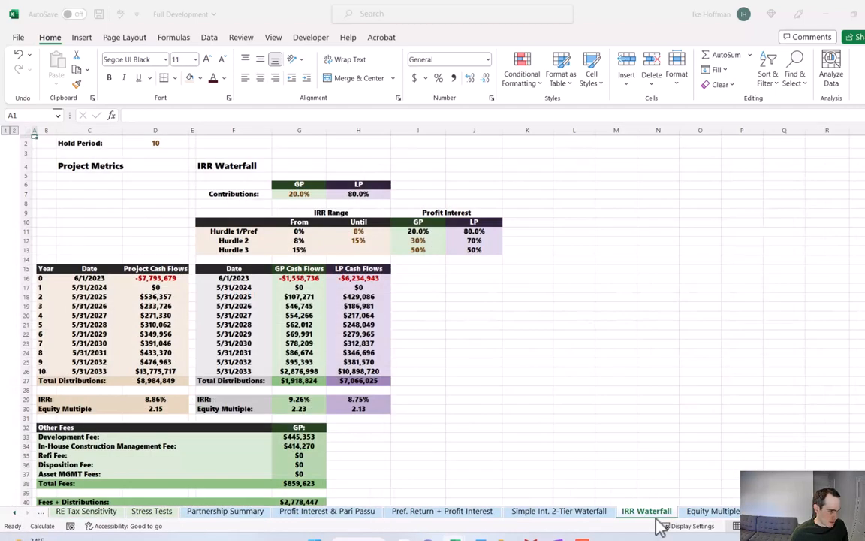
mouse_move(417, 252)
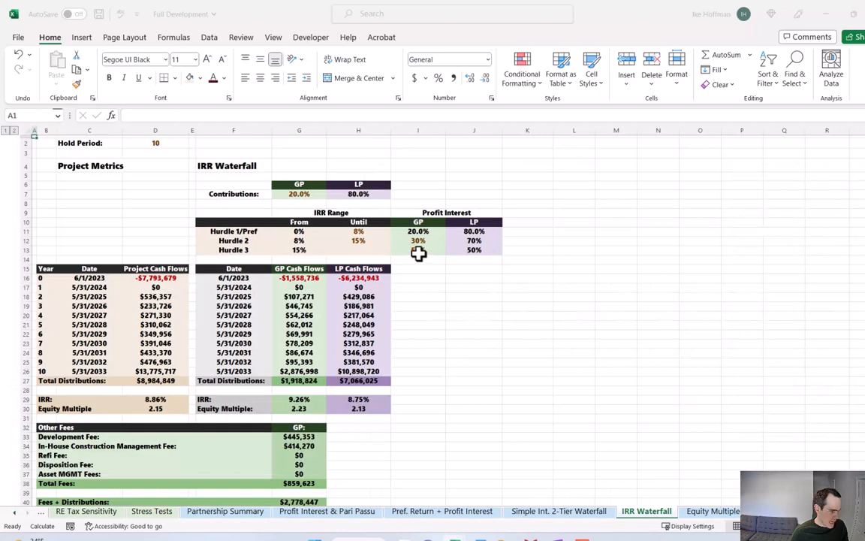
left_click(299, 192)
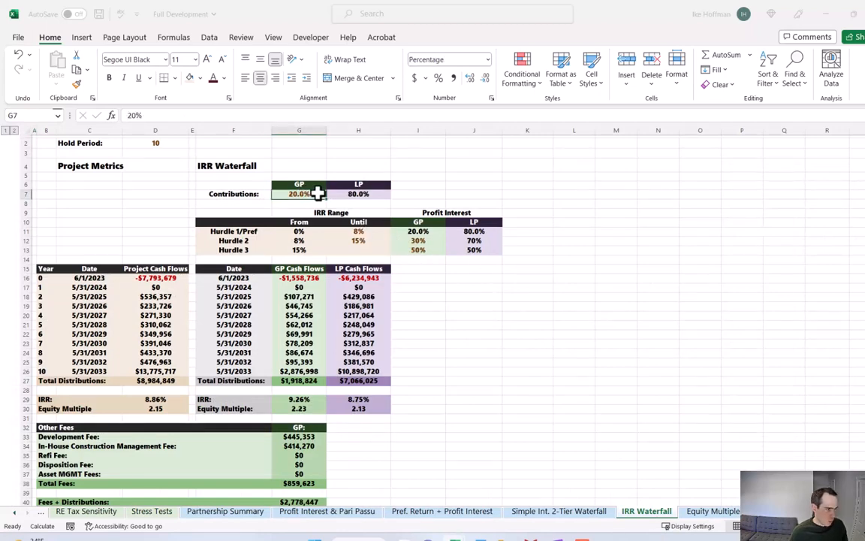
type("10%")
left_click(359, 231)
type("9")
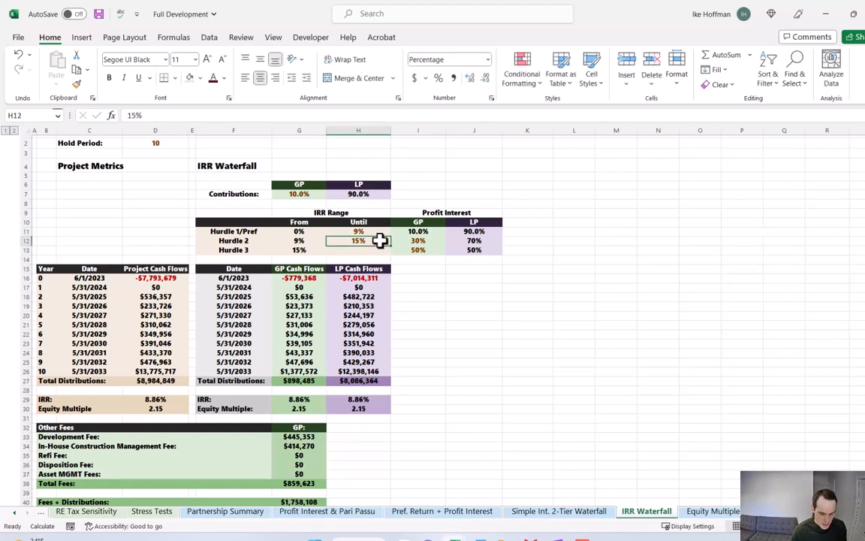
type("1%")
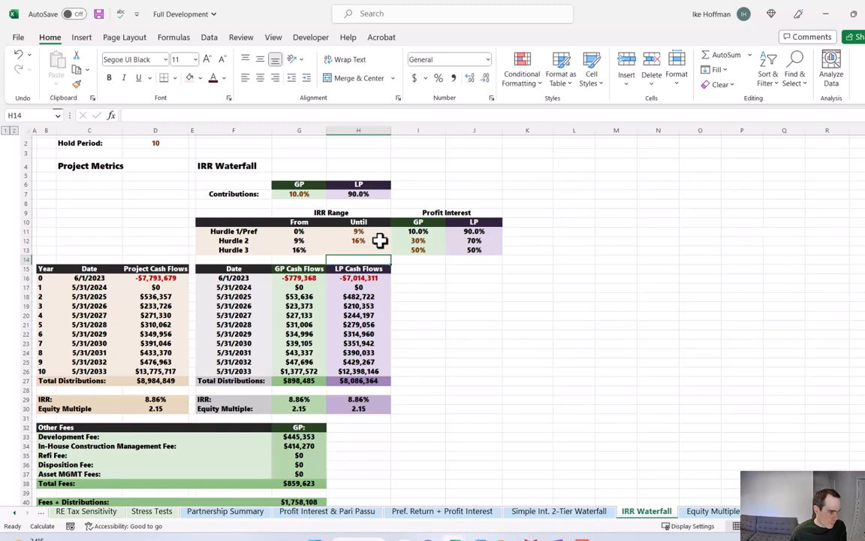
mouse_move(400, 258)
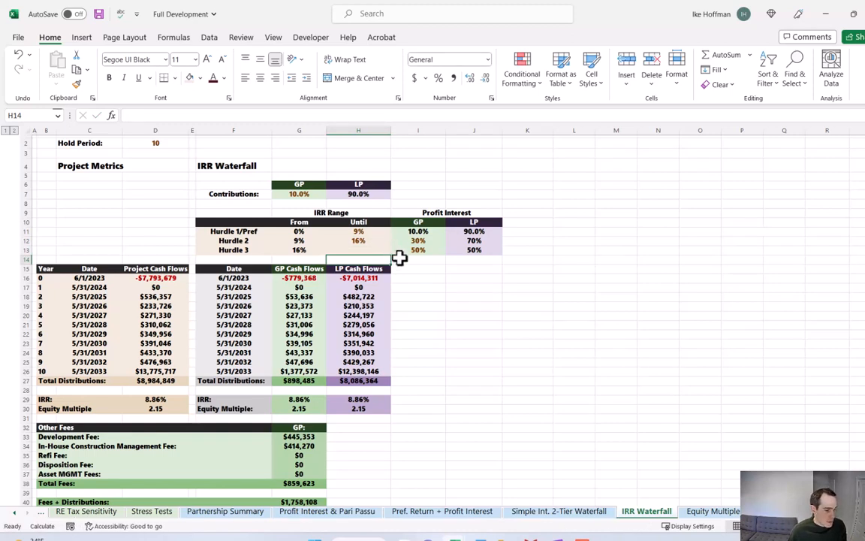
mouse_move(391, 258)
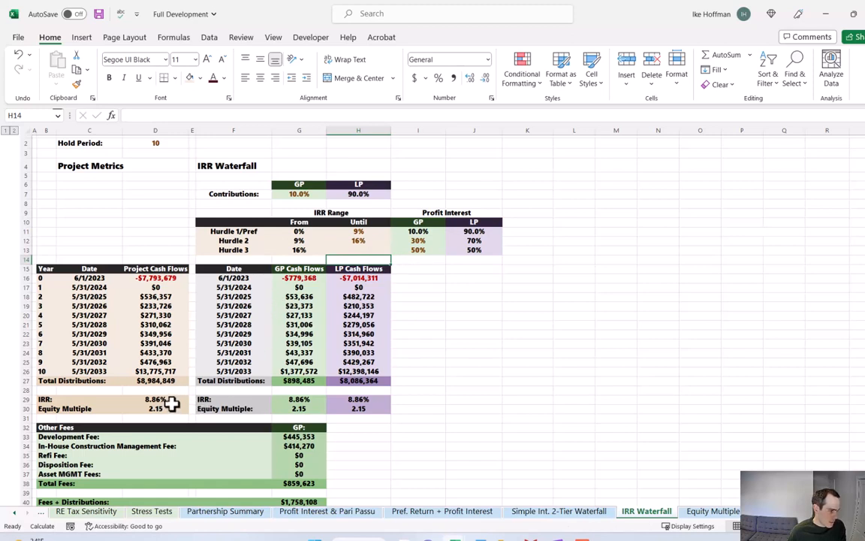
- Review the project IRR and GP profit interest inputs, then head back to Budget_&_Draw
left_click(154, 399)
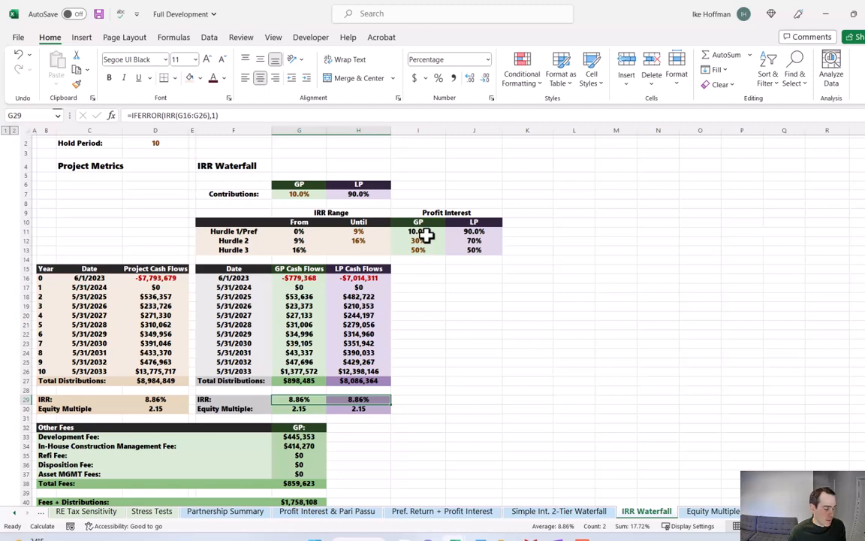
left_click(417, 231)
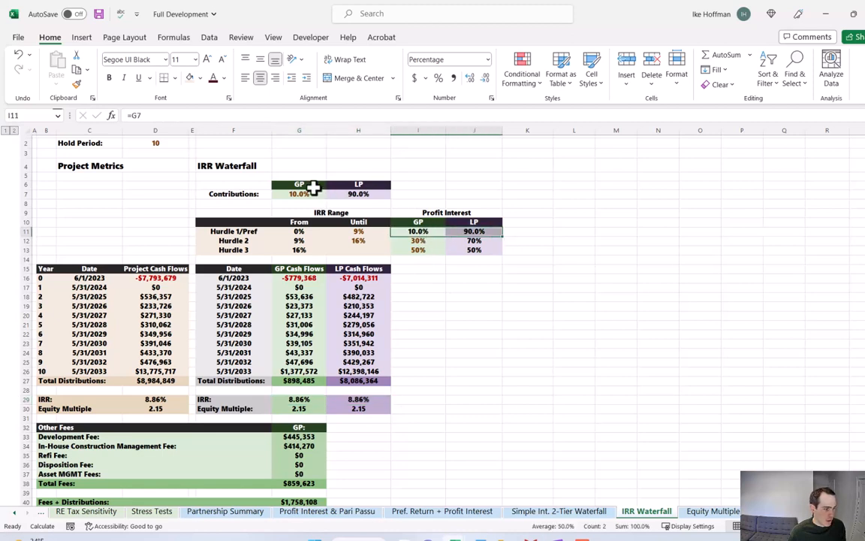
left_click(299, 193)
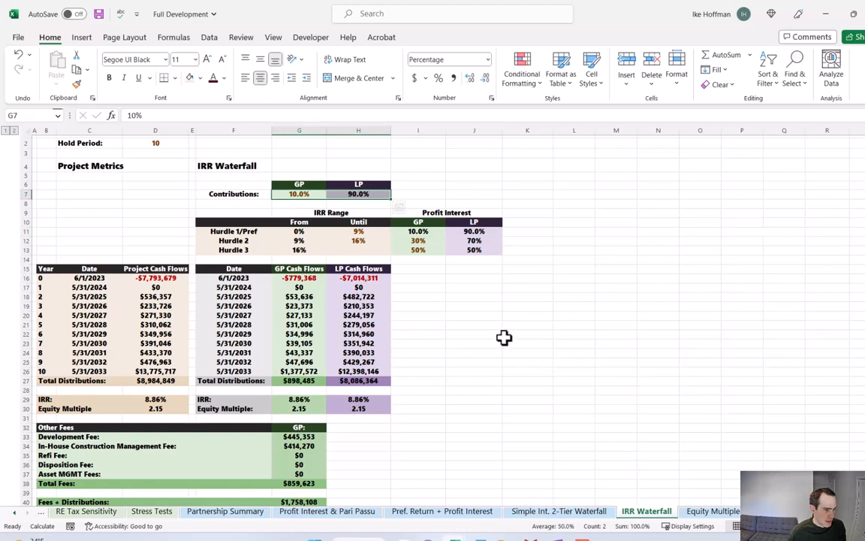
left_click(526, 334)
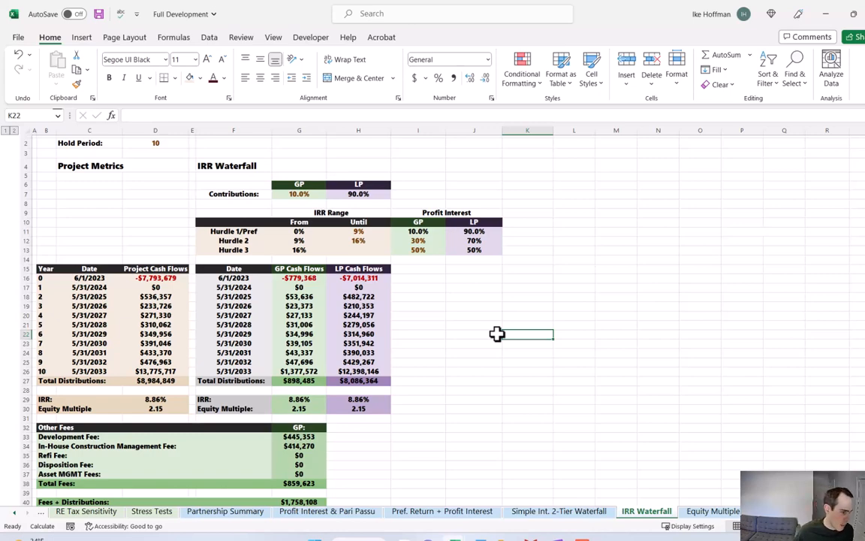
left_click(84, 511)
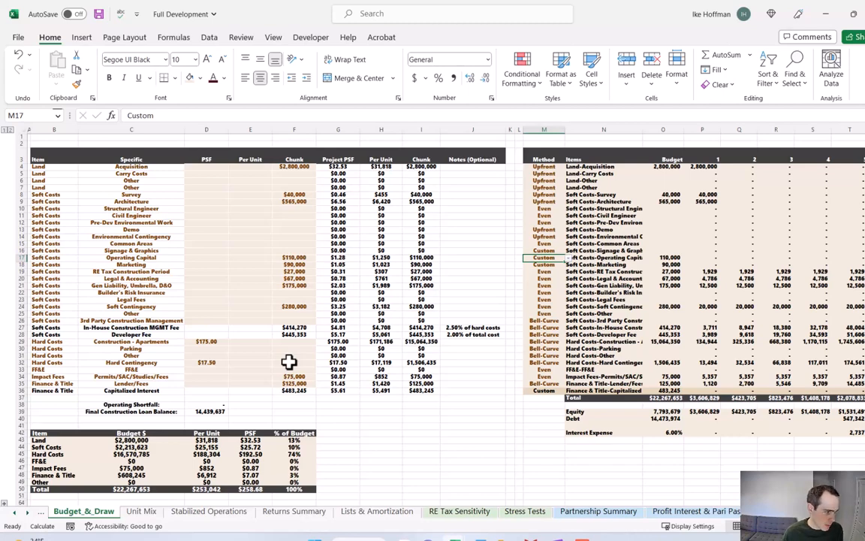
mouse_move(252, 281)
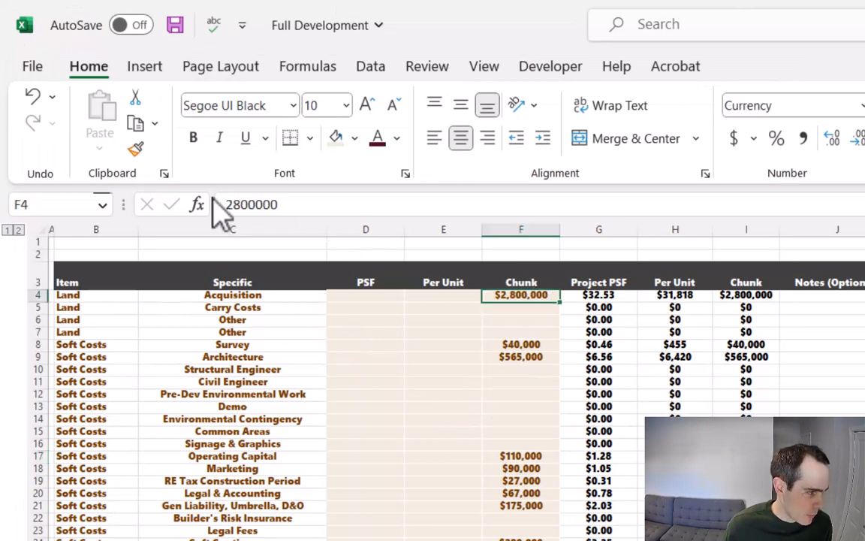
- Edit the $2,800,000 land acquisition cost down to a lower amount
double_click(521, 294)
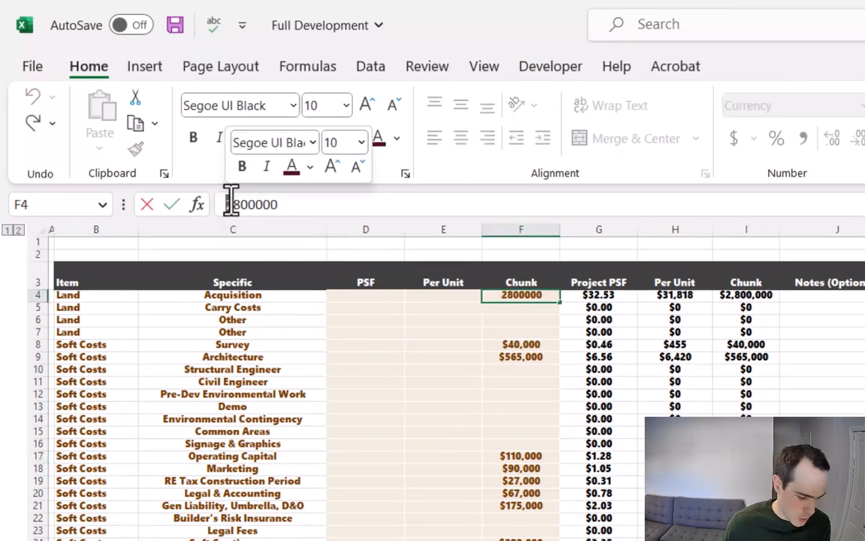
left_click(294, 511)
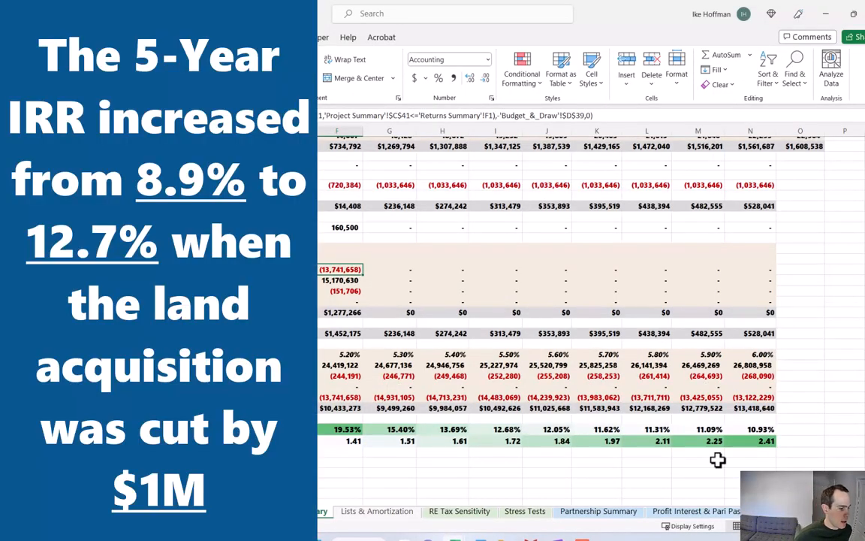
mouse_move(608, 428)
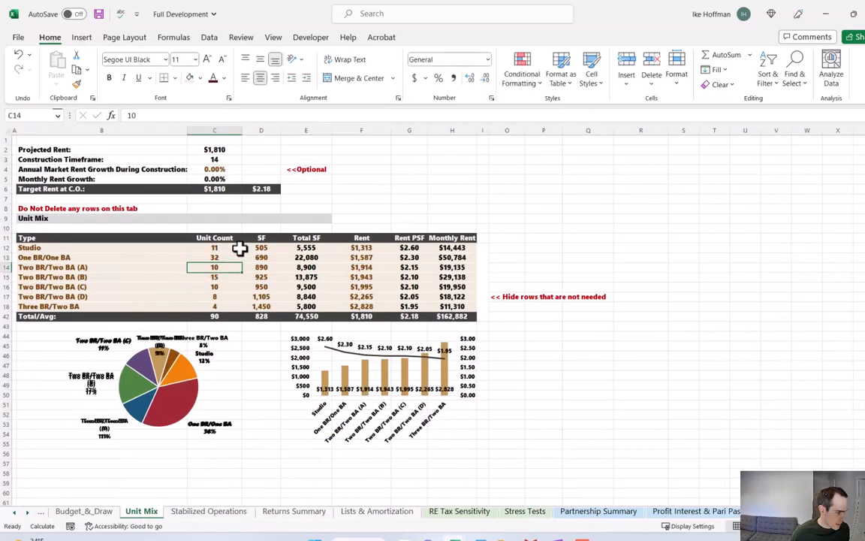
- Review the Construction Loan Paydown and Perm. Financing formulas on the Returns Summary sheet
left_click(295, 510)
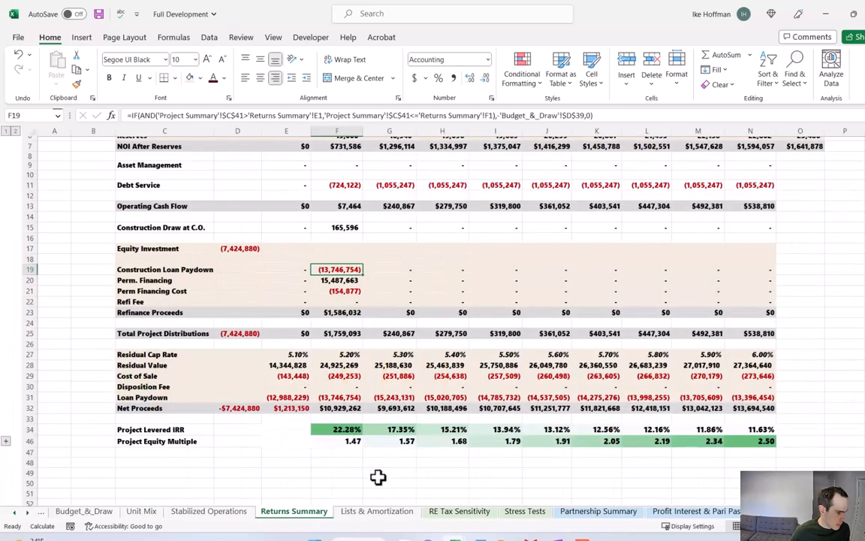
mouse_move(442, 464)
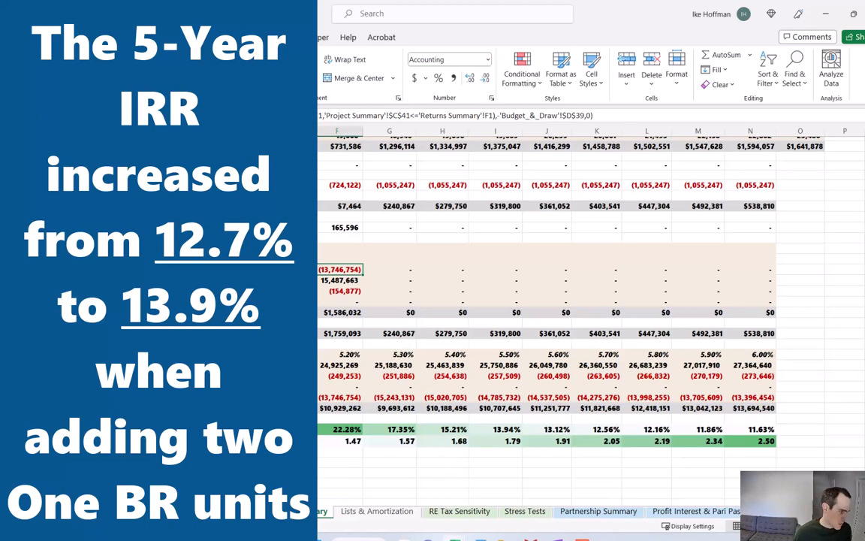
left_click(336, 269)
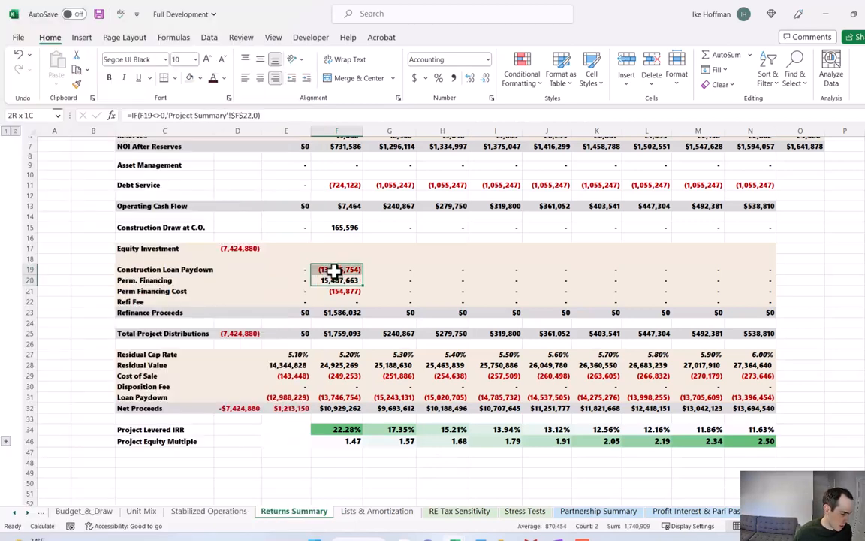
left_click(336, 279)
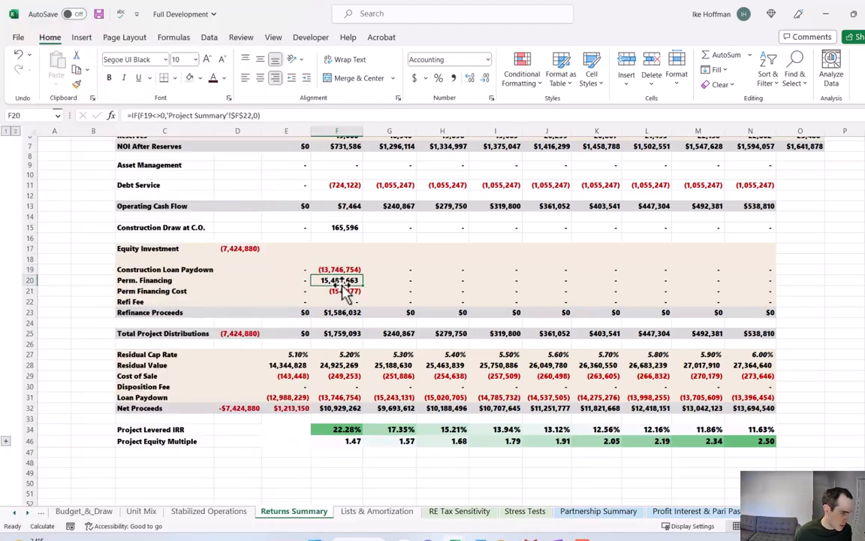
mouse_move(337, 282)
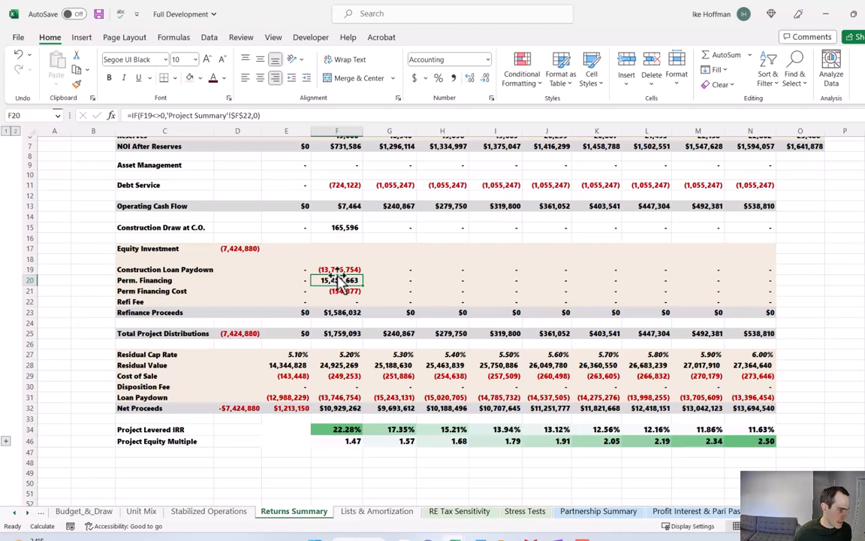
left_click(336, 311)
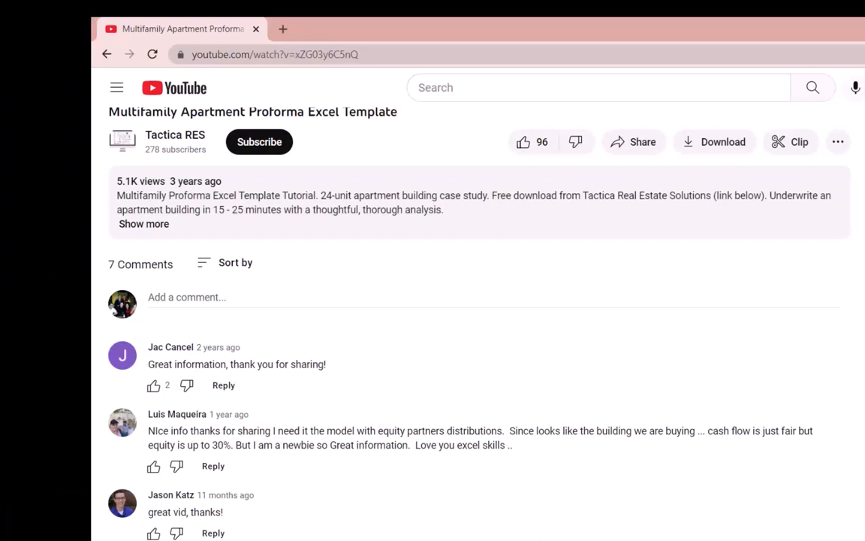
- Like the proforma template video and subscribe to the Tactica RES channel
left_click(523, 141)
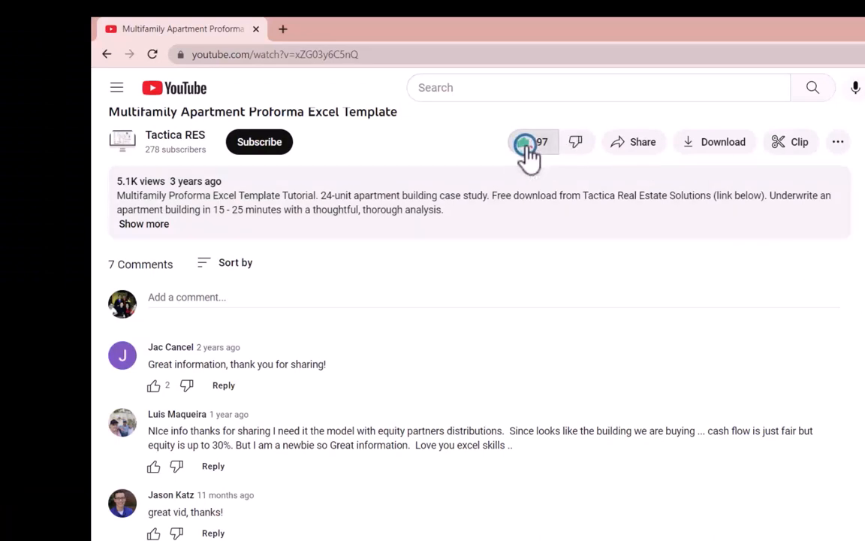
left_click(259, 141)
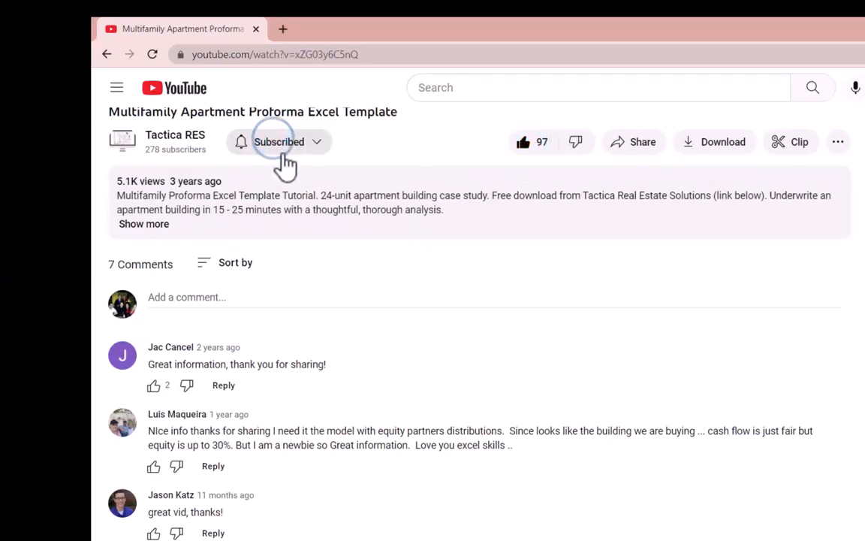